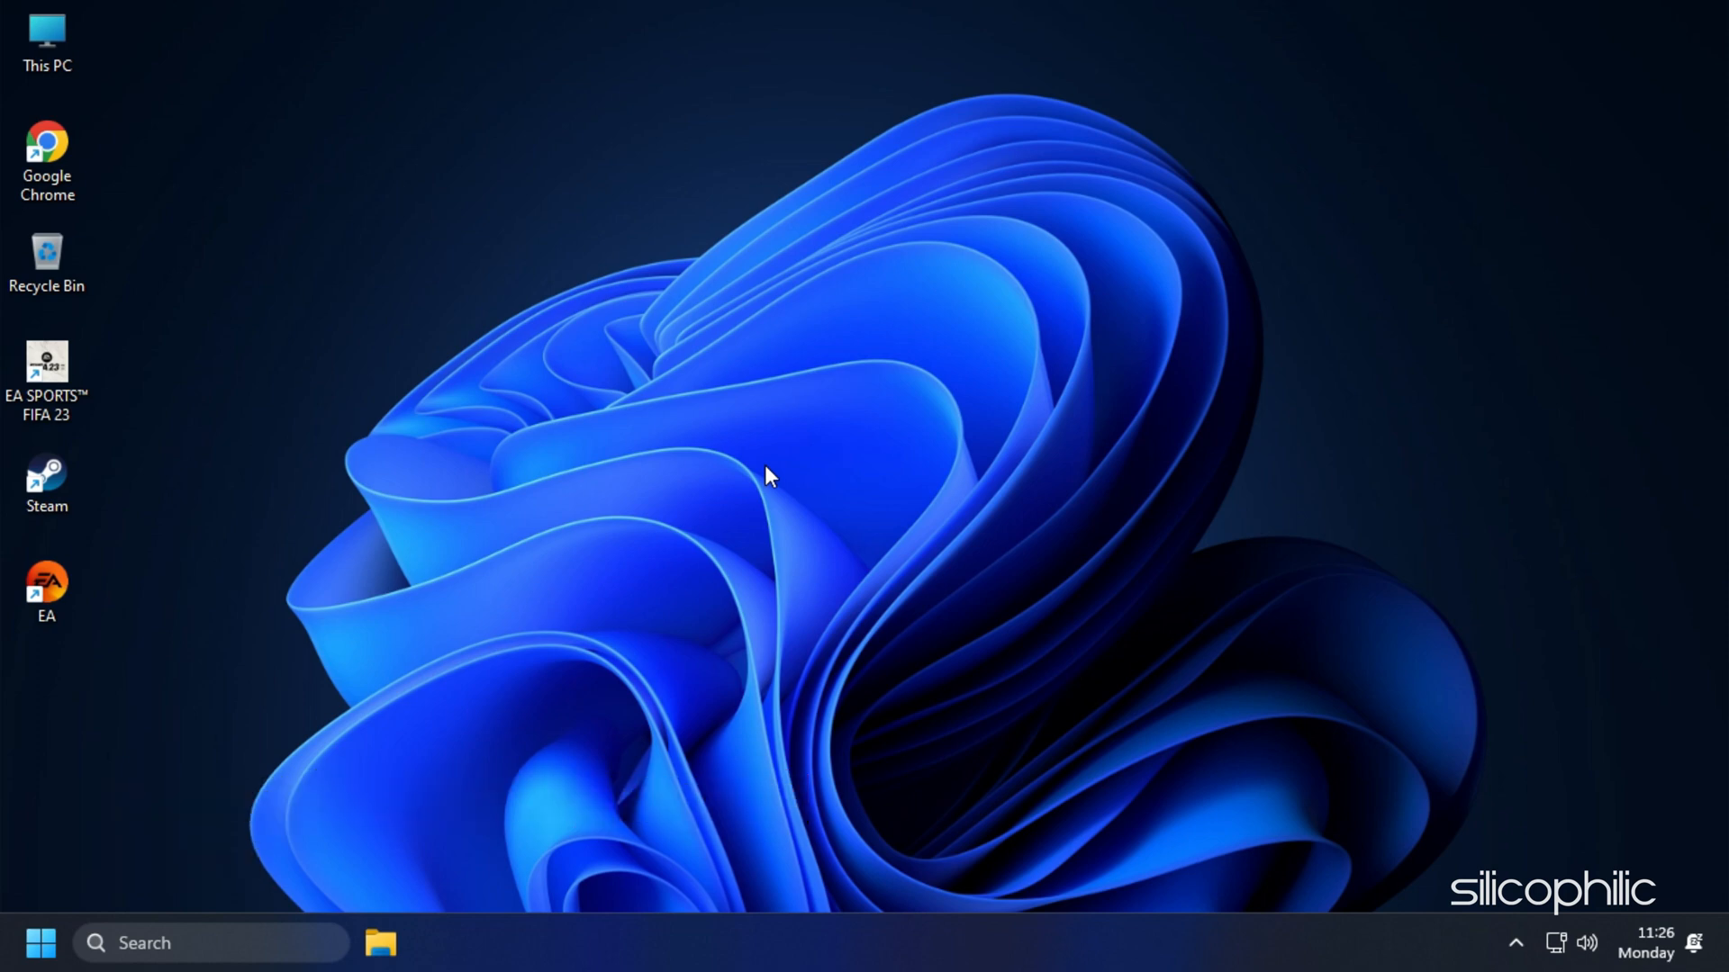
End one Riot Client (32 bit) task from the Apps list in Task Manager.
right_click(40, 943)
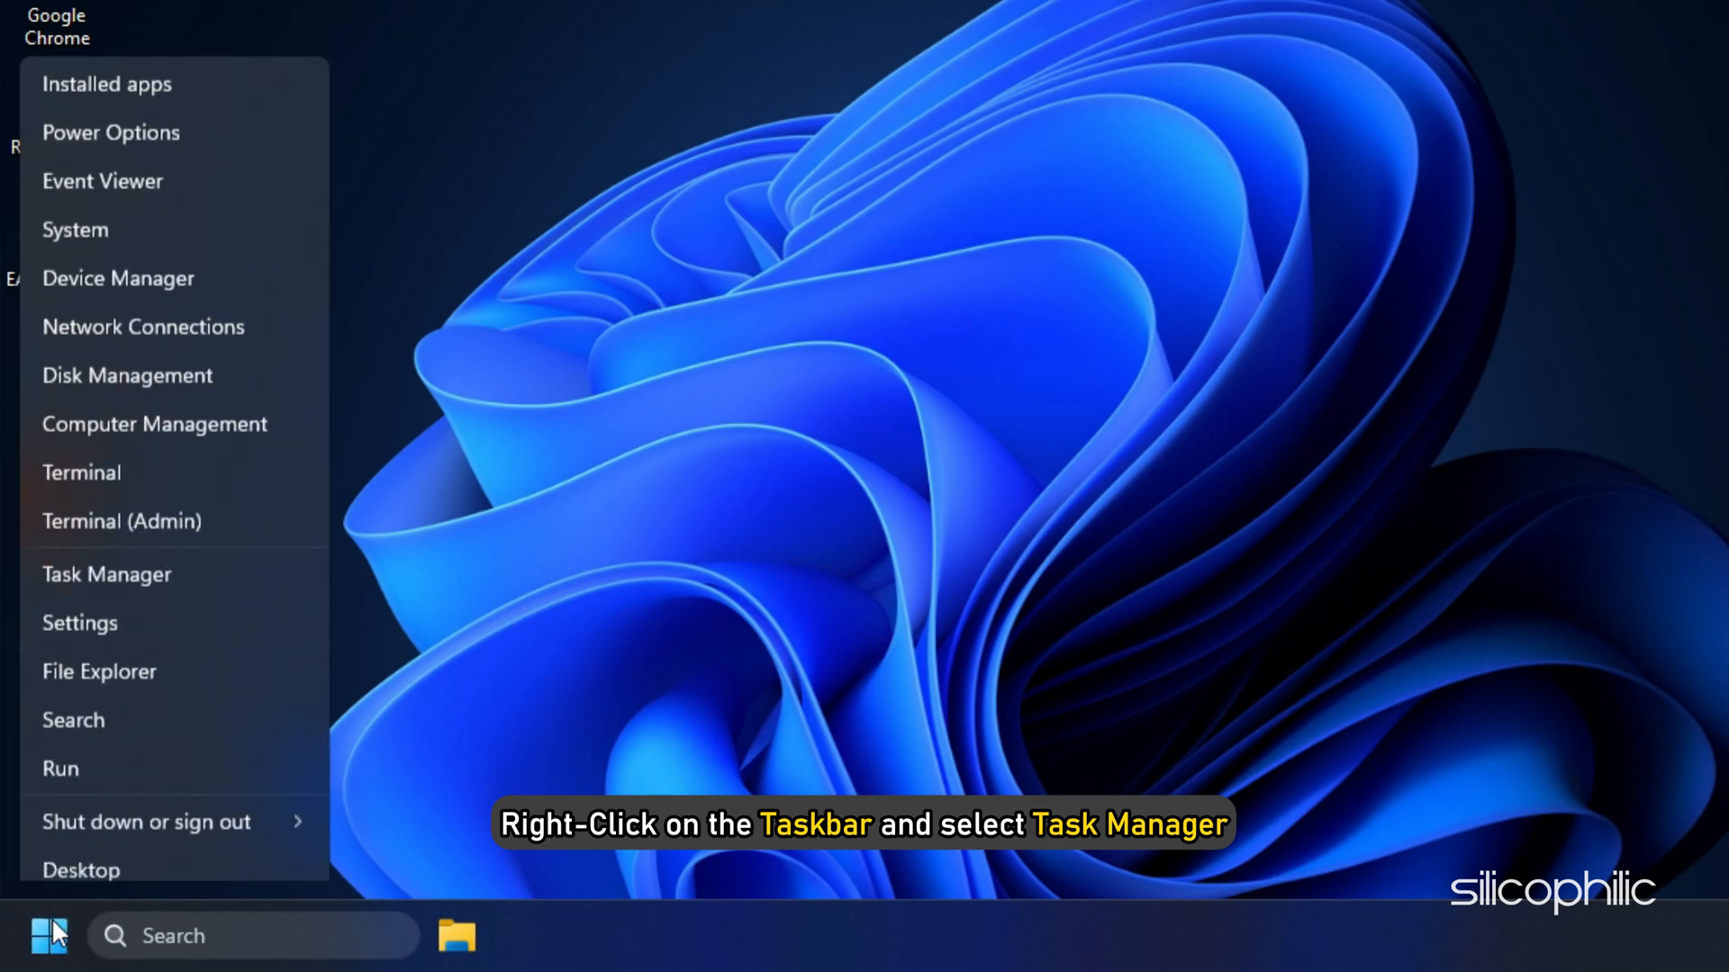
click(106, 573)
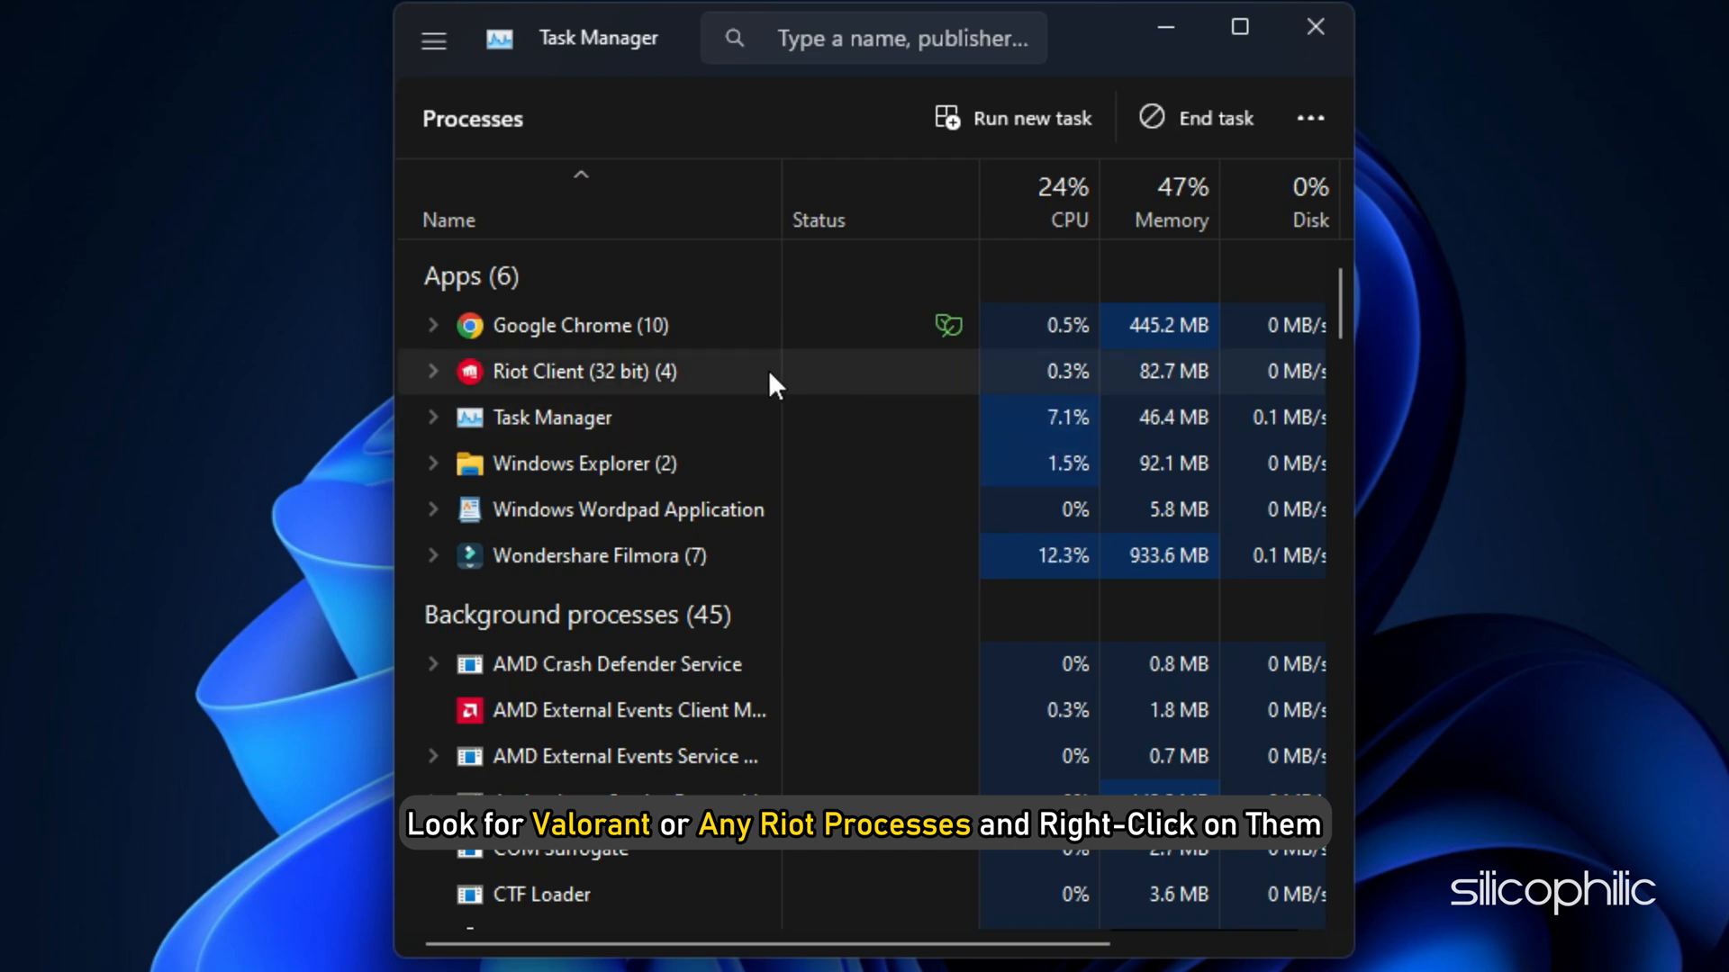
right_click(584, 372)
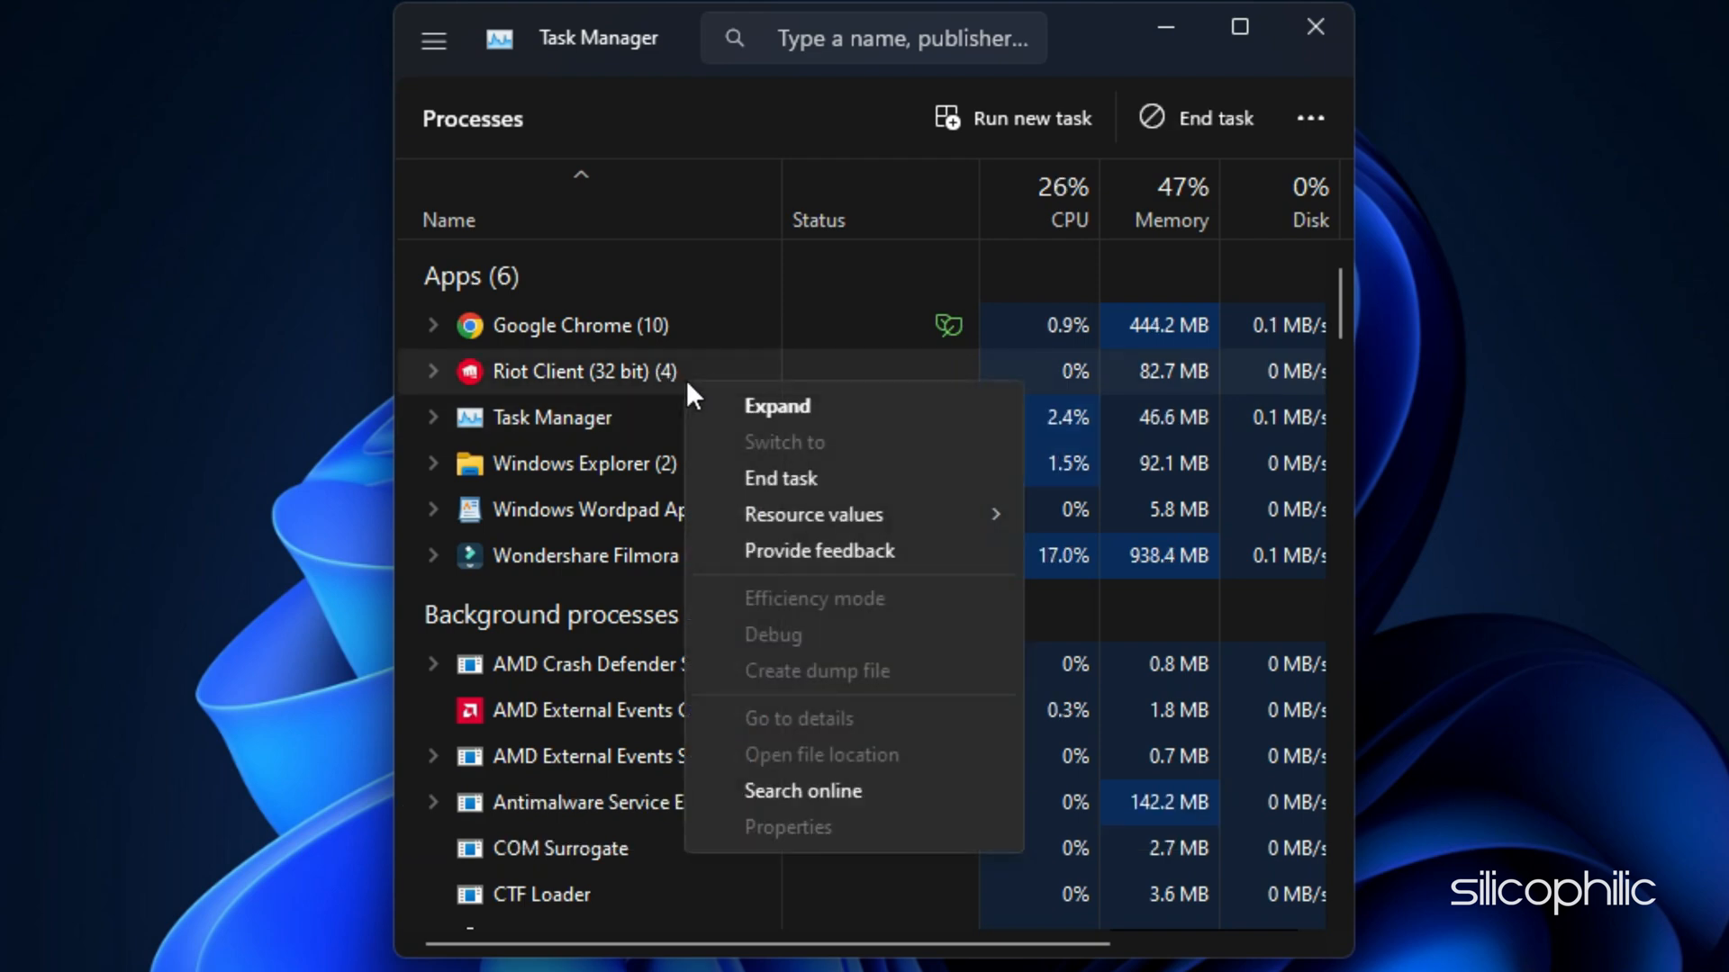
click(780, 478)
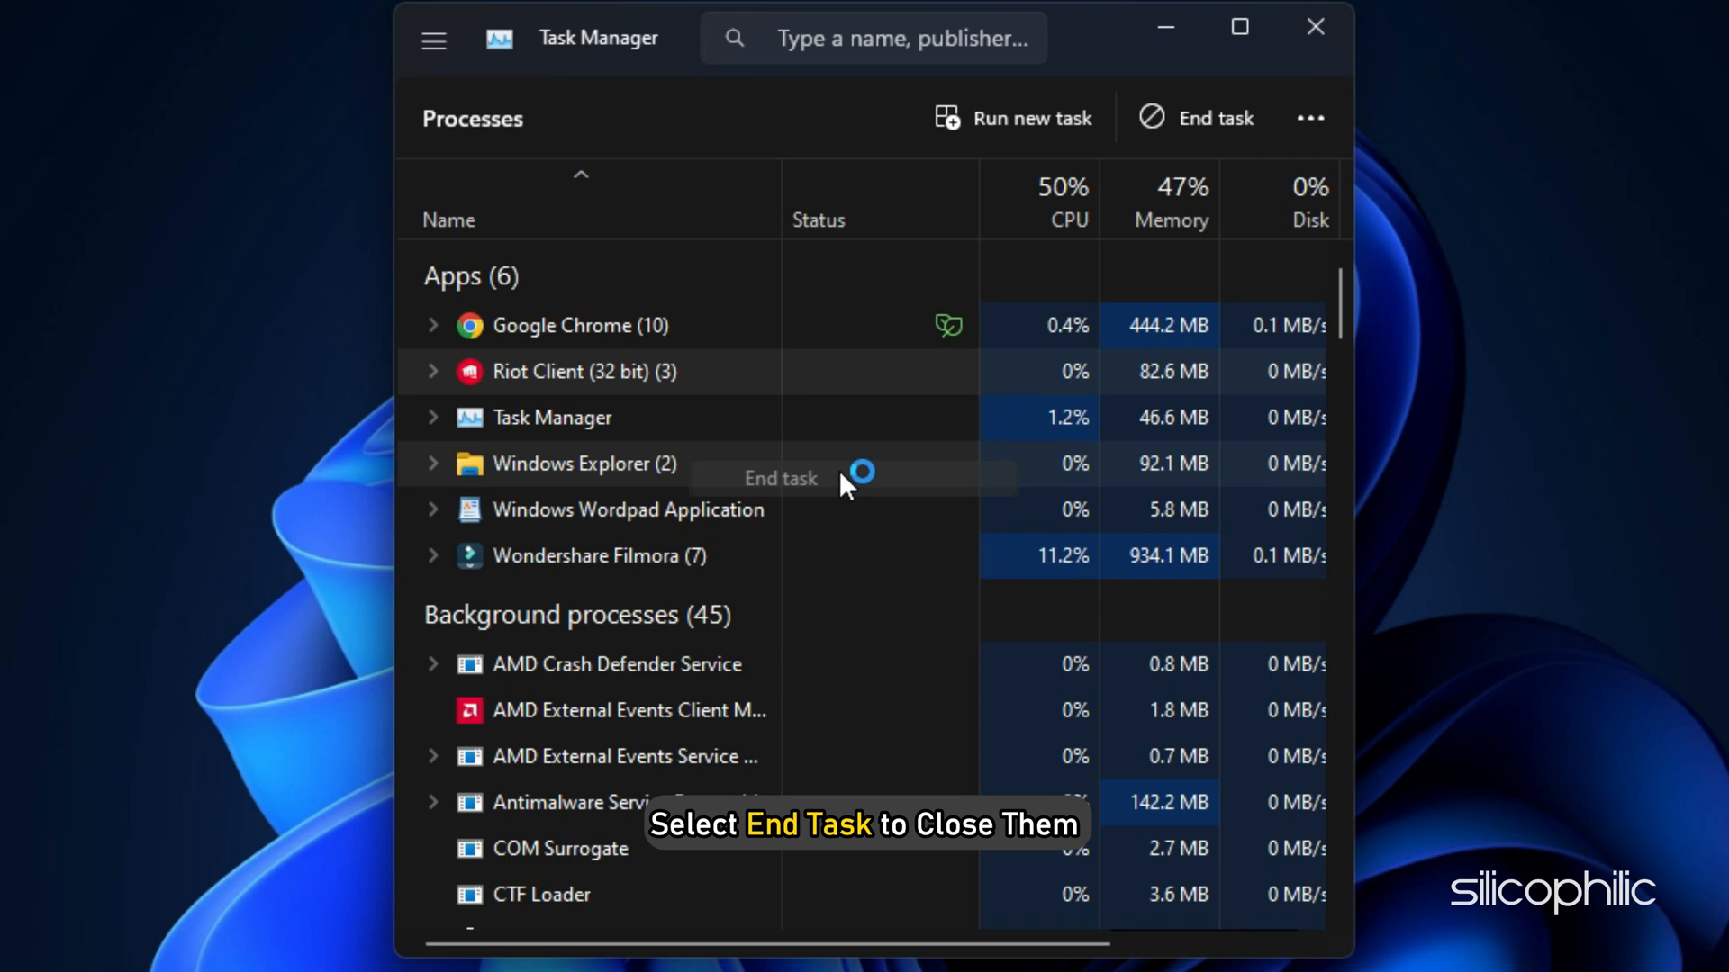
right_click(46, 370)
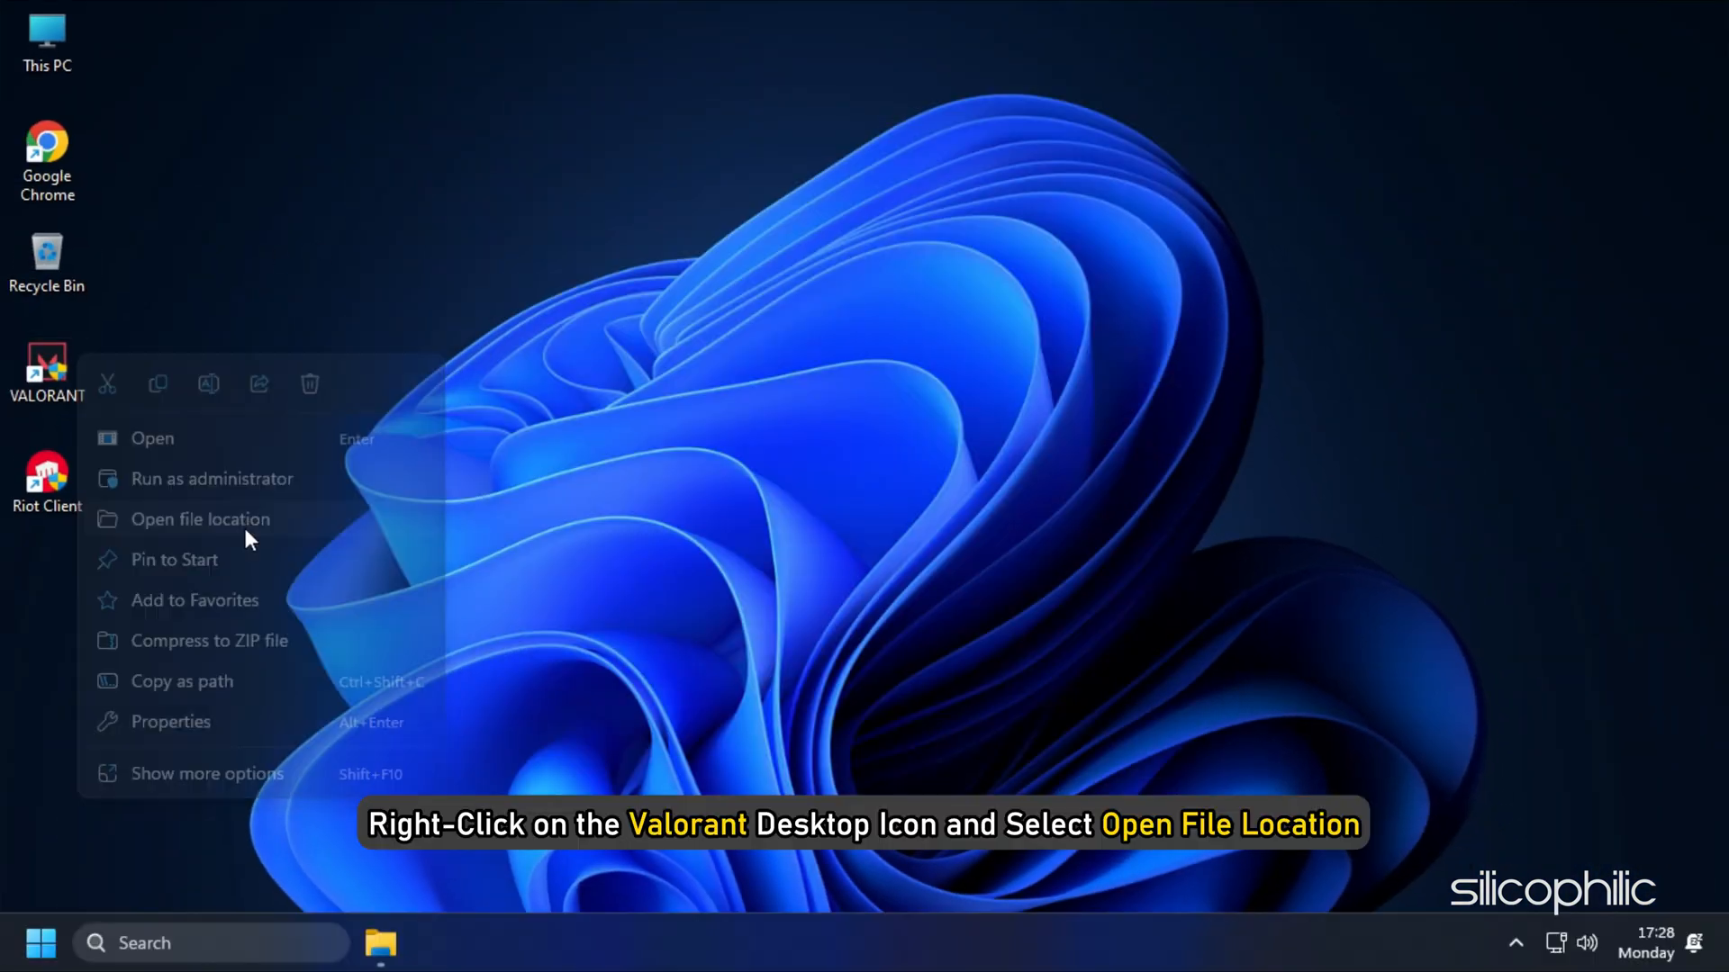
Browse from the VALORANT shortcut location to Riot Games\VALORANT\live\ShooterGame\Binaries\Win64.
click(200, 519)
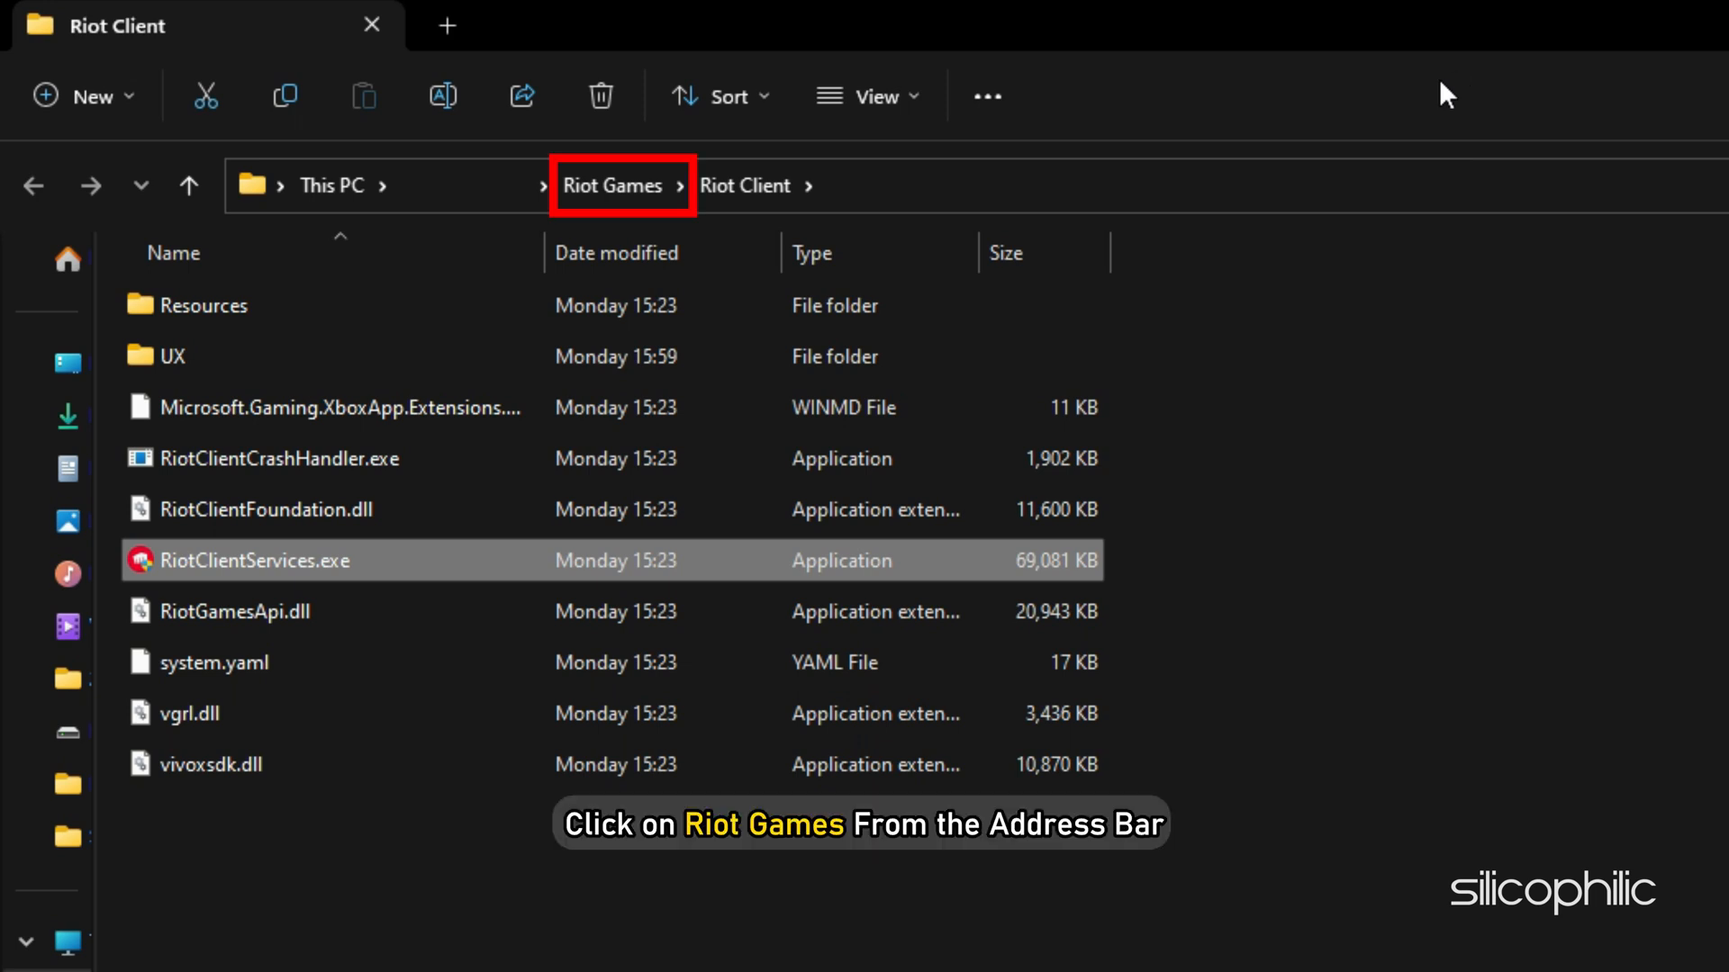
click(613, 186)
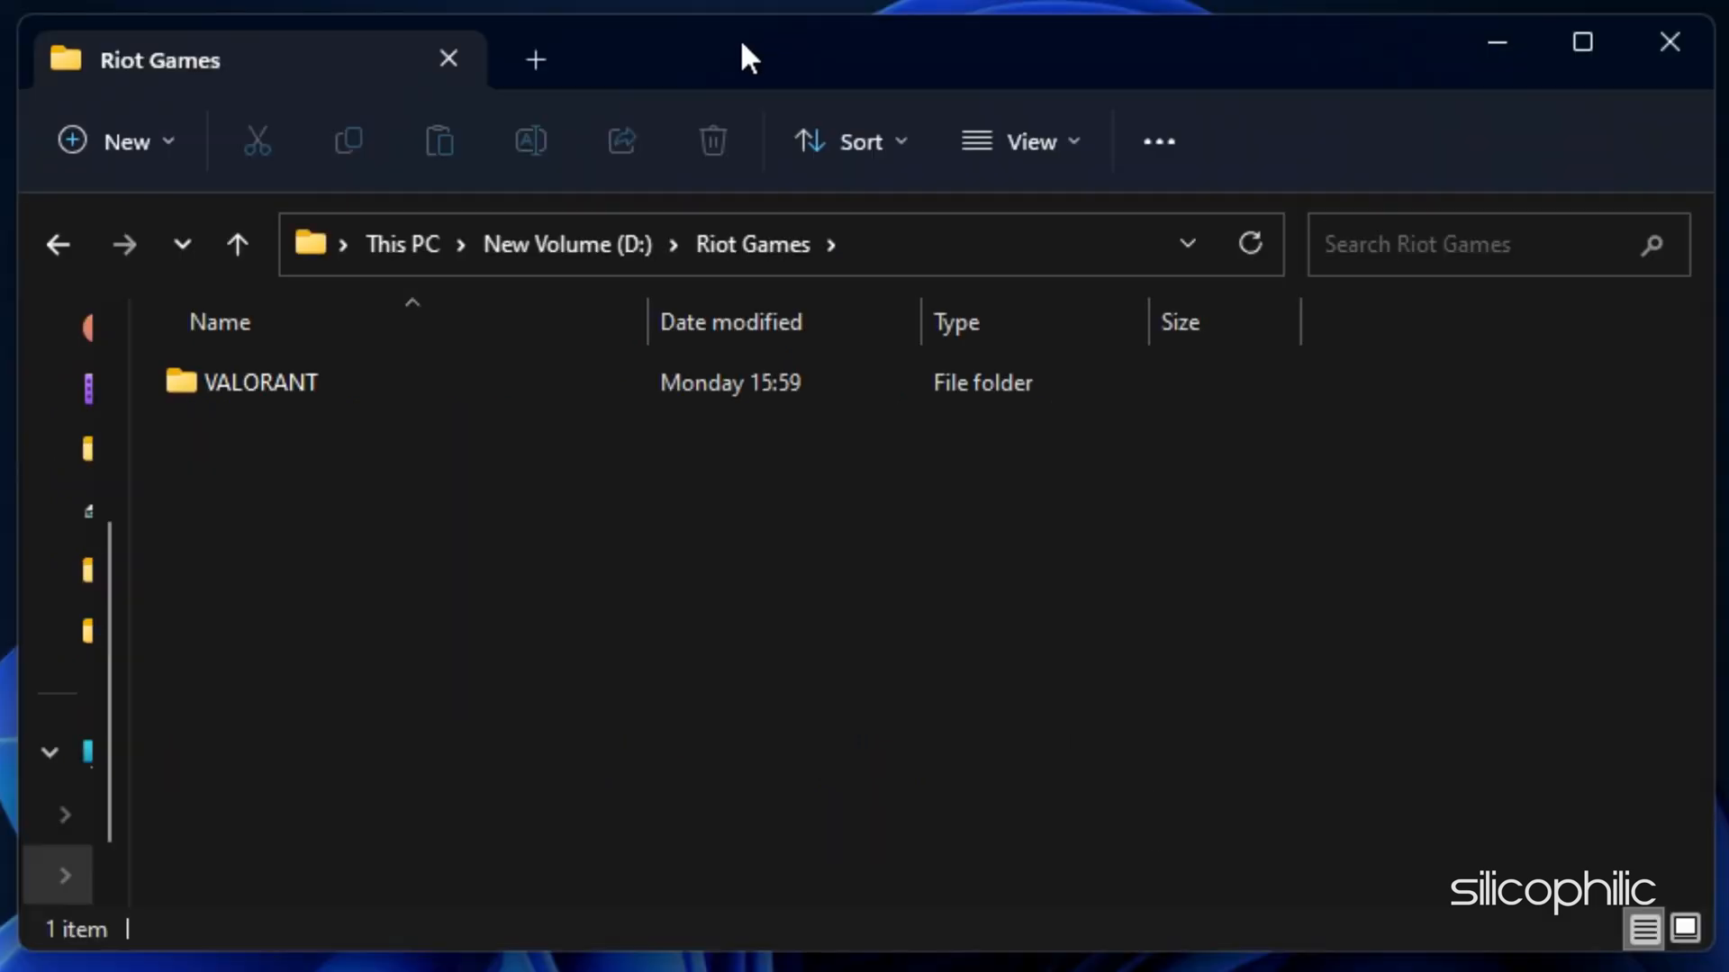
double_click(261, 381)
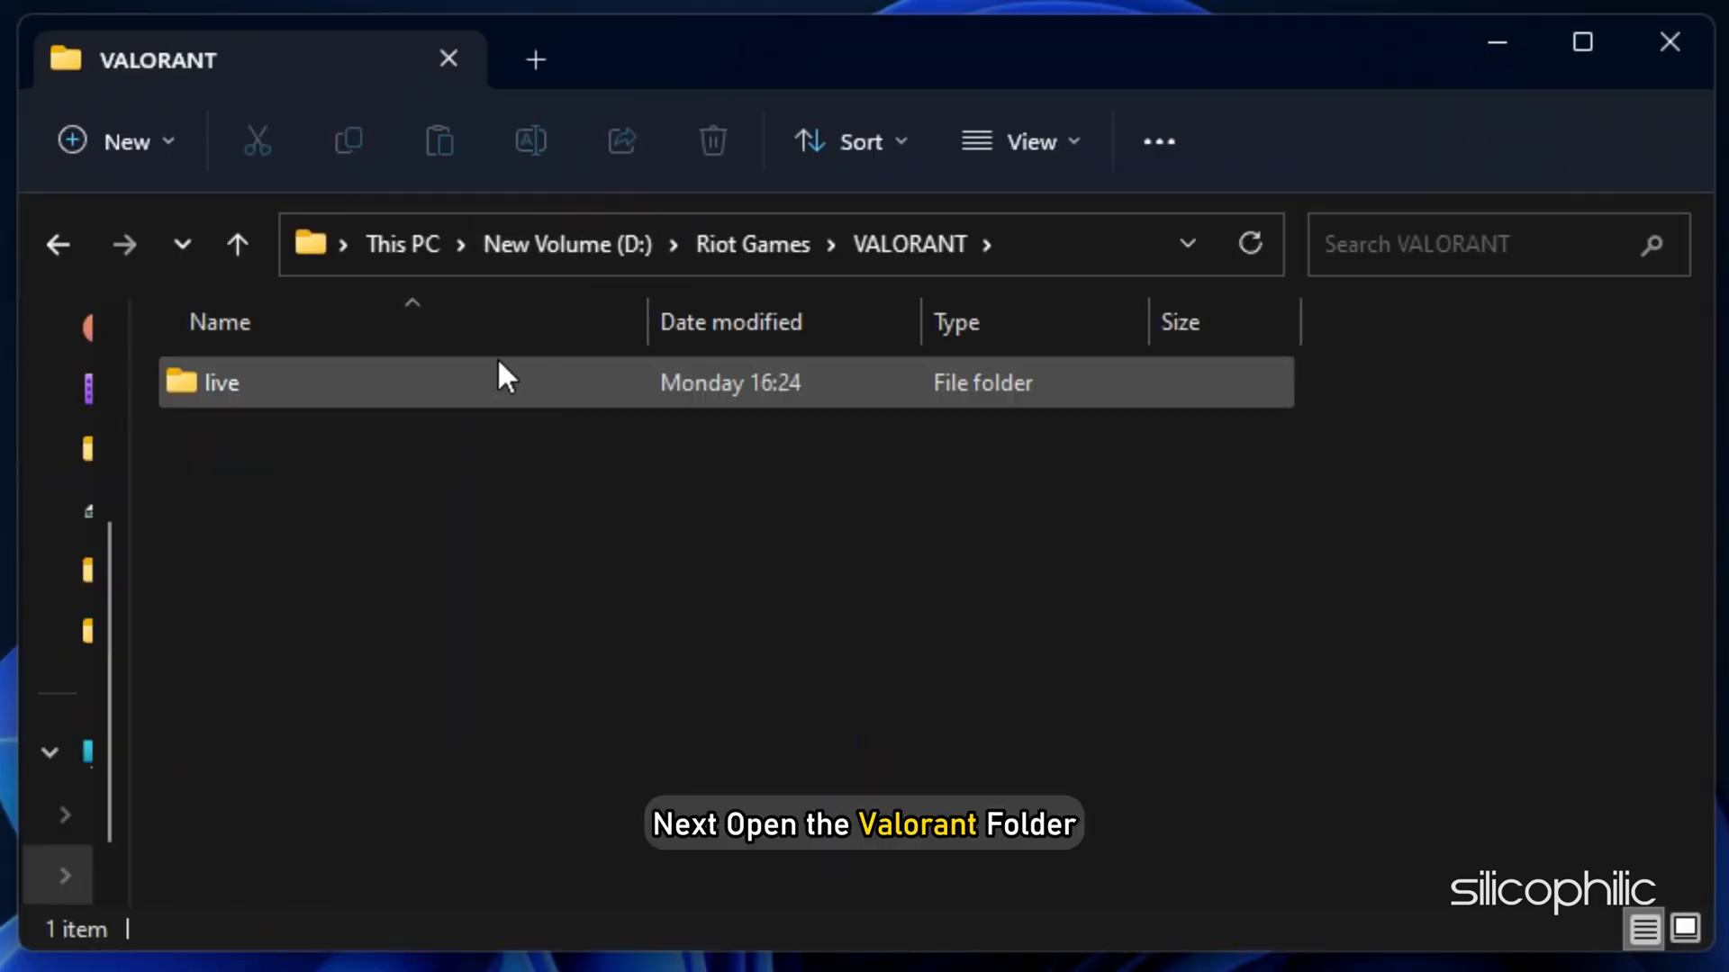
double_click(221, 383)
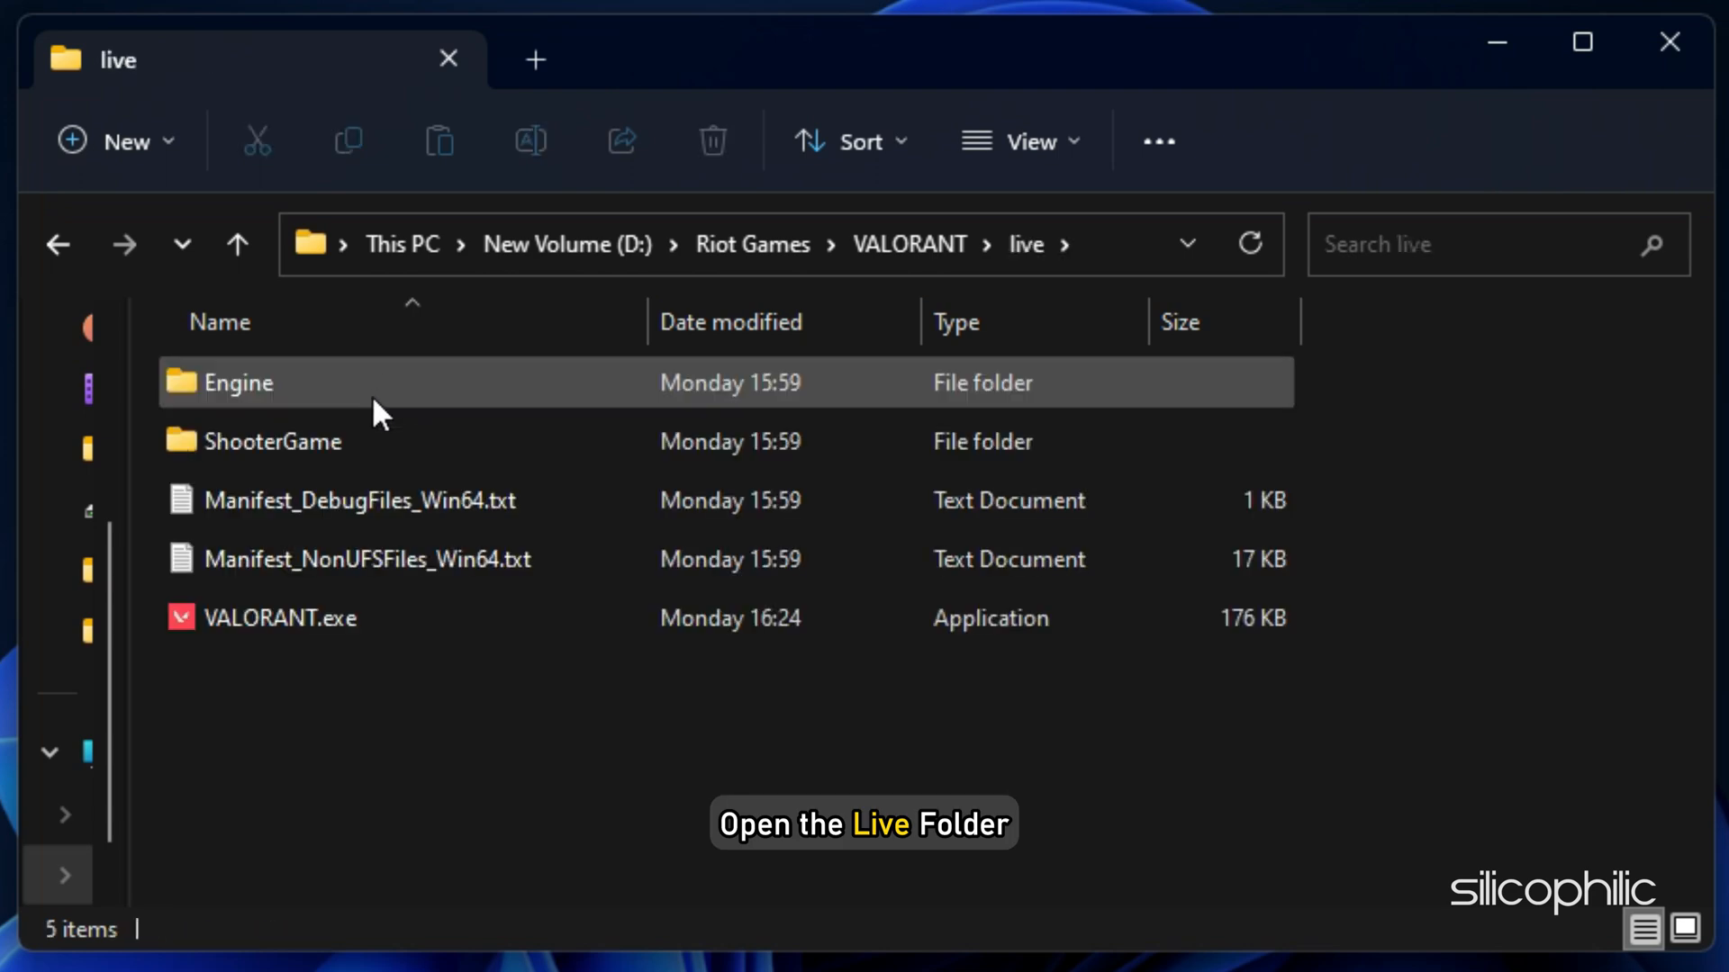
double_click(282, 441)
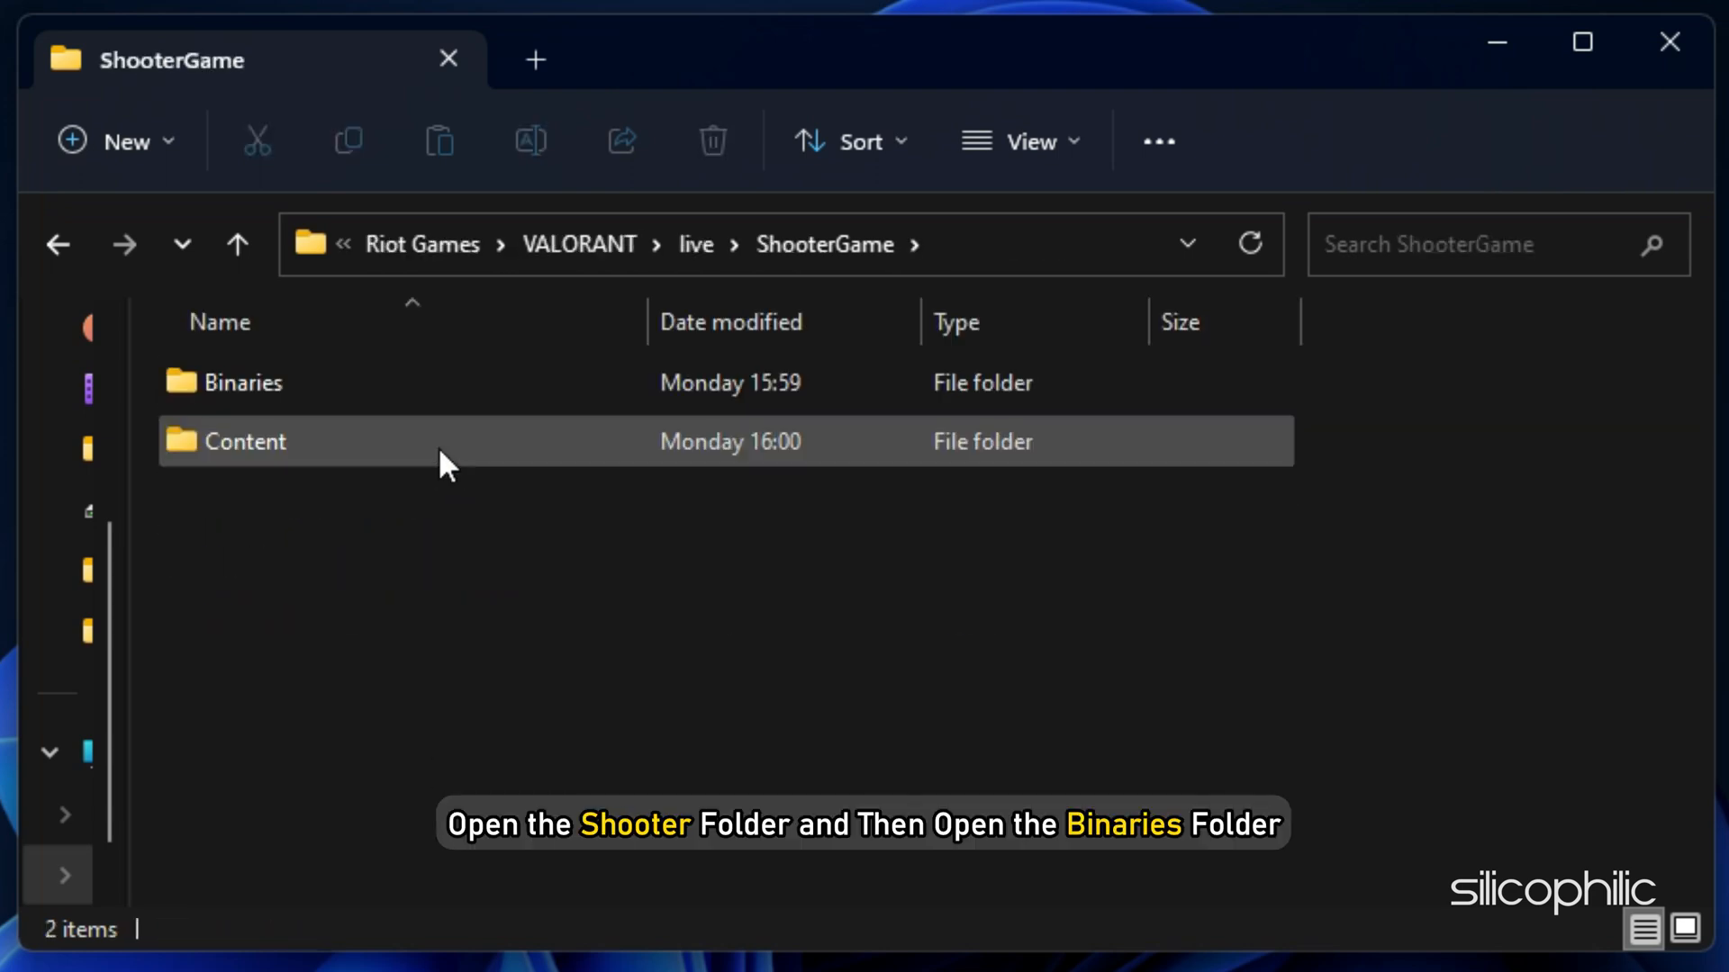
double_click(240, 382)
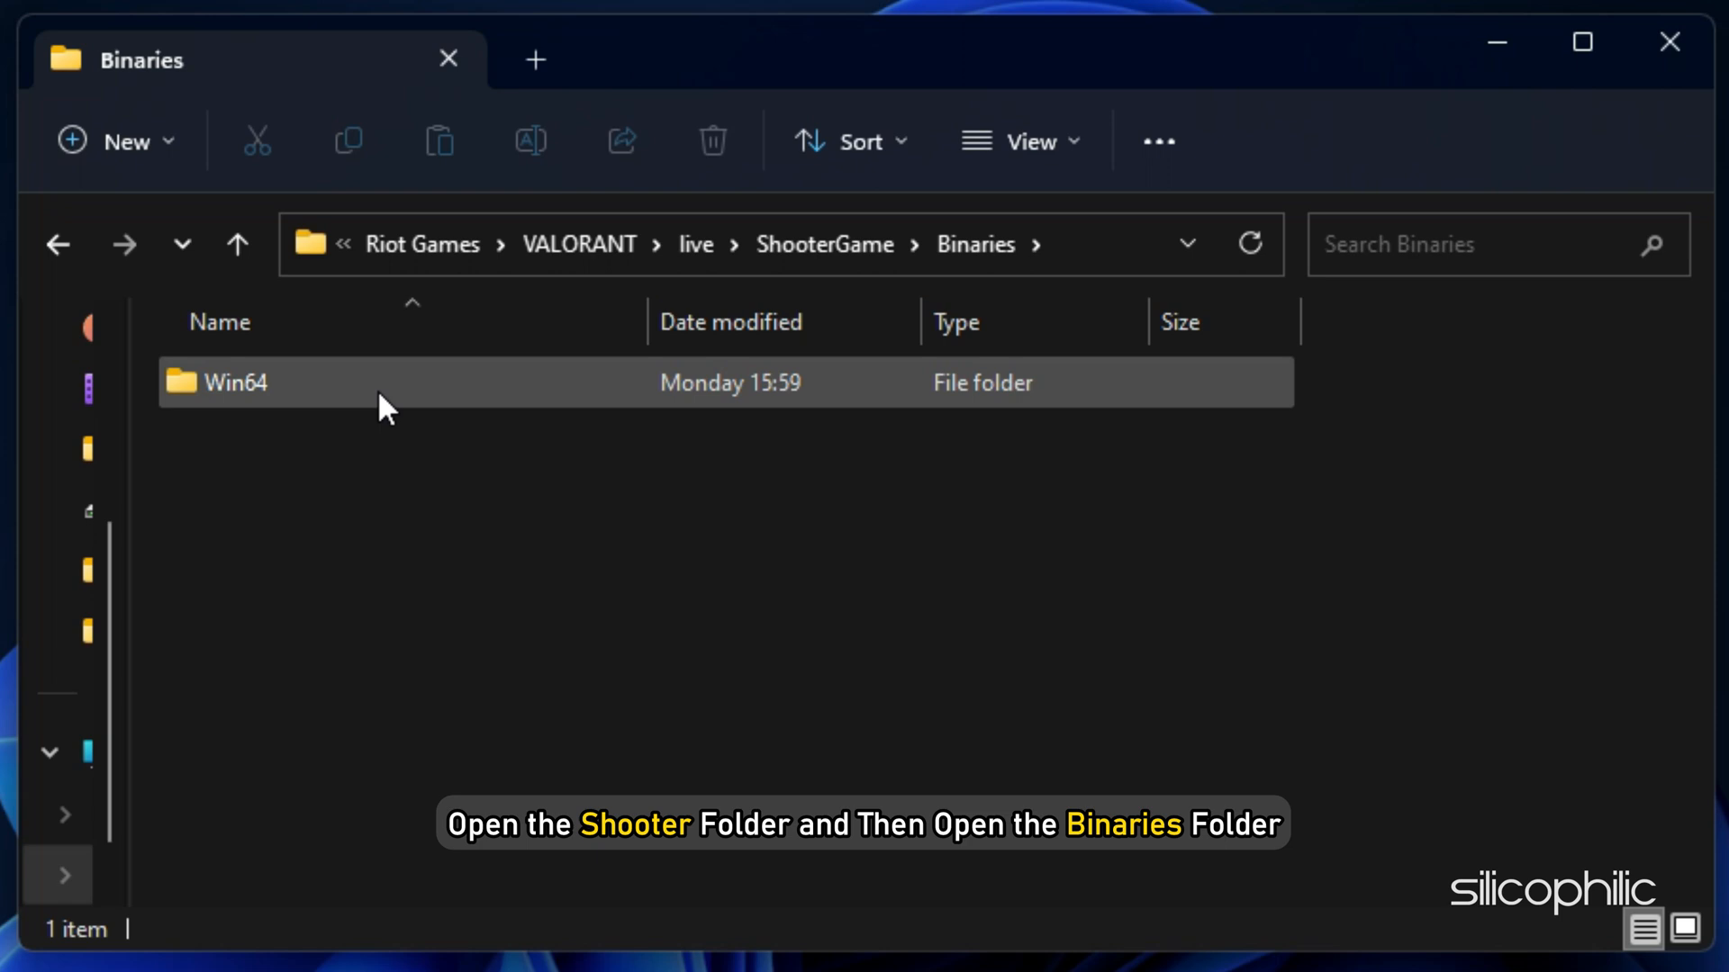
click(231, 383)
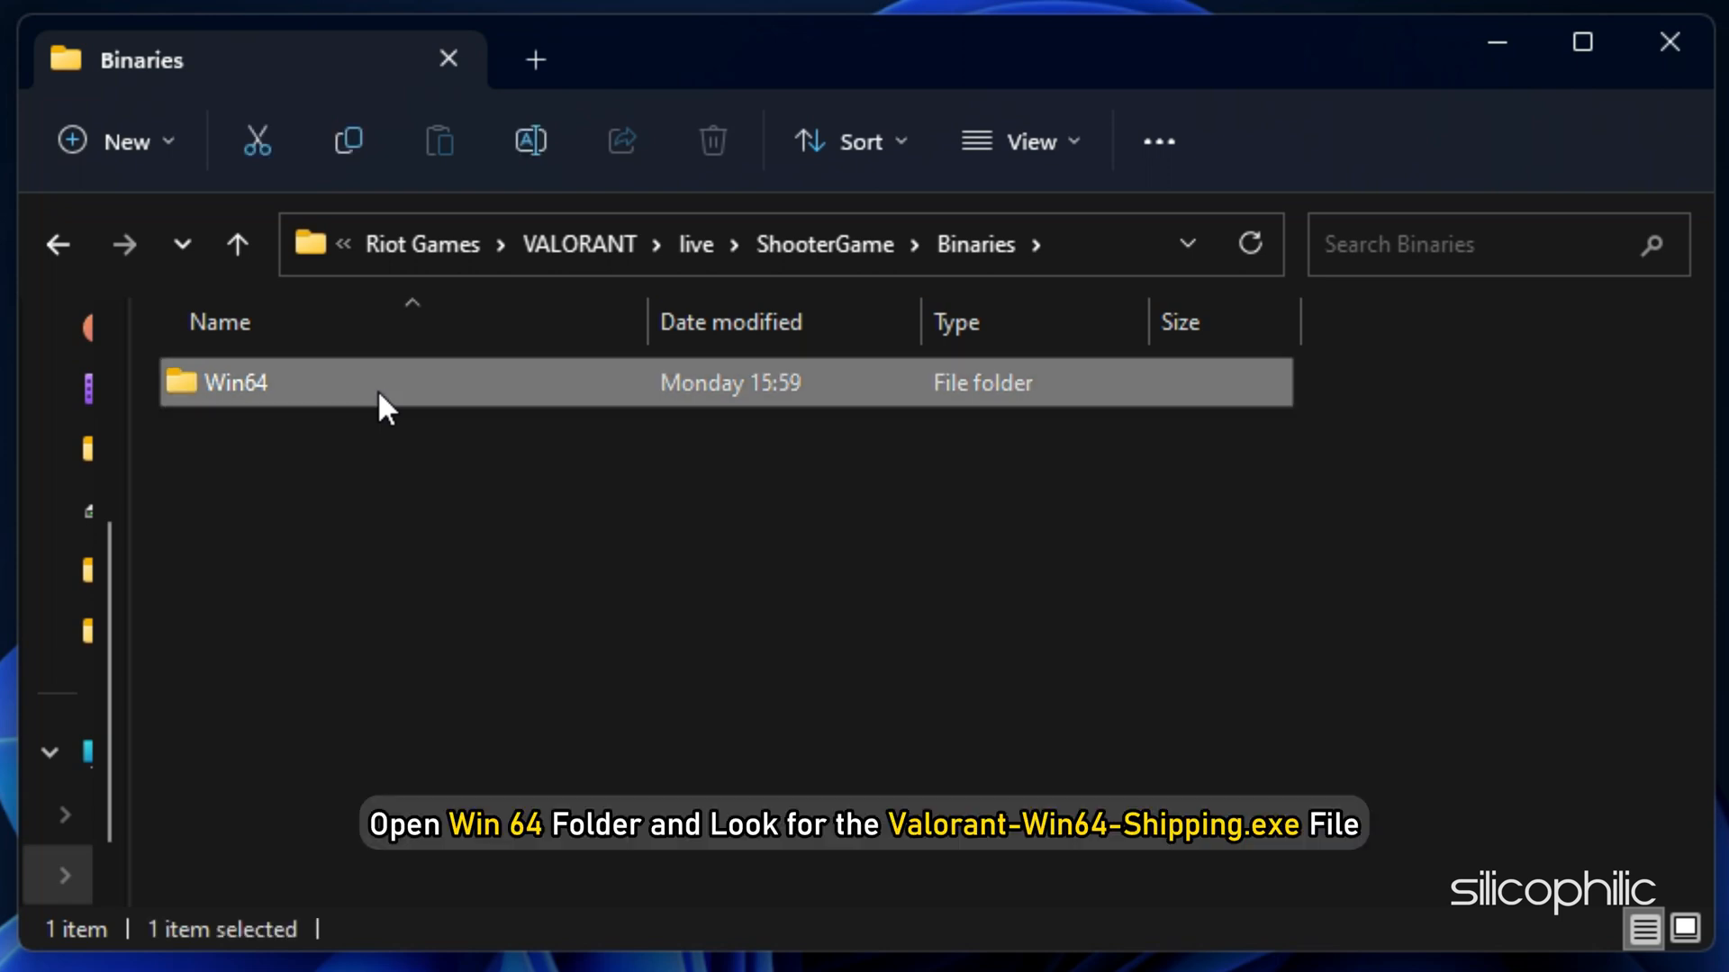
double_click(233, 382)
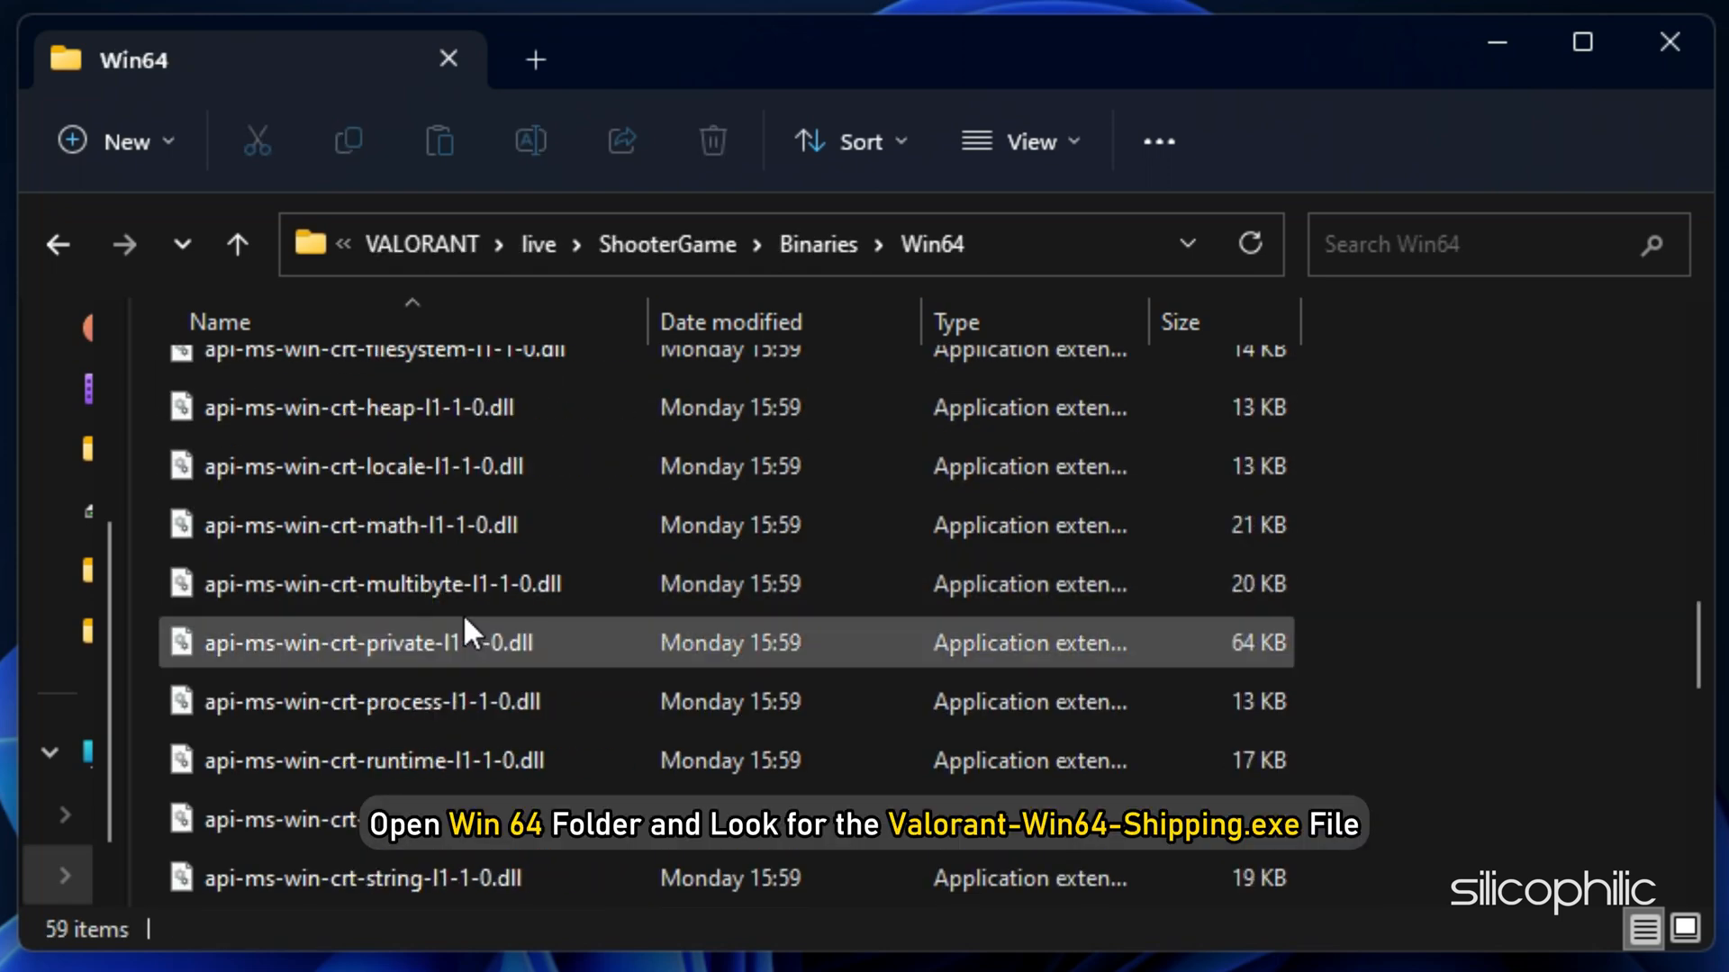
scroll(down, 3)
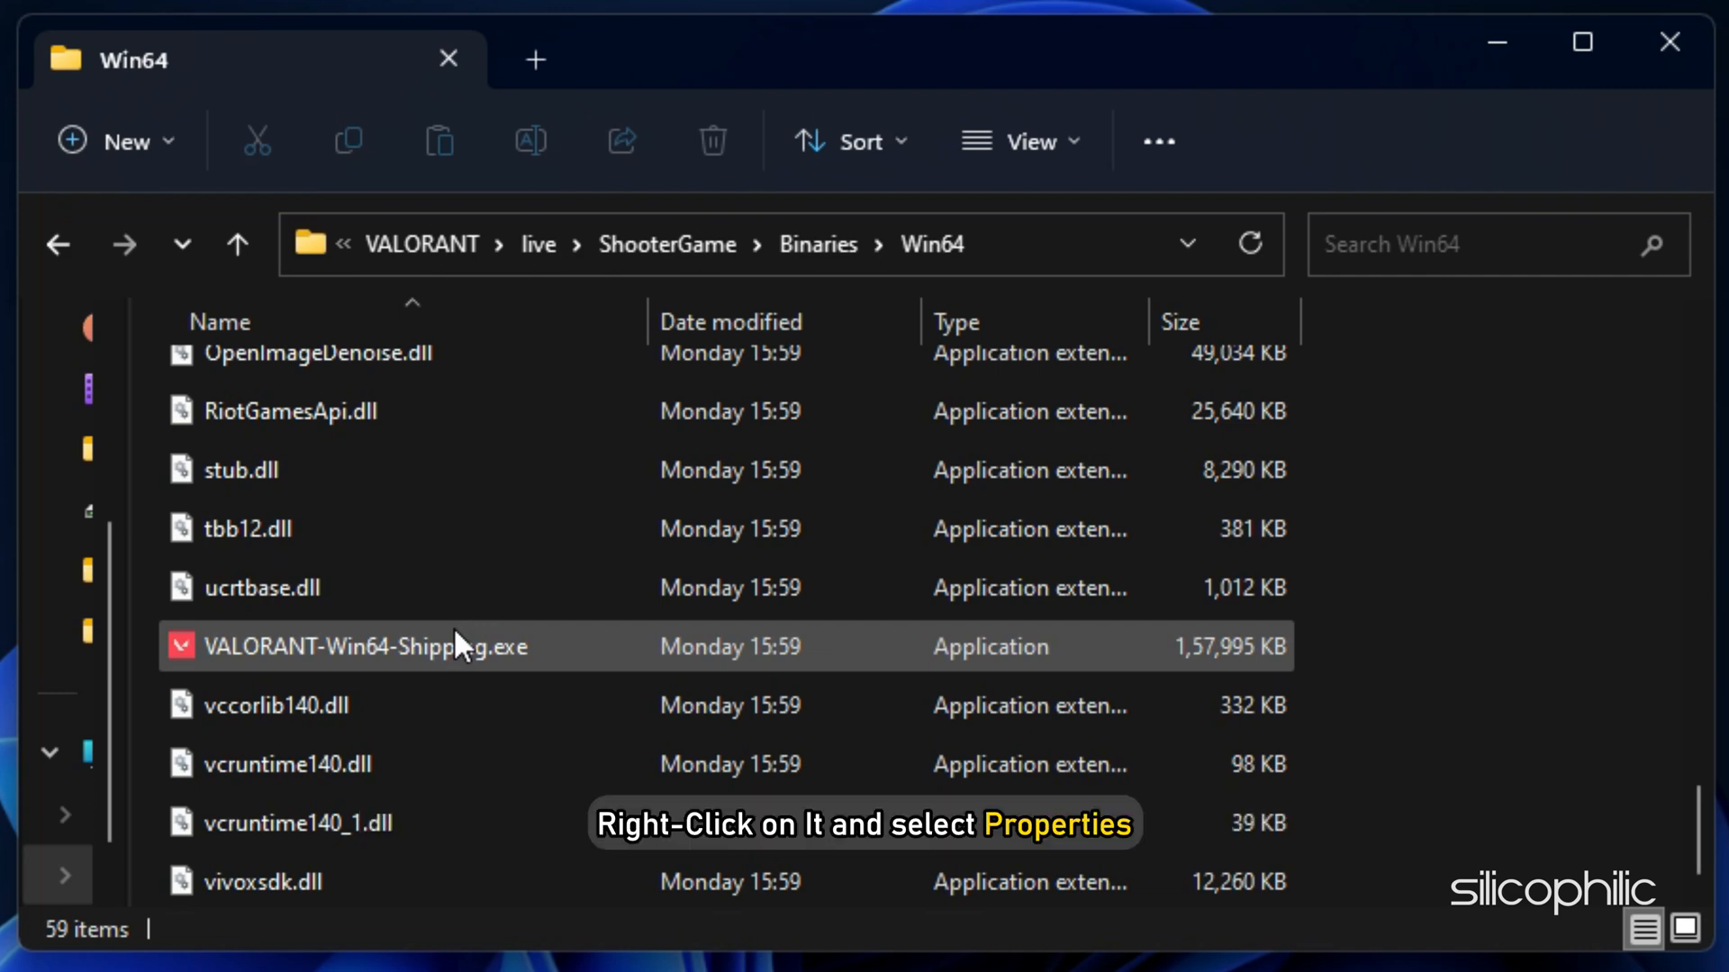
Set VALORANT-Win64-Shipping.exe to run as administrator with fullscreen optimizations disabled.
click(363, 647)
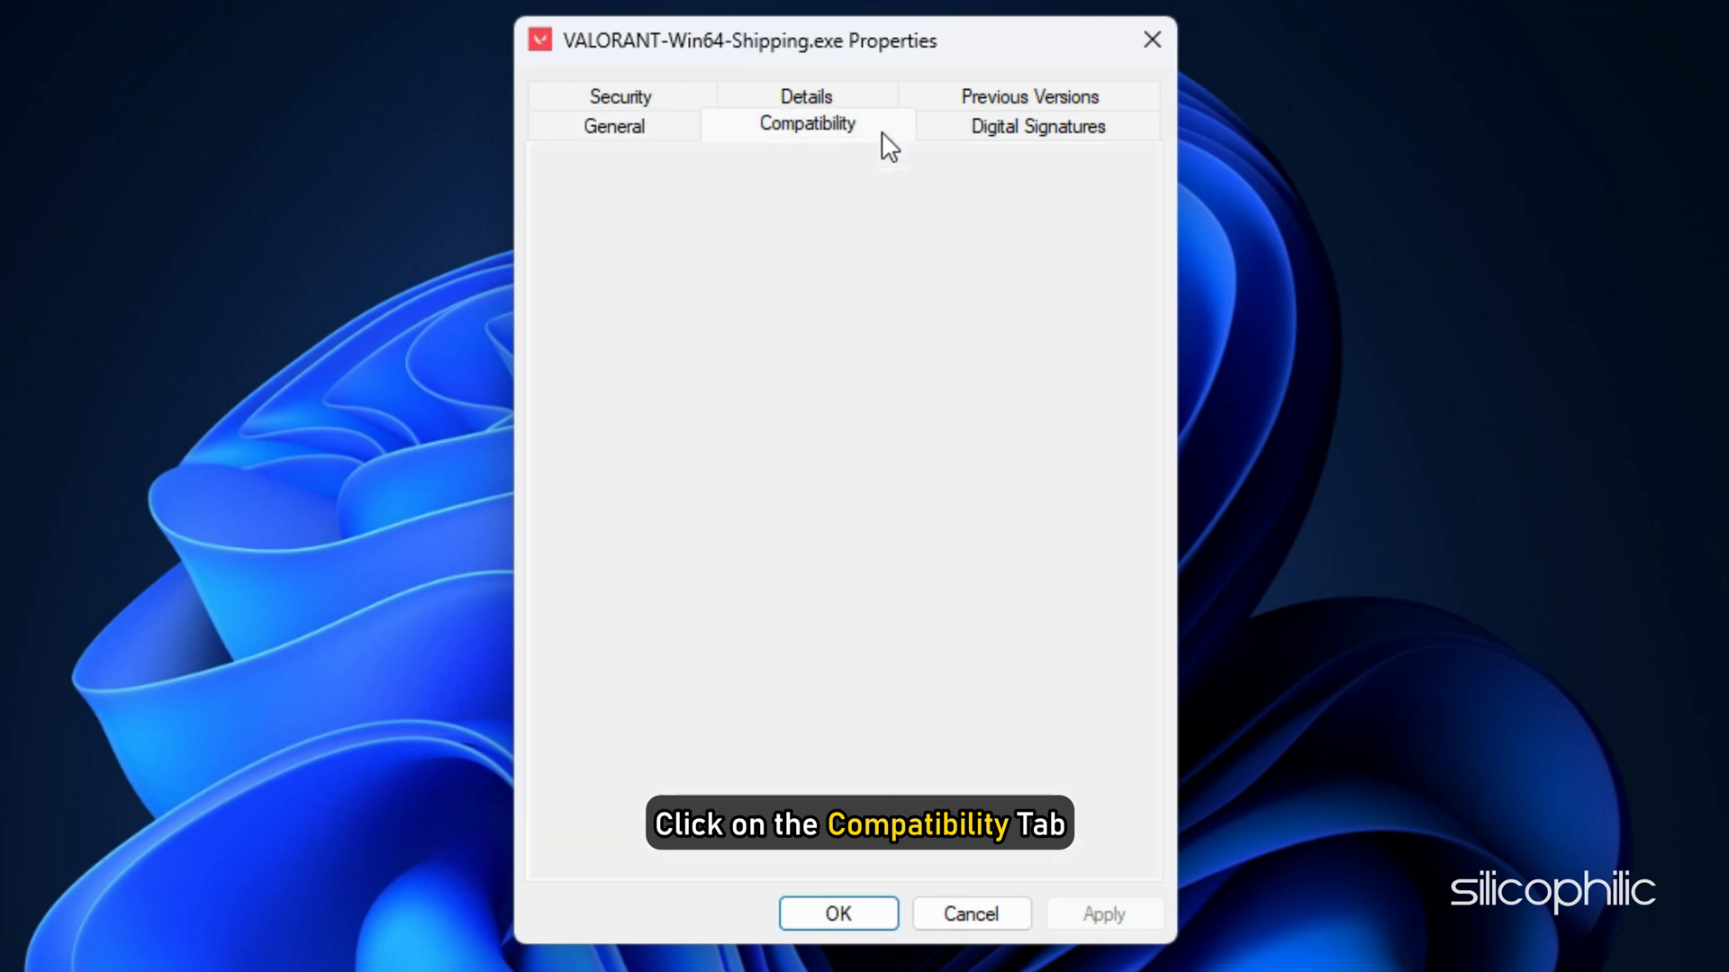
click(806, 123)
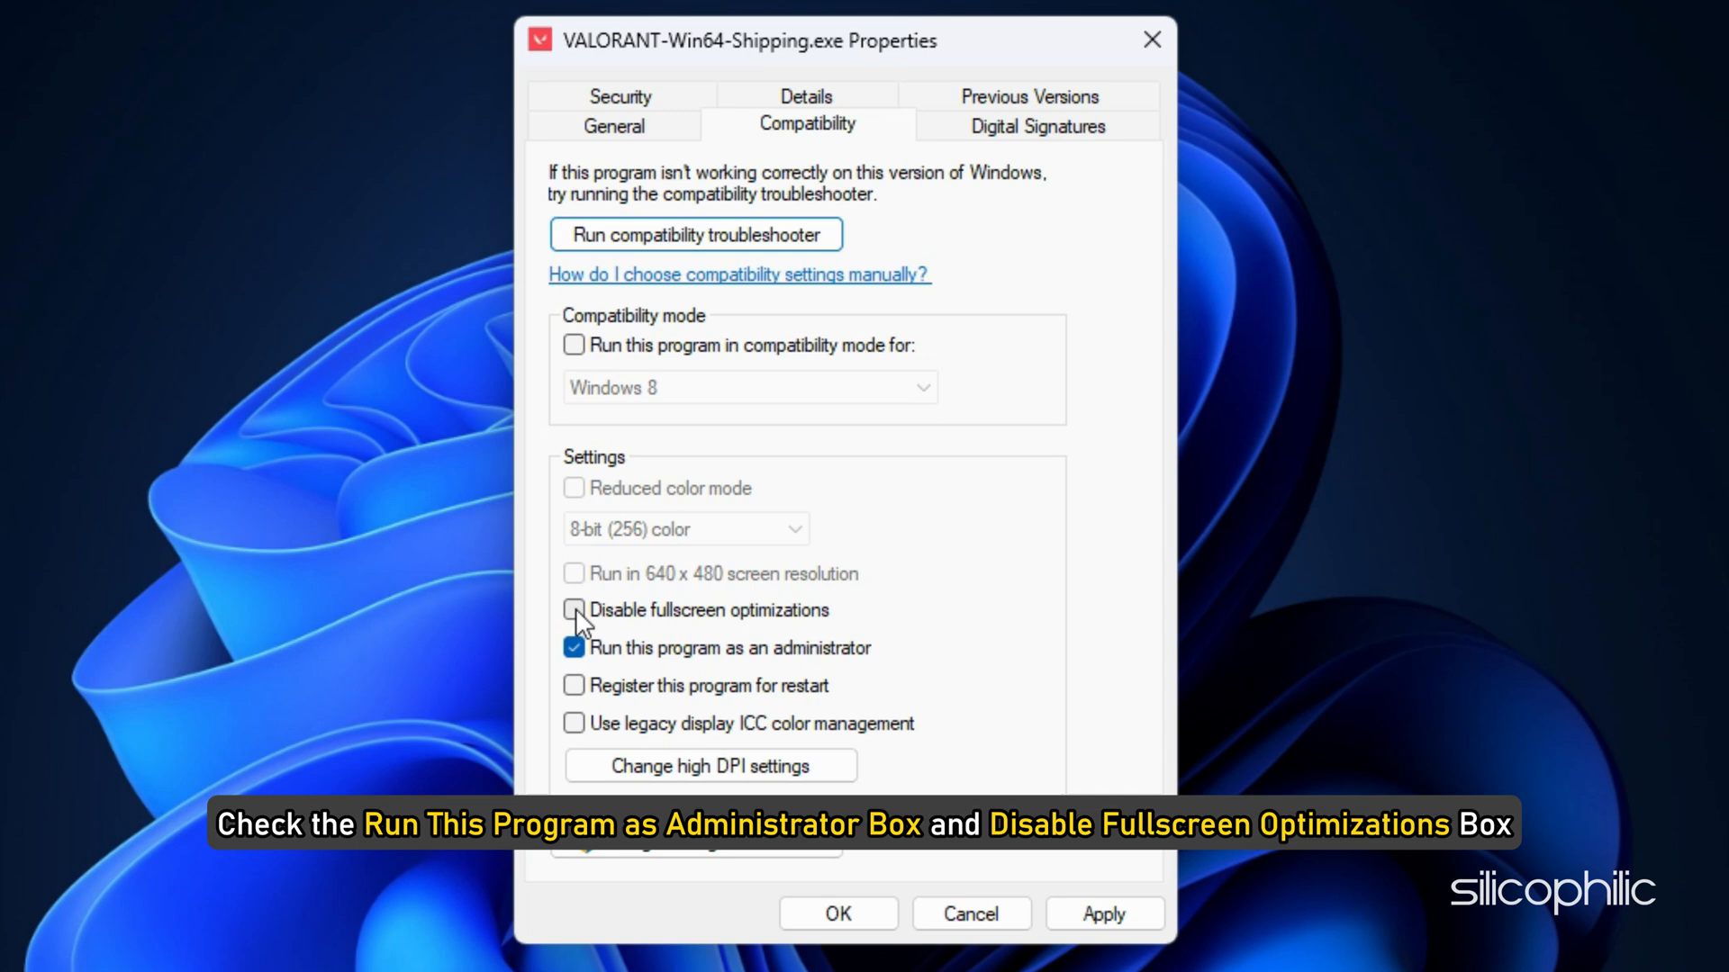
click(573, 610)
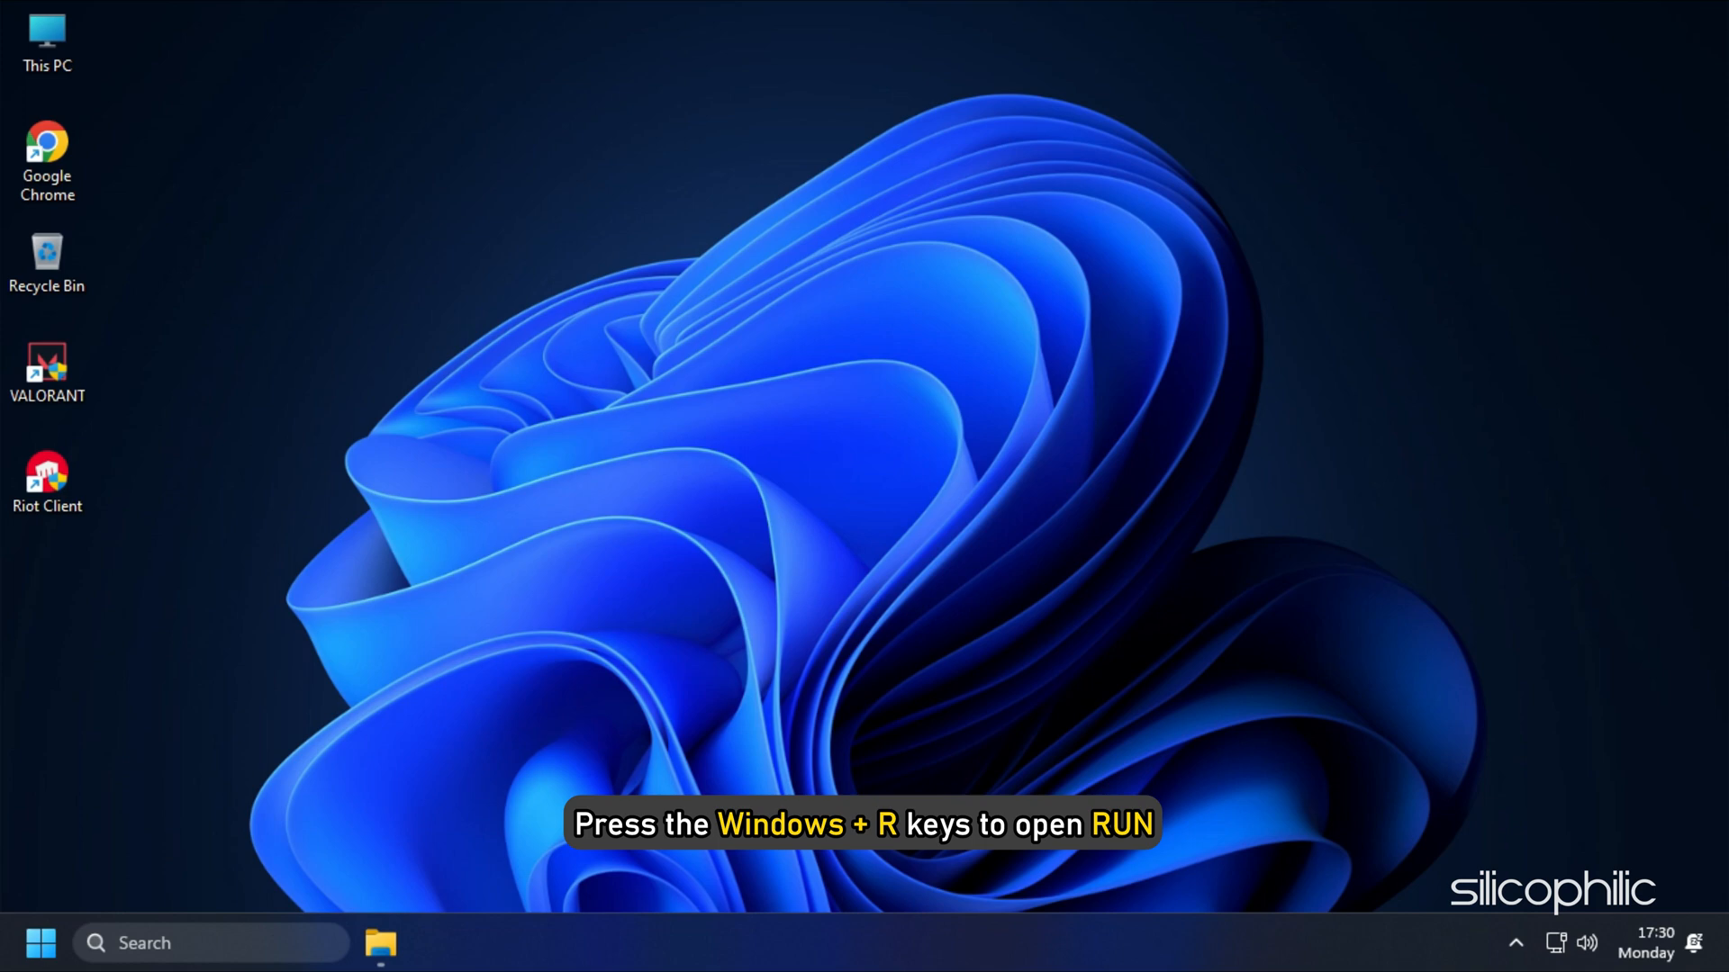
Launch the Services console by running services.msc.
key(win+r)
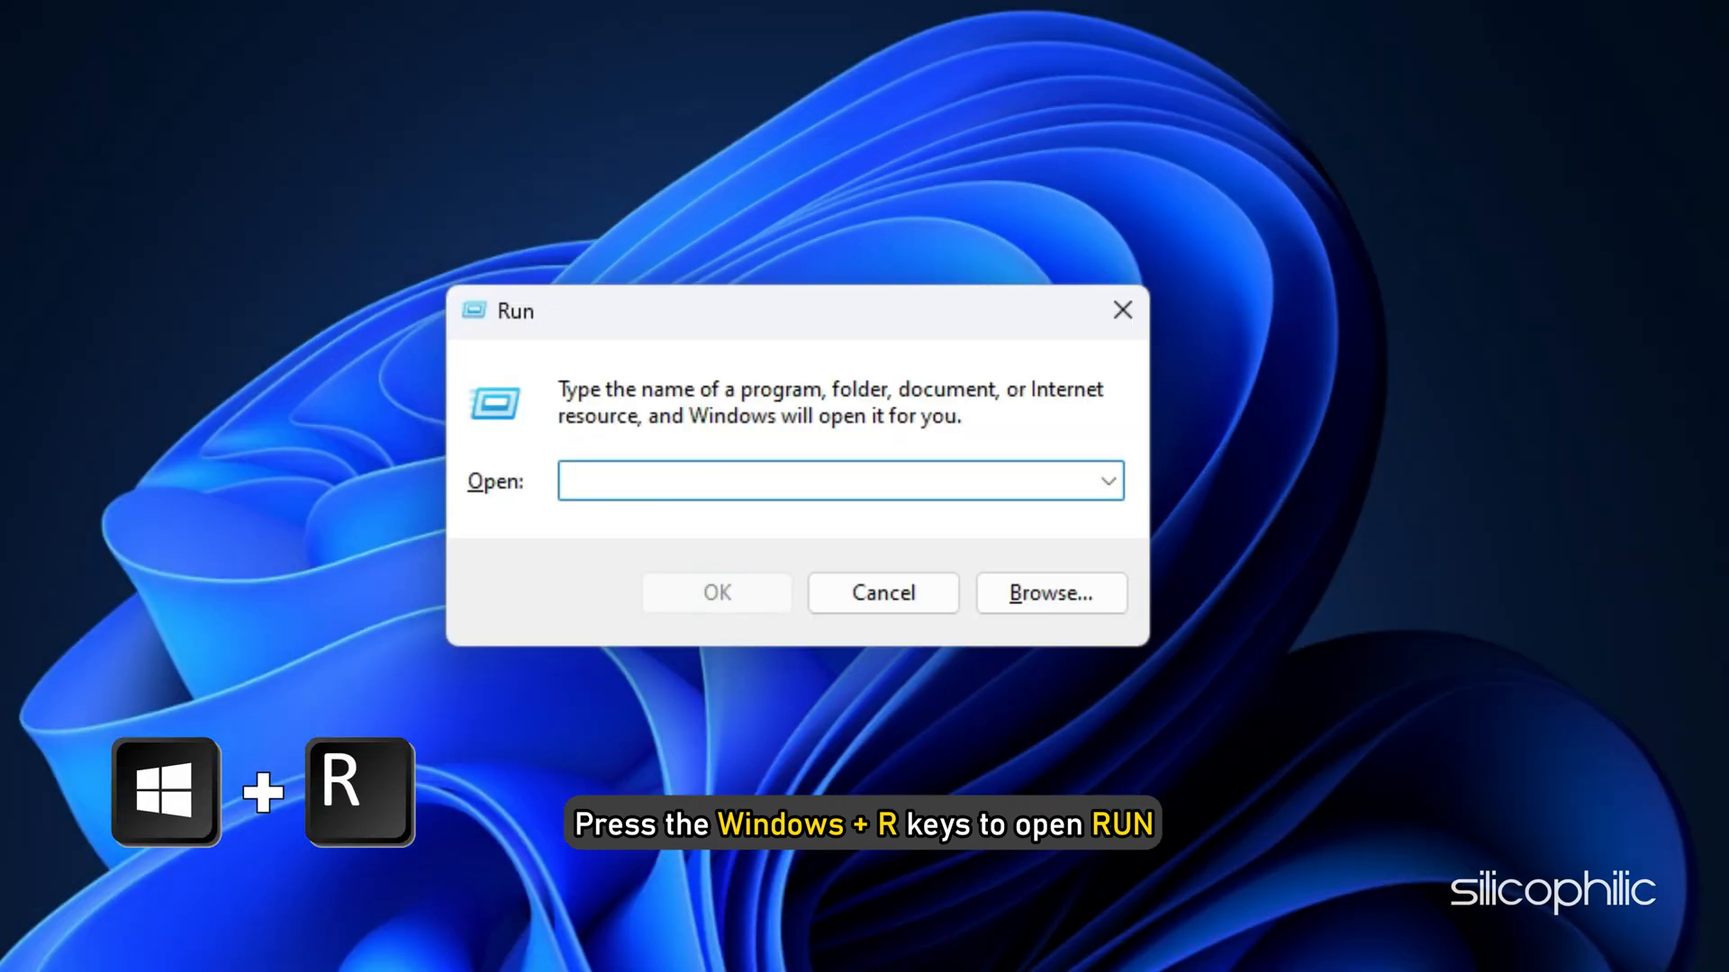
text(services.msc)
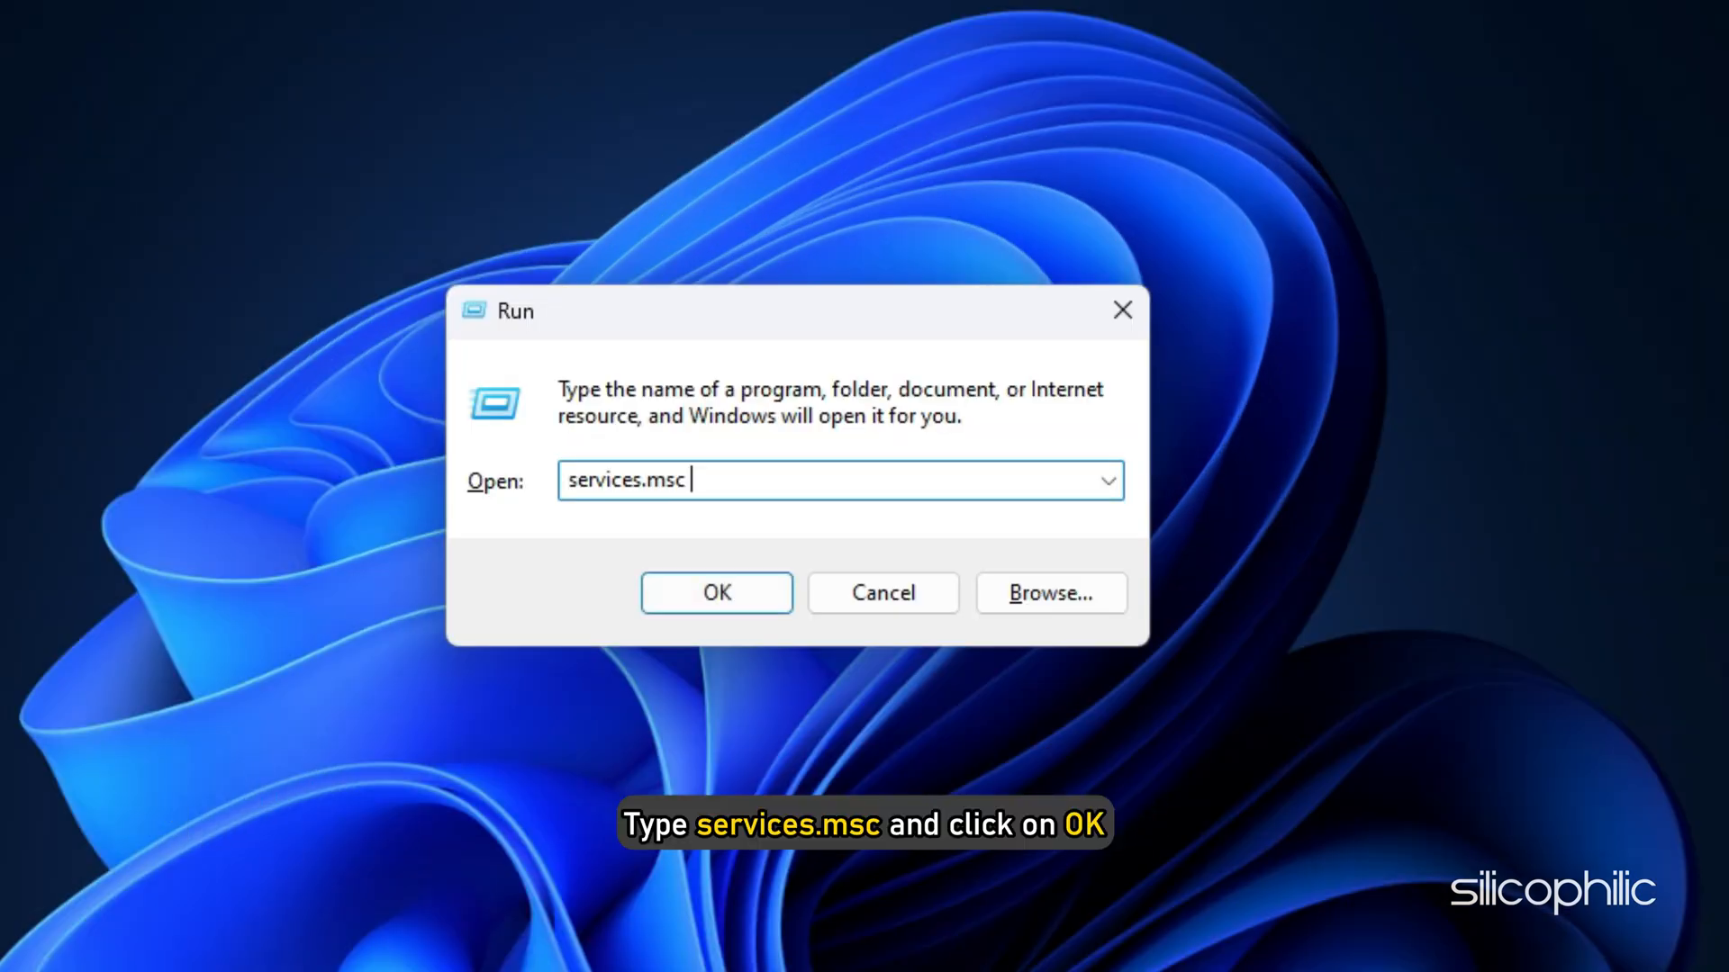
click(716, 593)
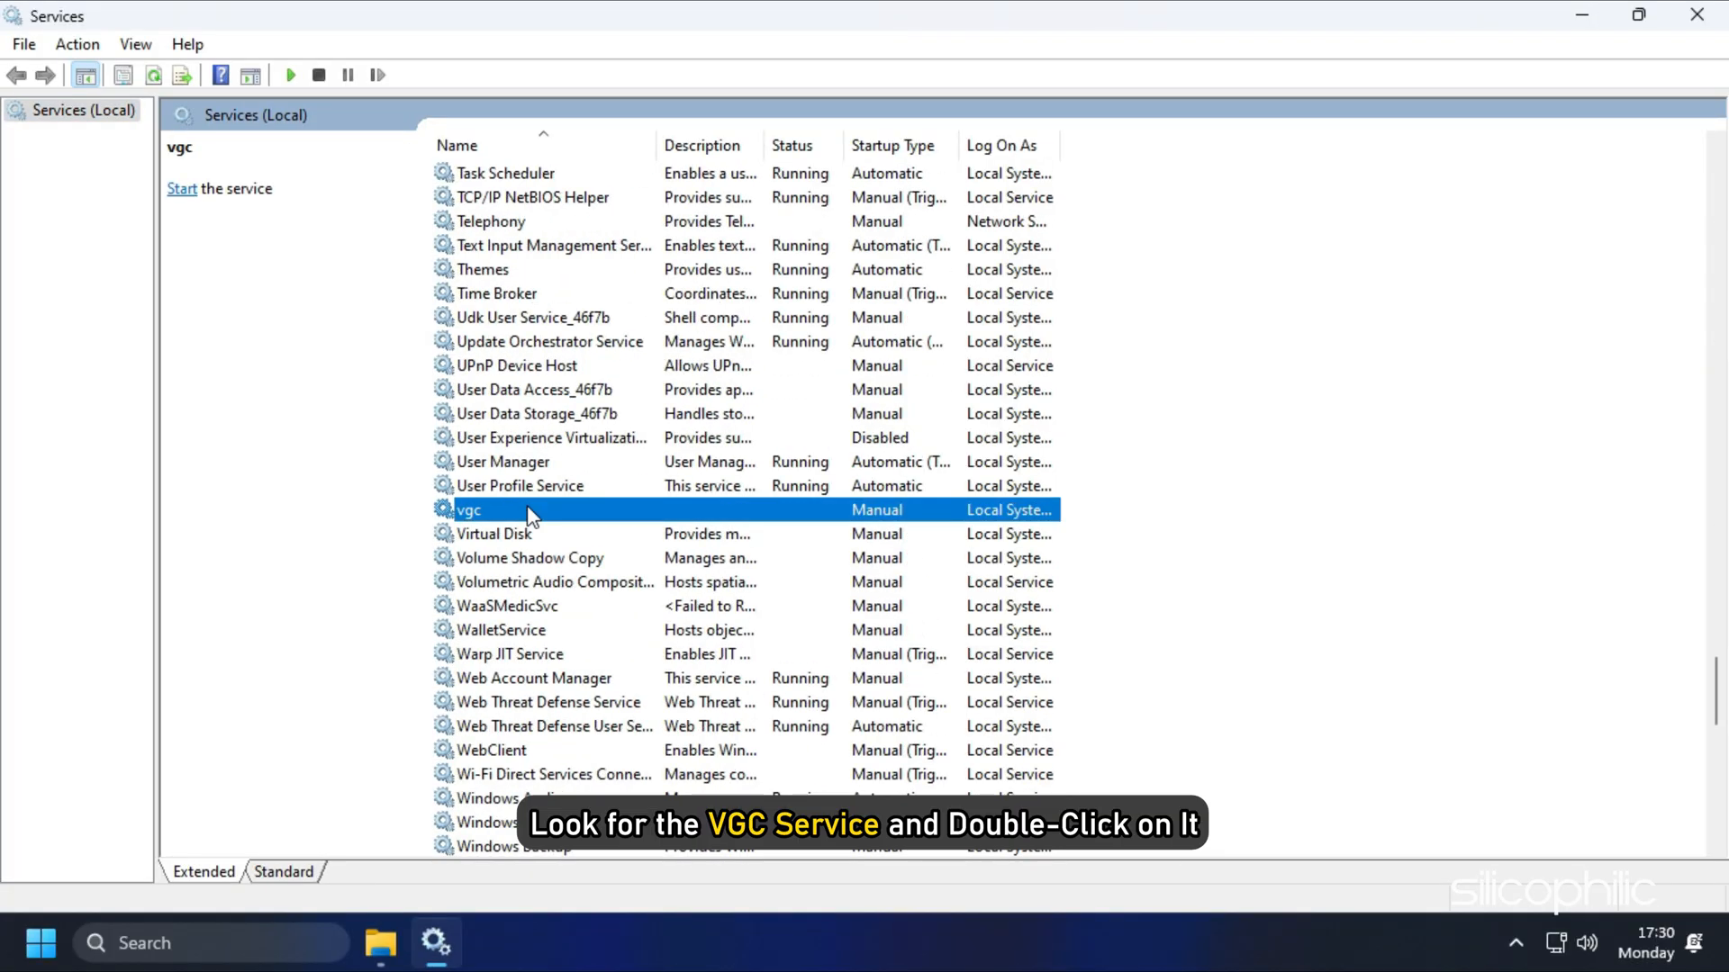
Stop and restart the vgc service, set its startup to Automatic, and apply.
double_click(467, 509)
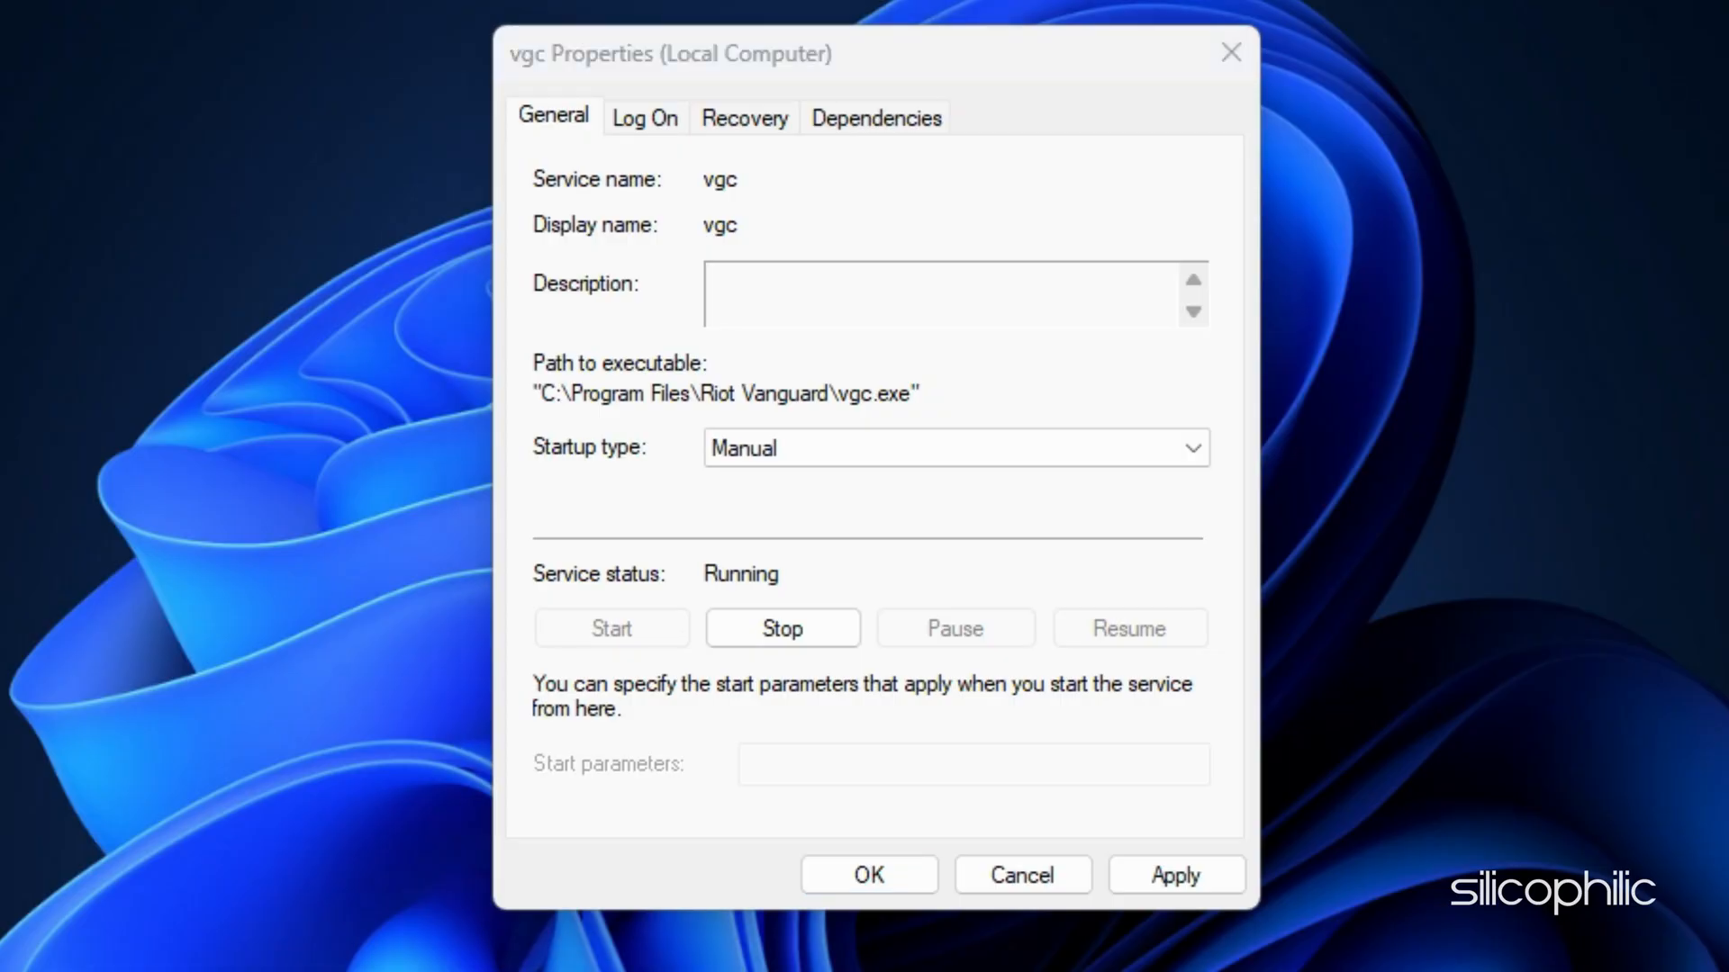
click(954, 448)
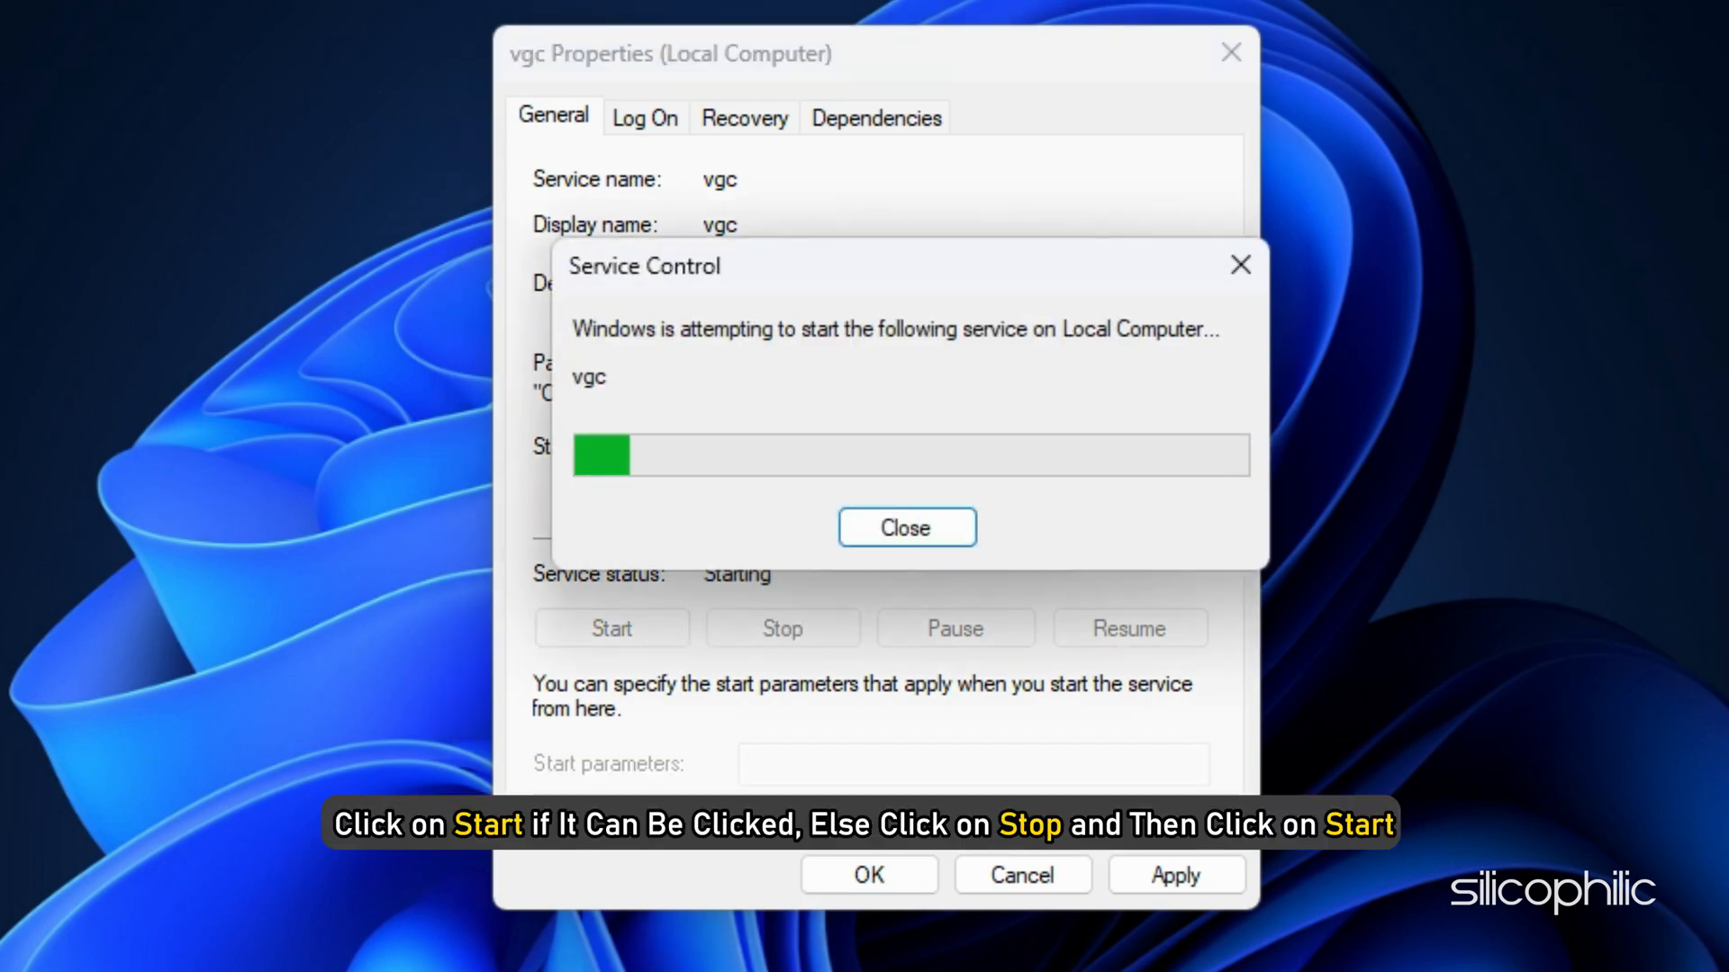
click(904, 527)
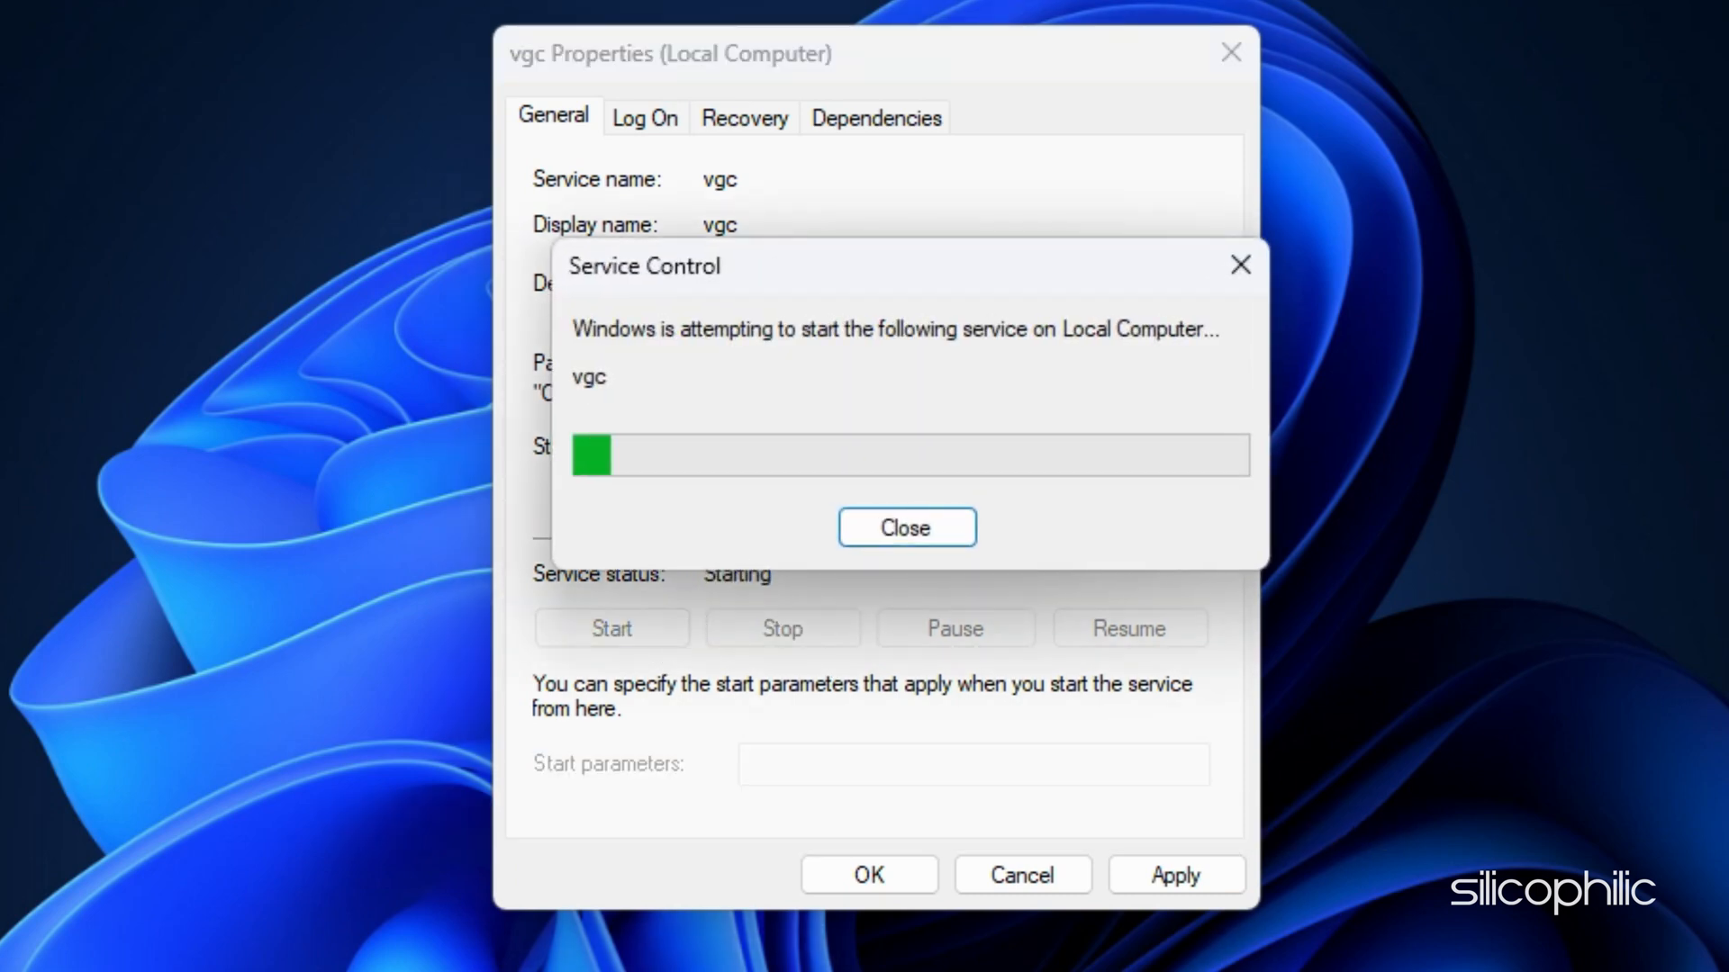
click(905, 527)
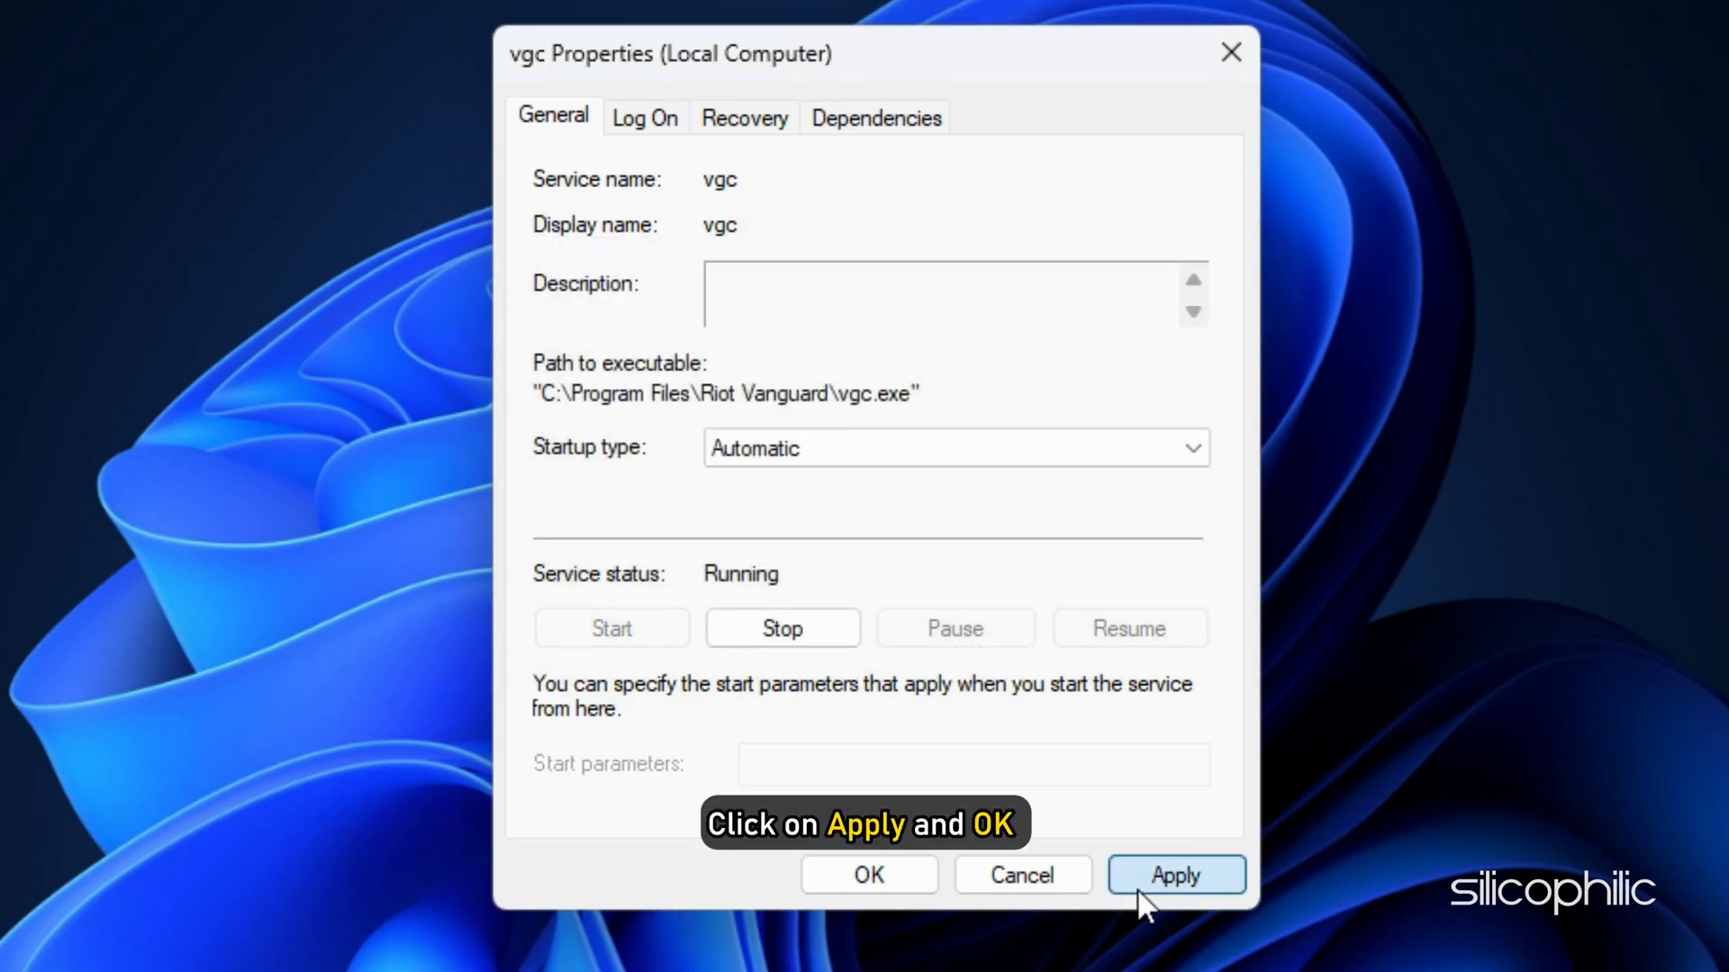
click(868, 874)
text(msconfig)
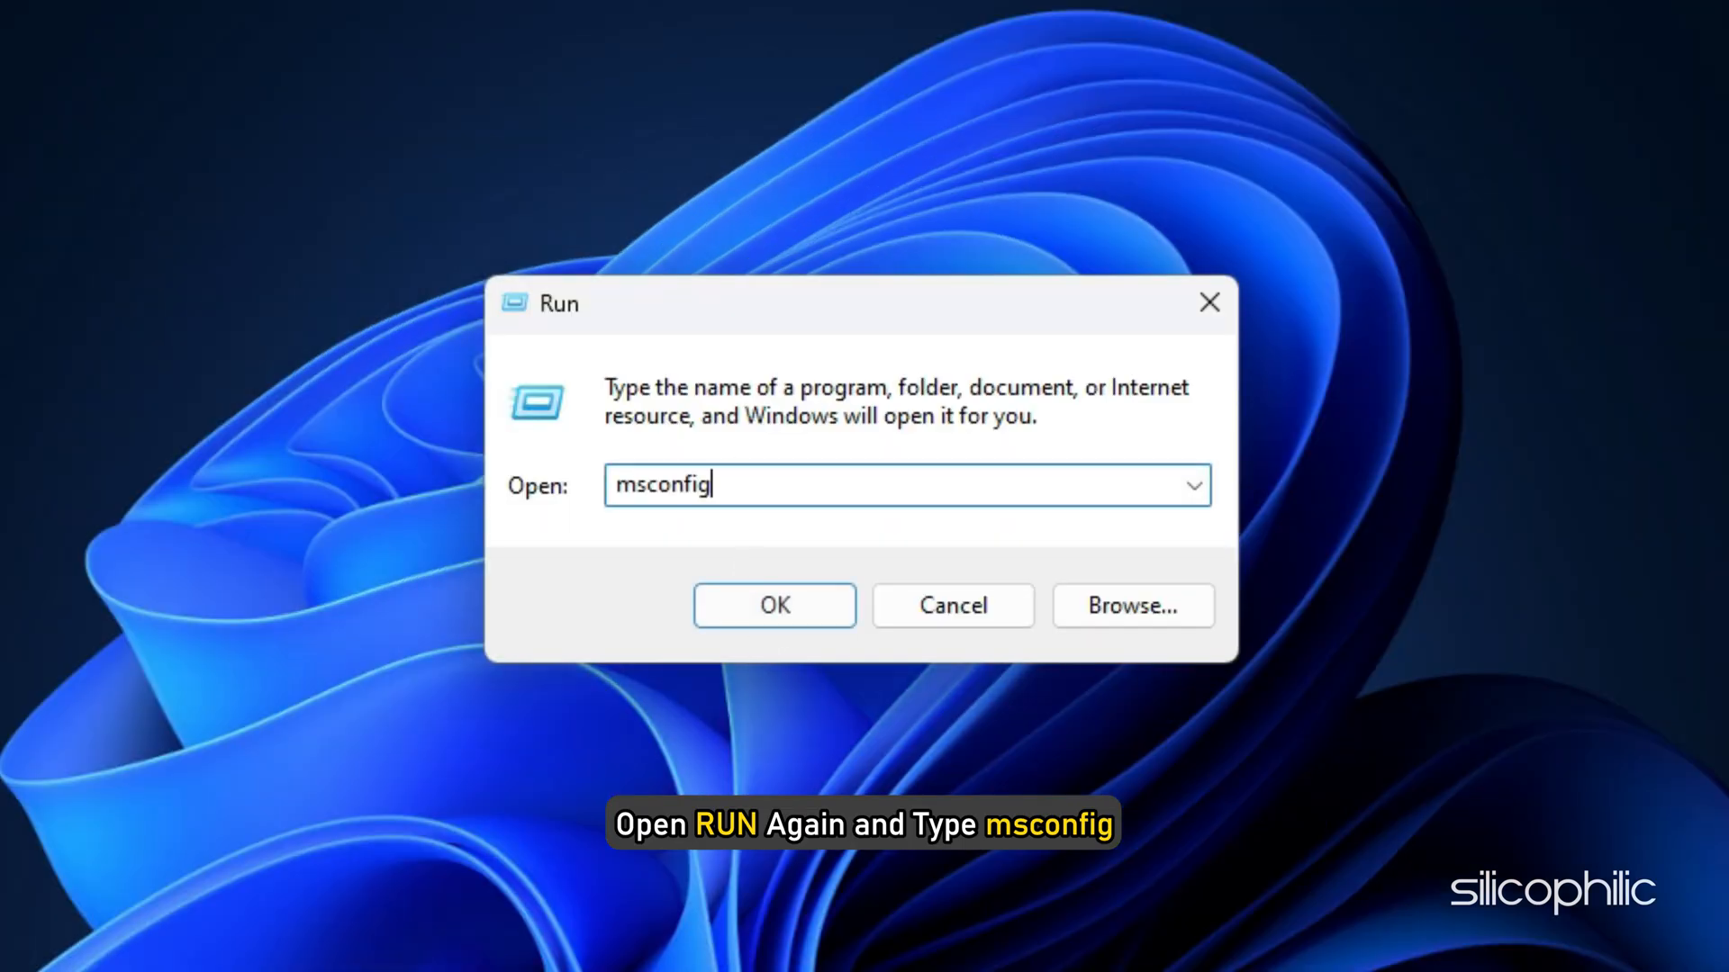
In msconfig's Services tab, tick vgc, apply, and exit without restart.
key(Return)
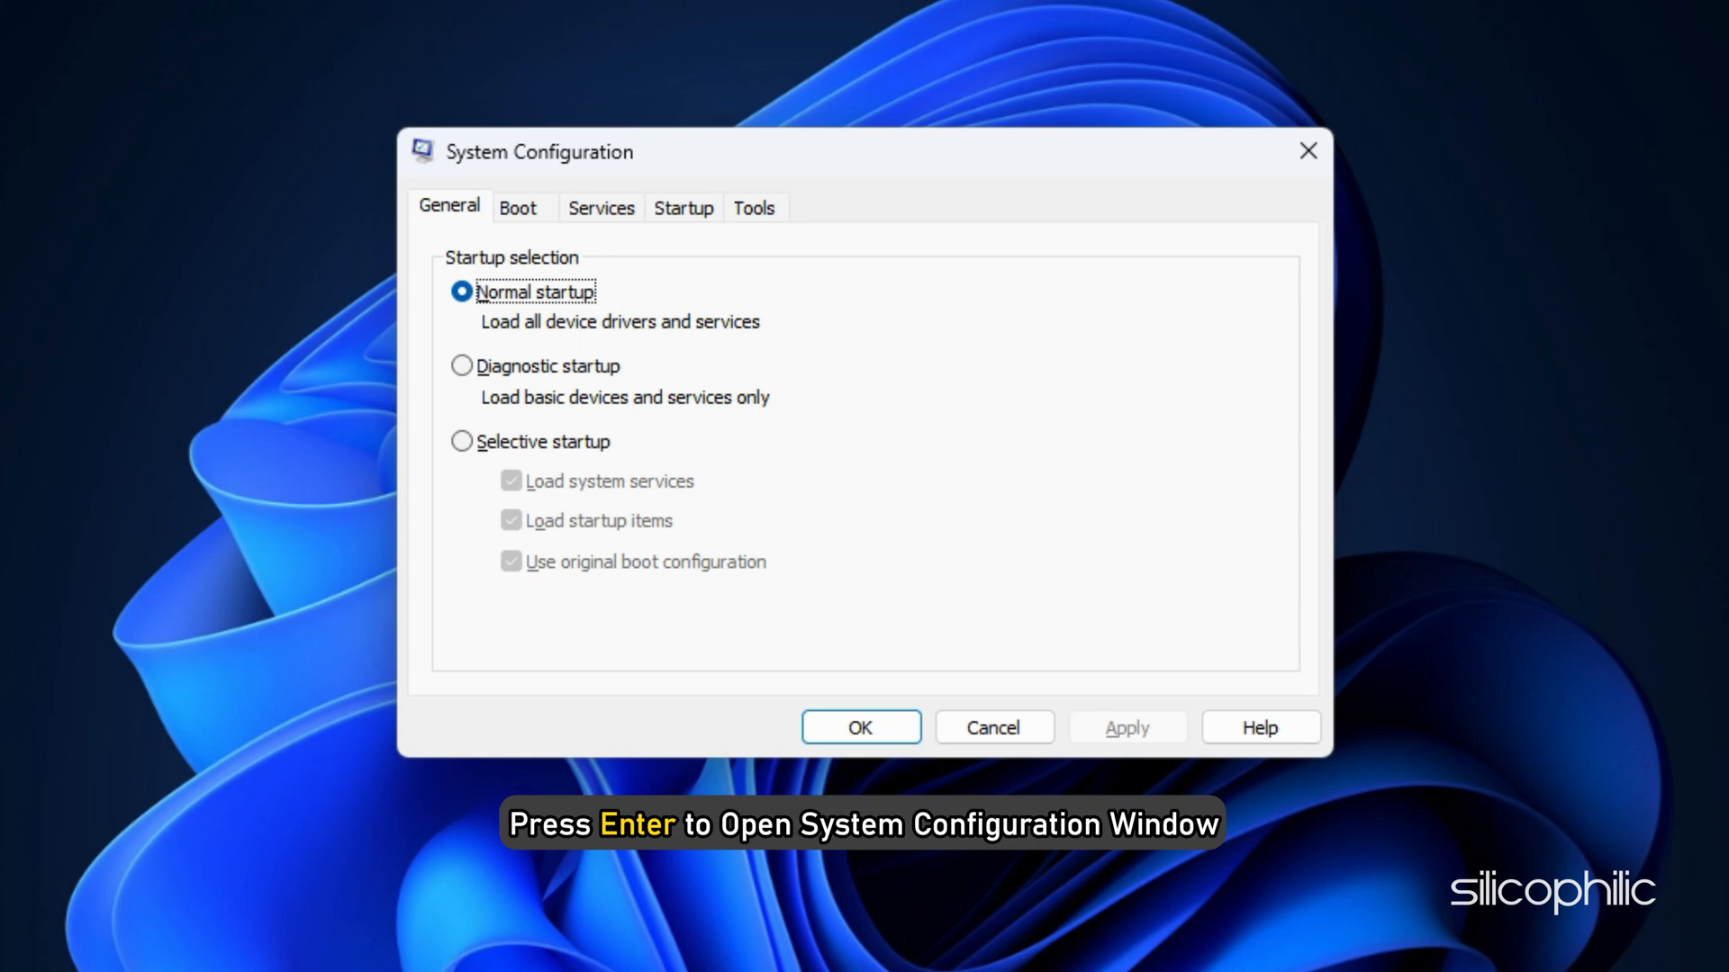
click(601, 207)
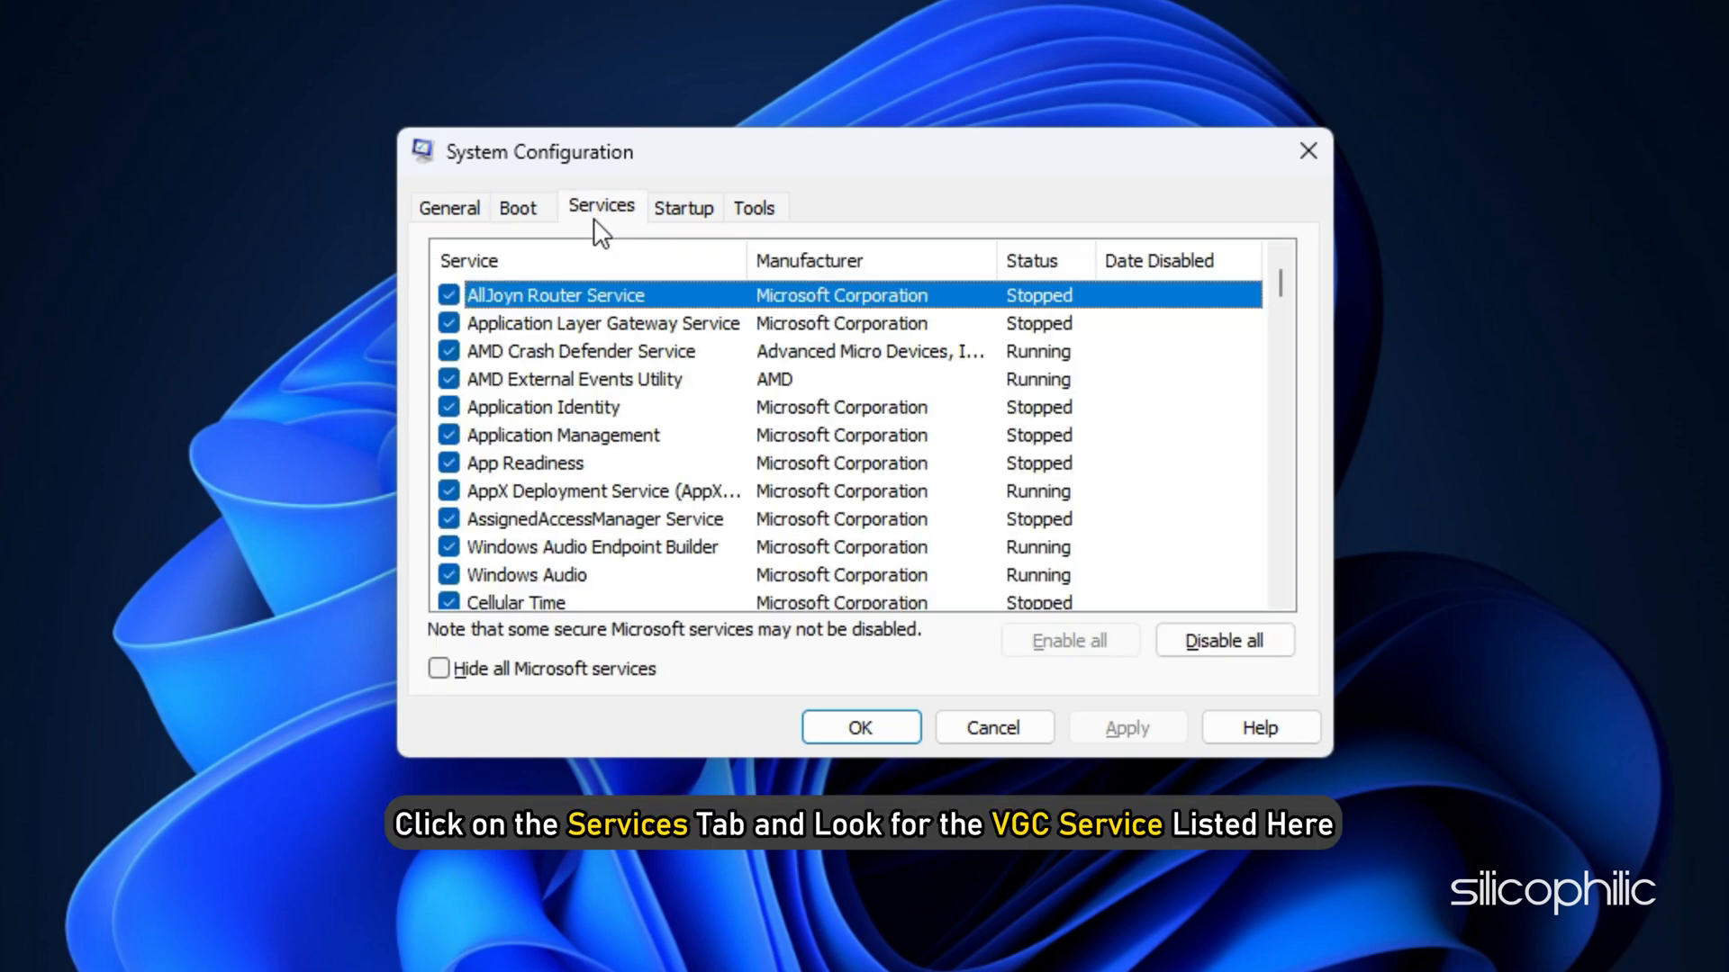
scroll(down, 3)
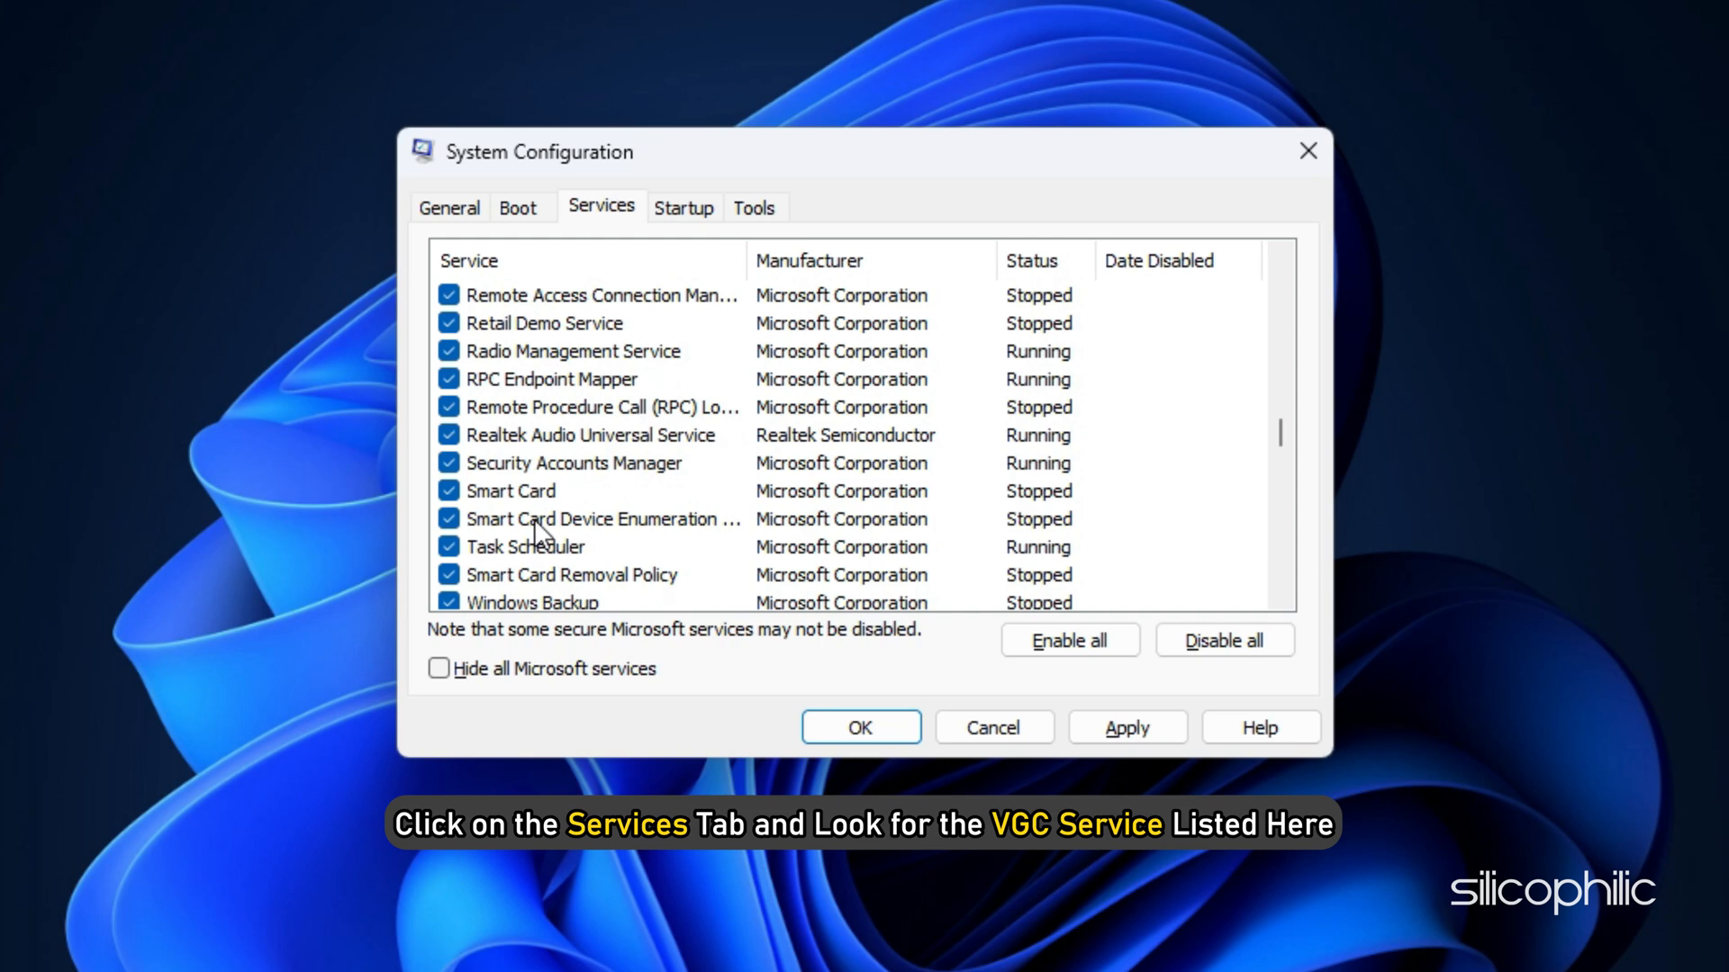
scroll(down, 3)
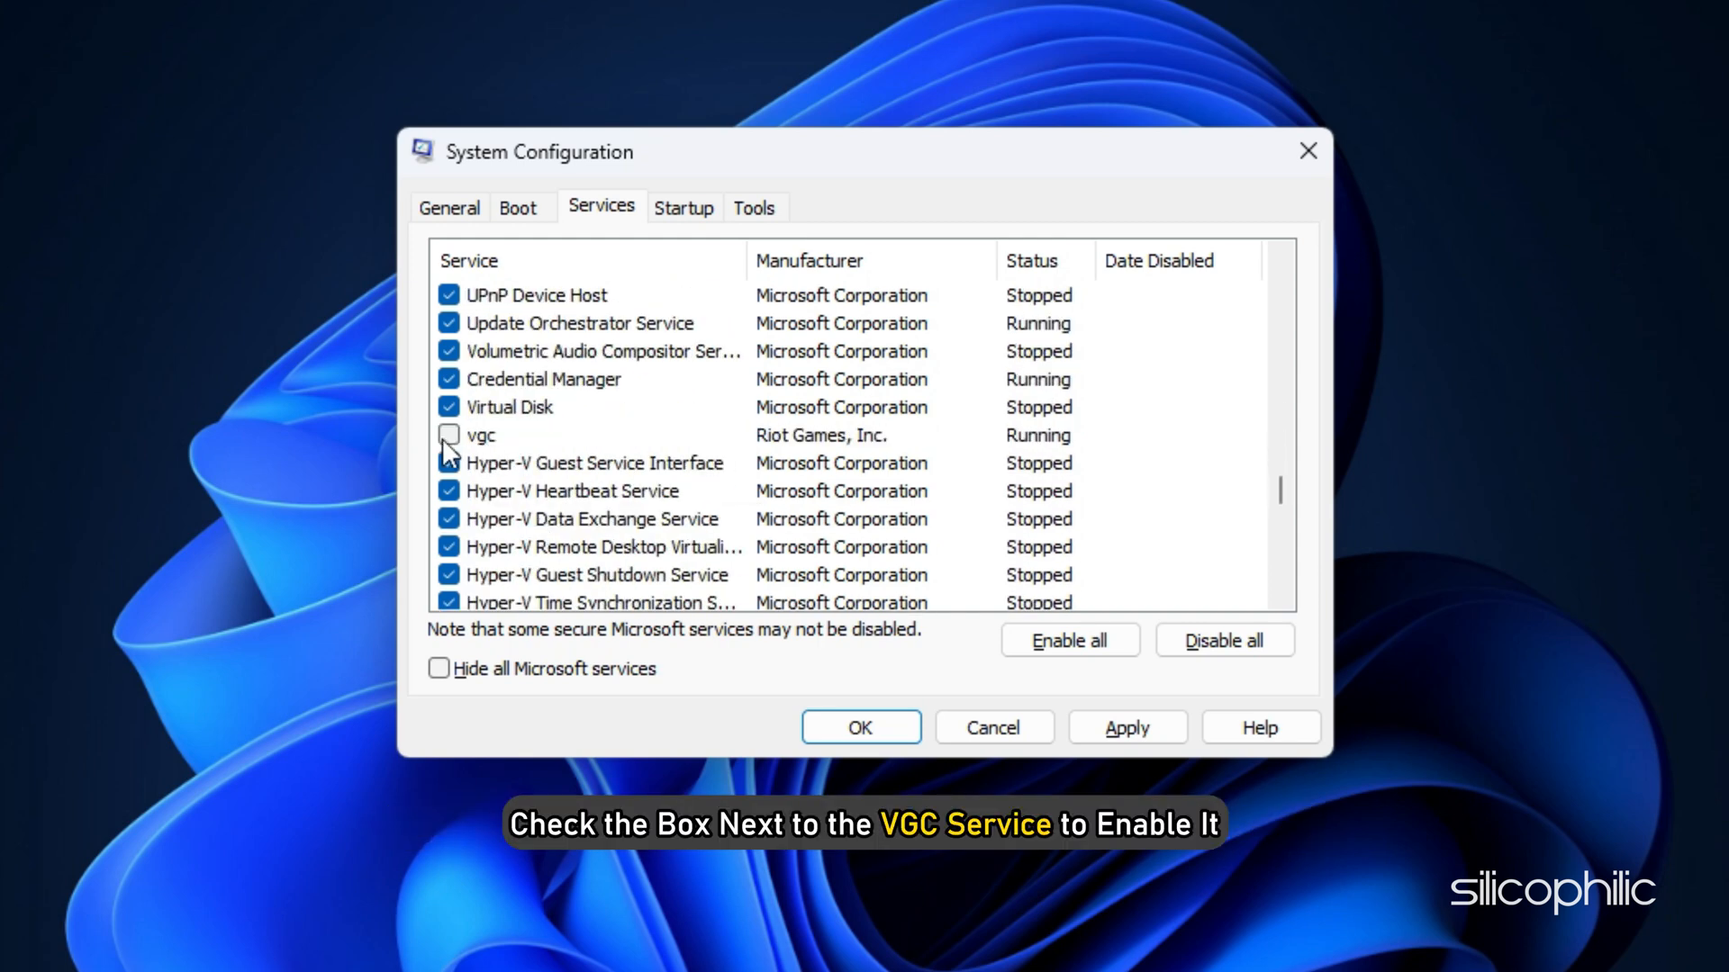
click(447, 434)
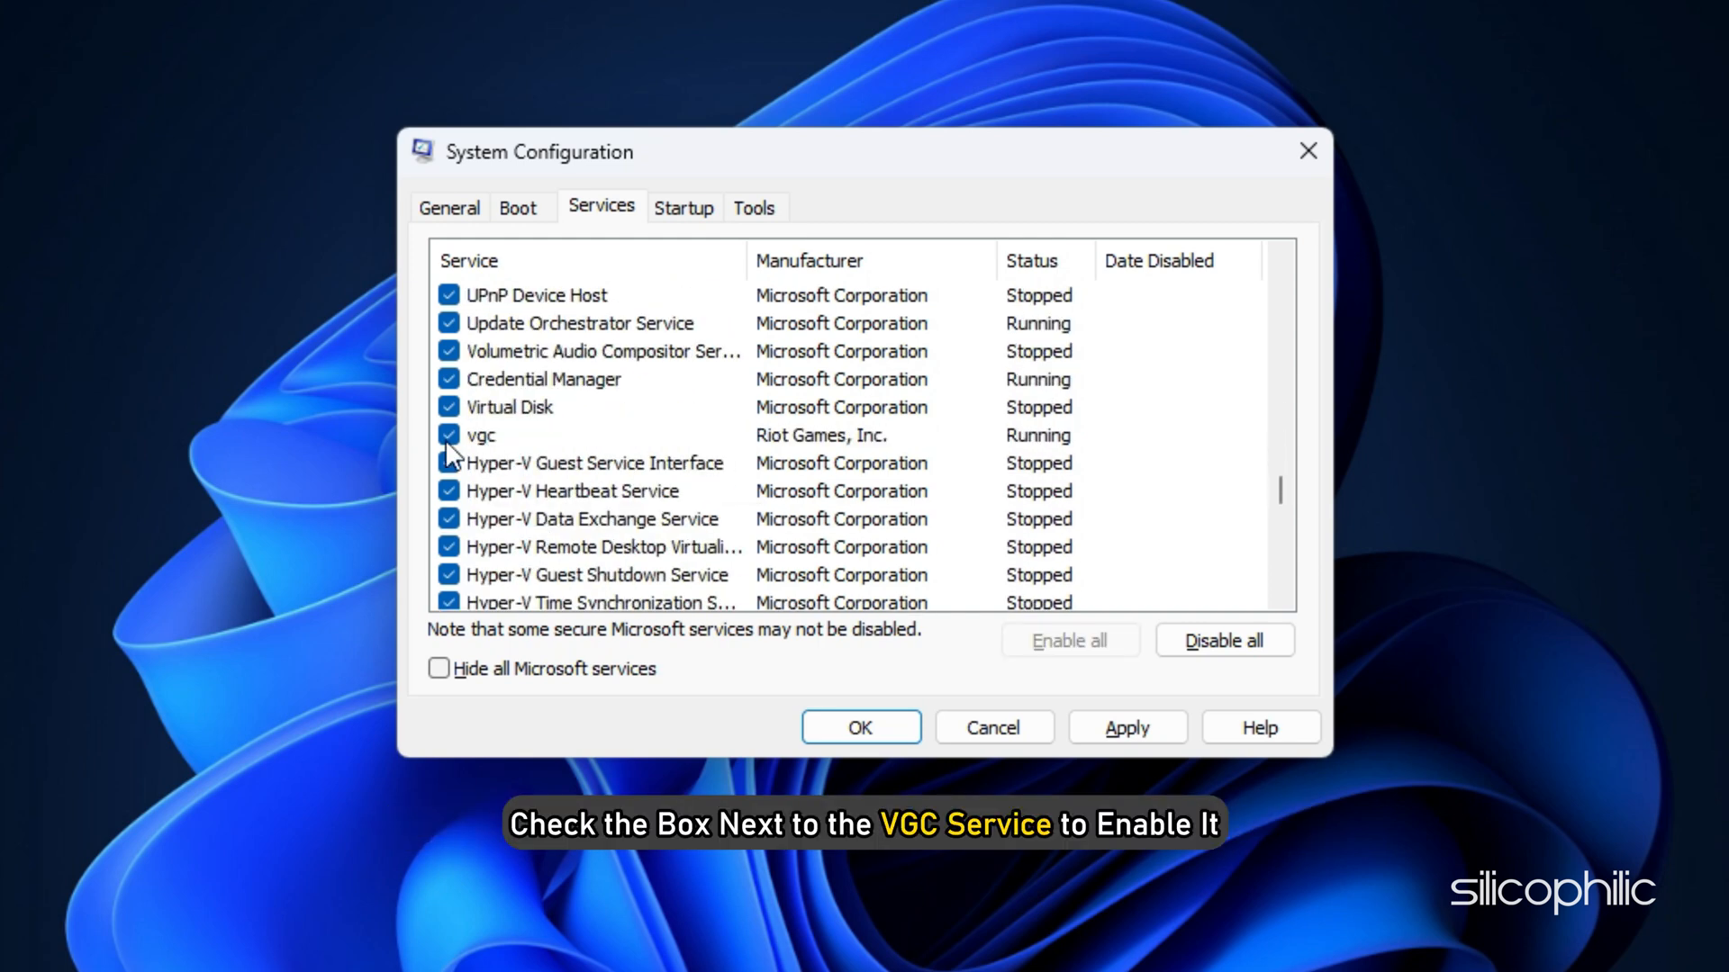
click(1125, 727)
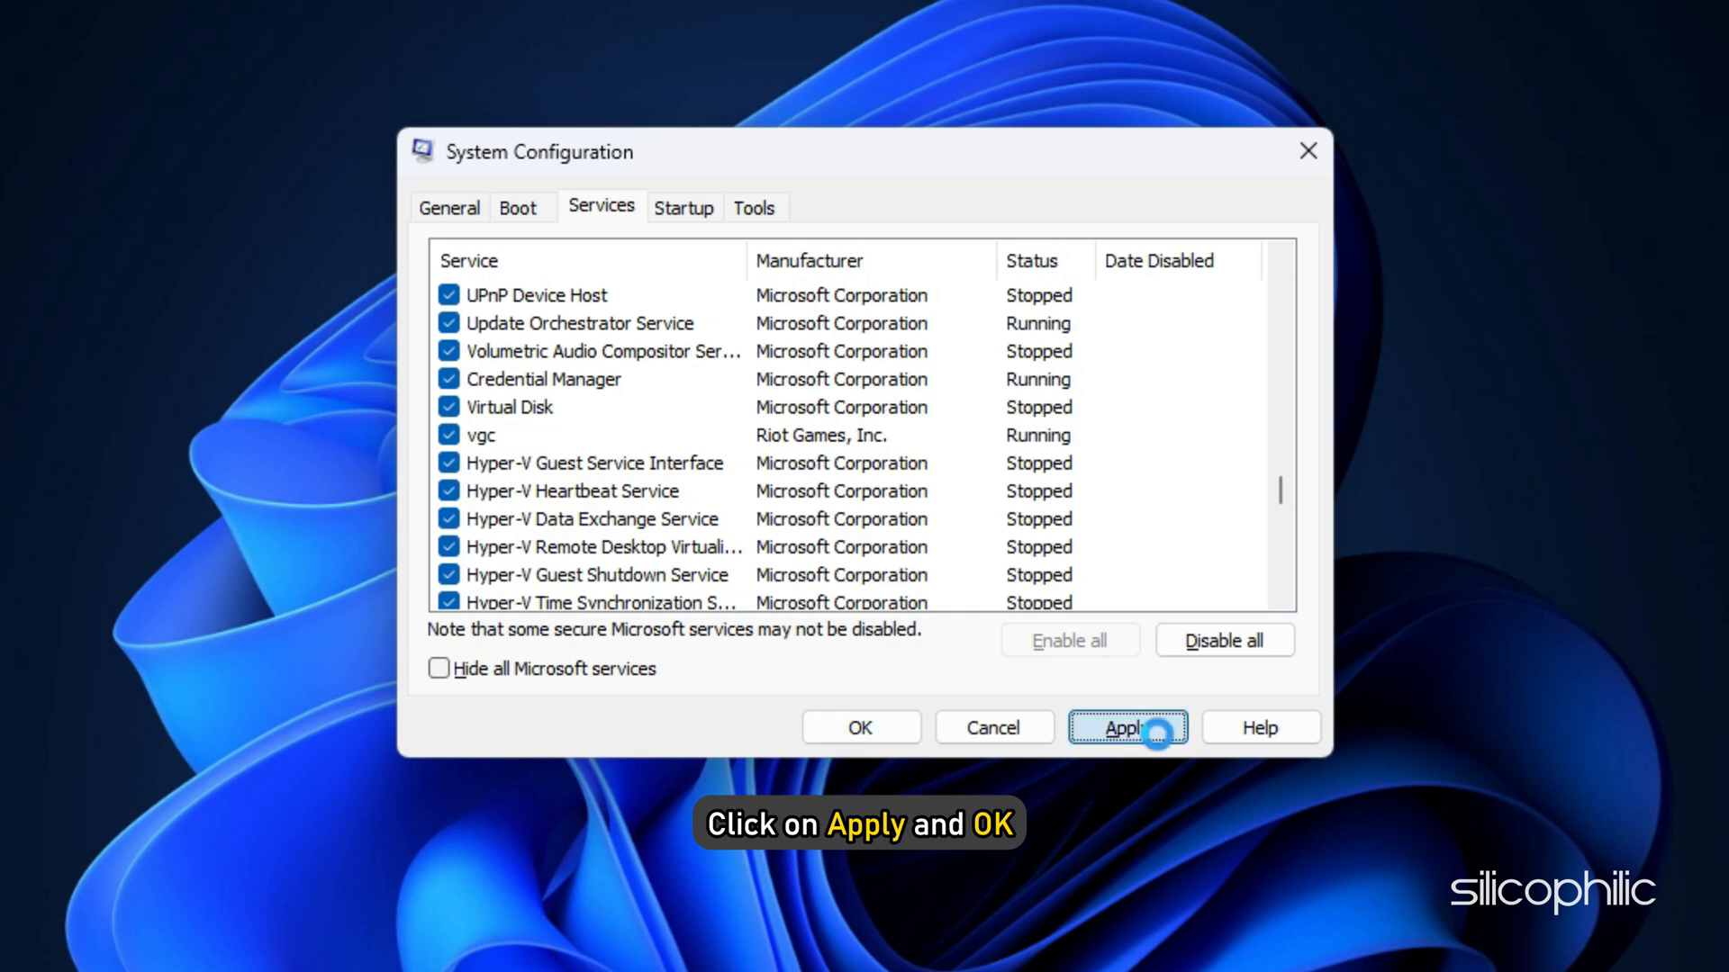
click(1123, 726)
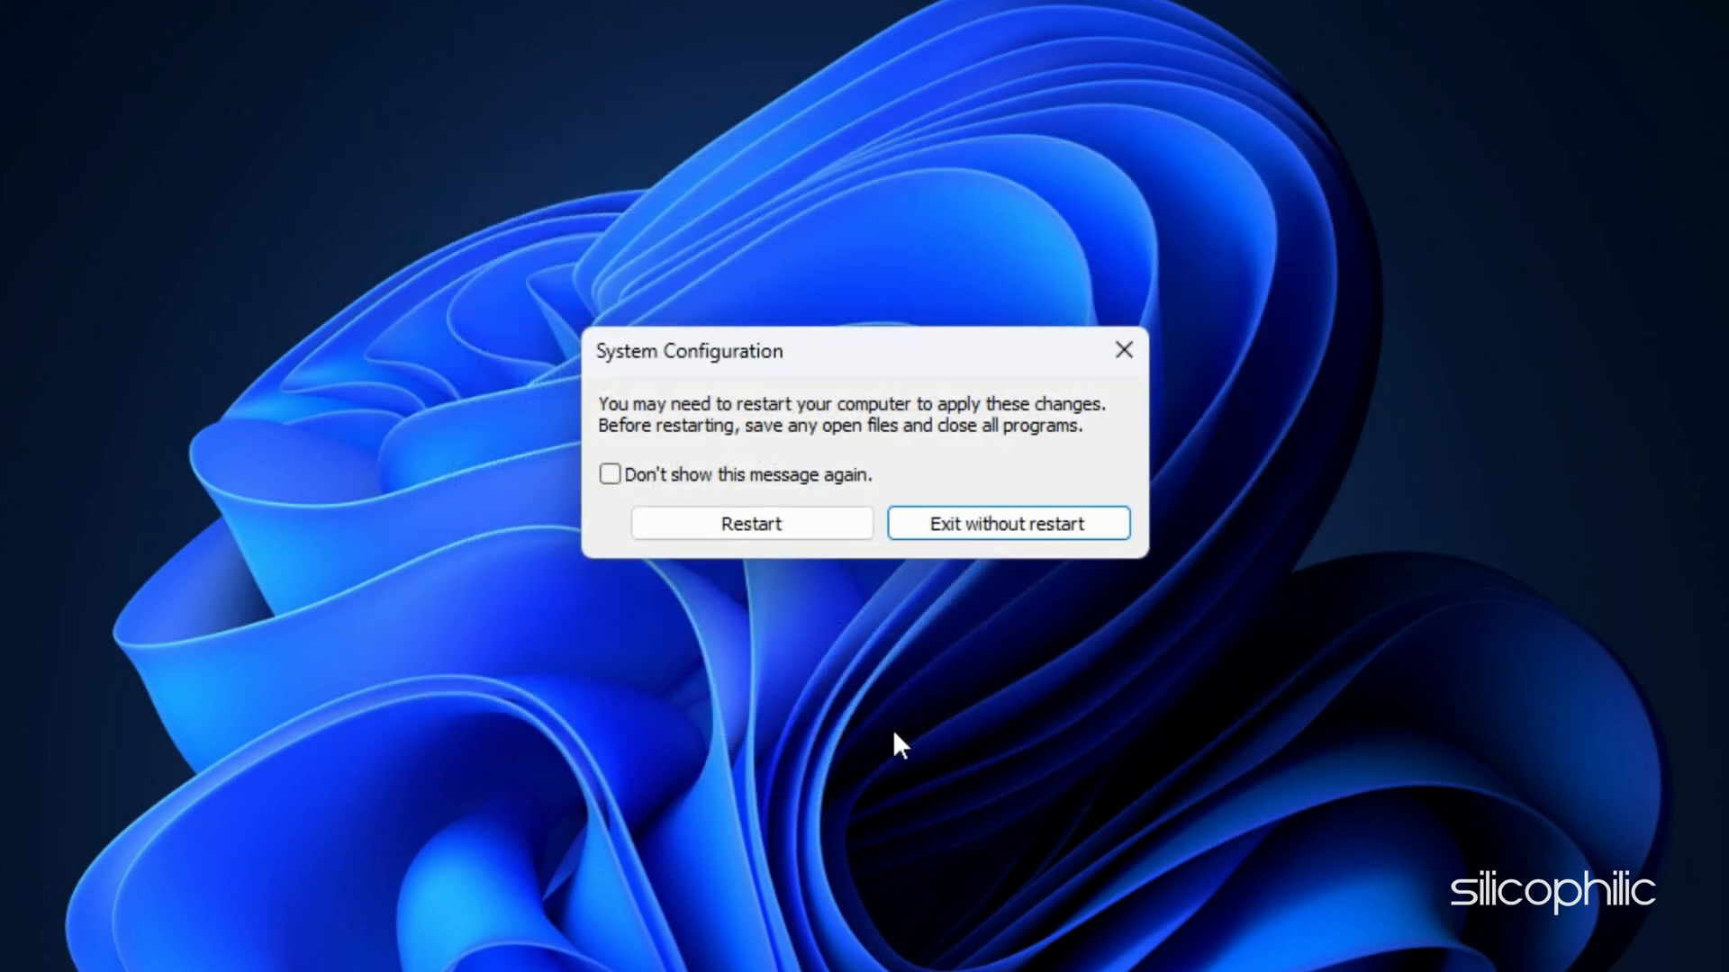
click(1005, 522)
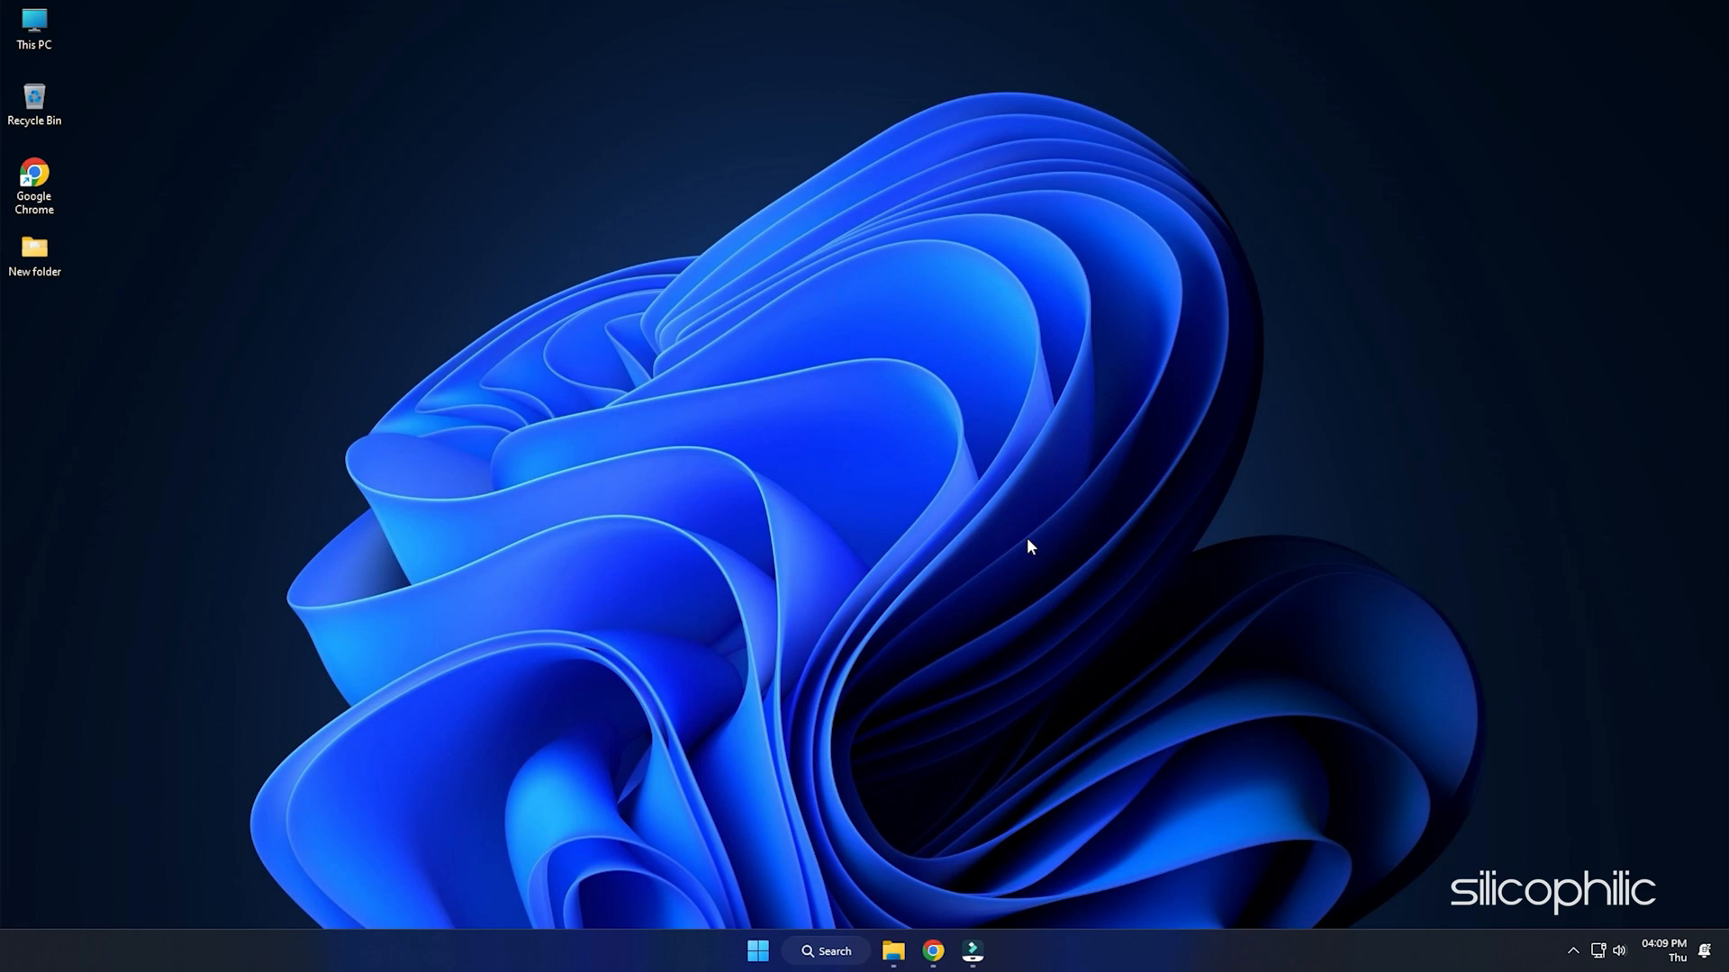
Download GeForce Experience from NVIDIA's website via Download Now.
click(972, 951)
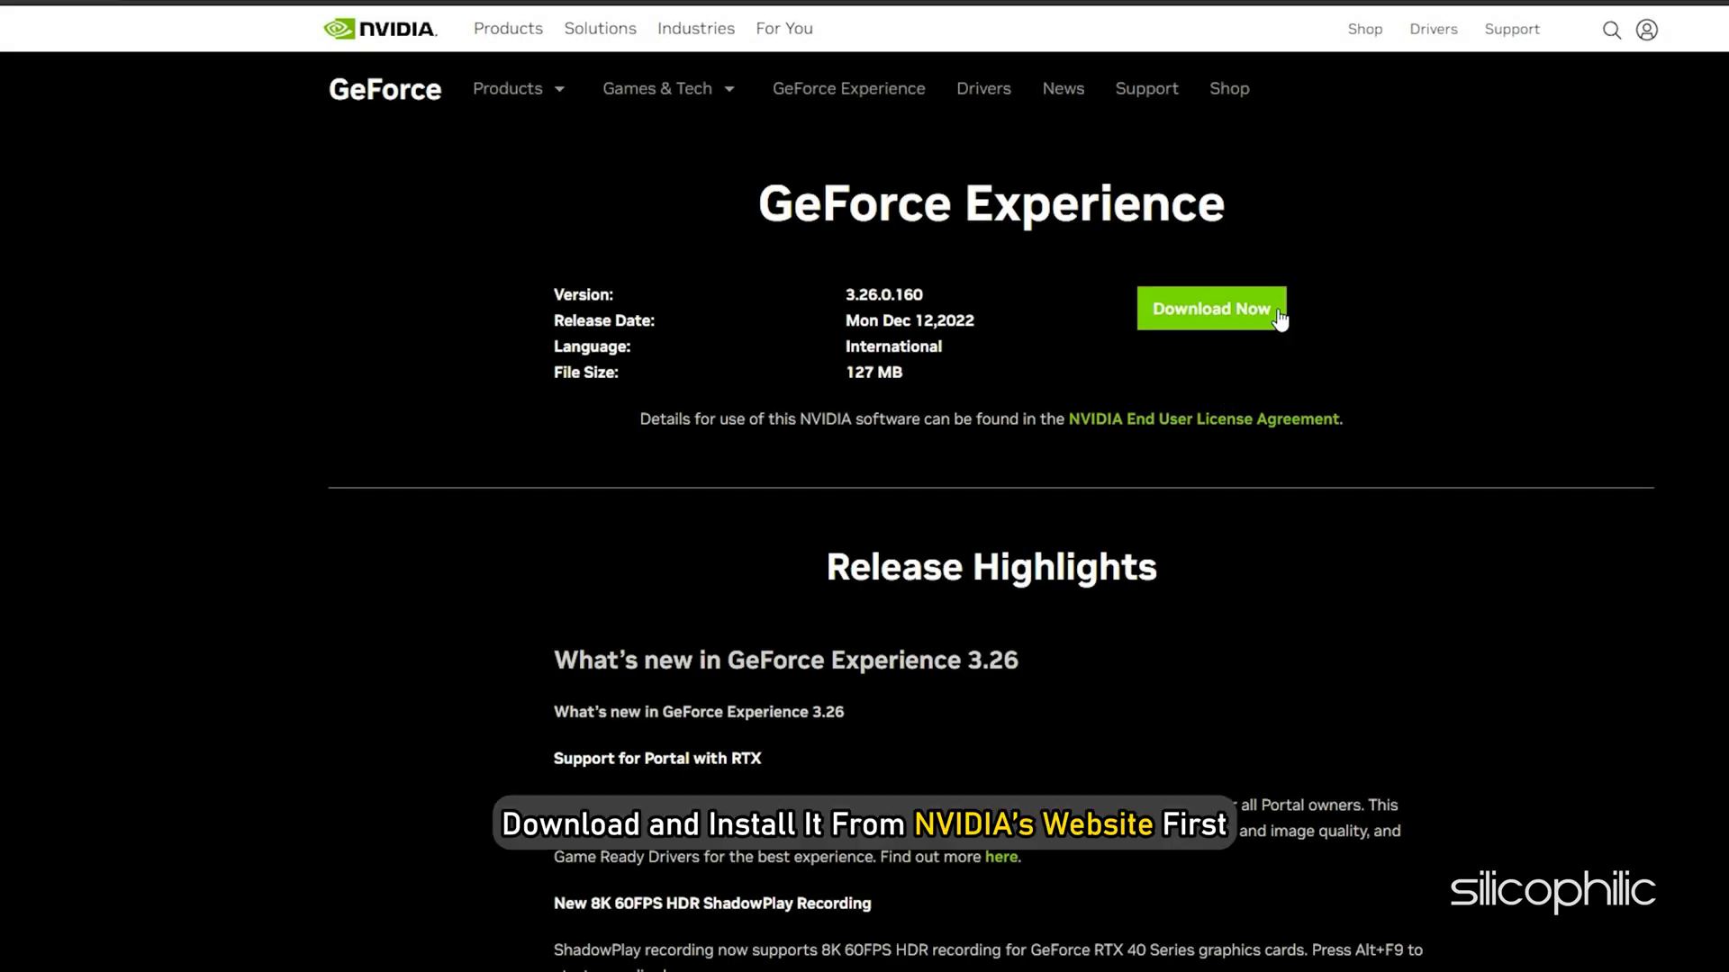
click(1210, 309)
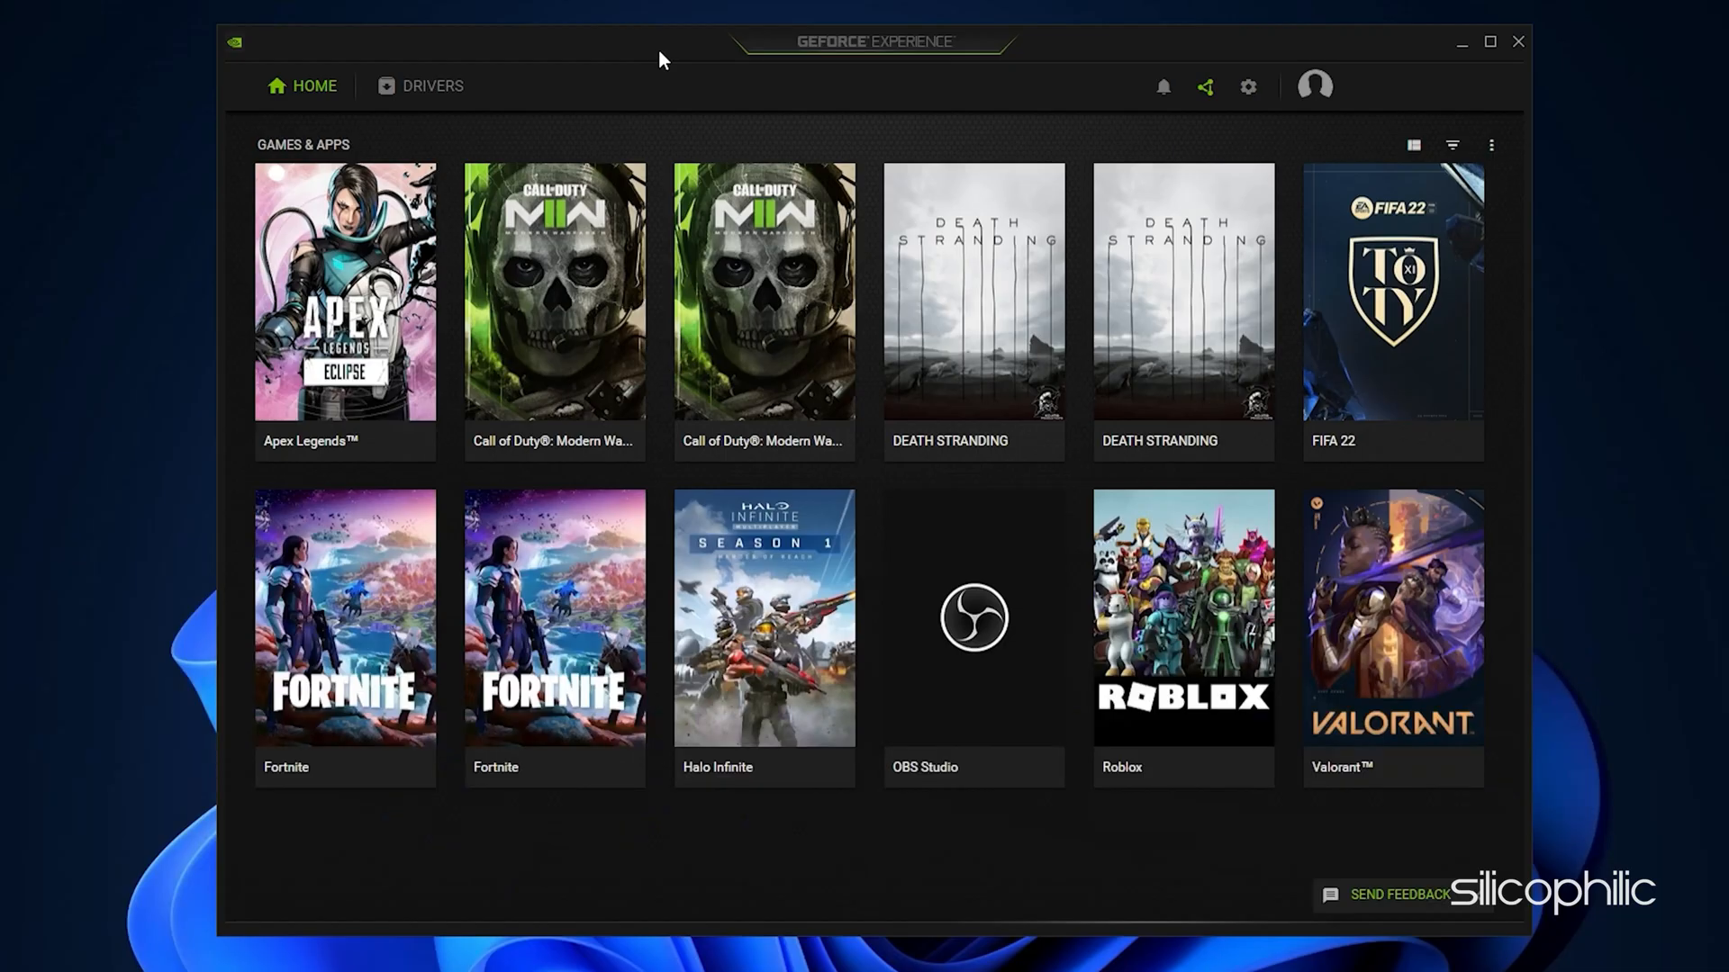
click(433, 86)
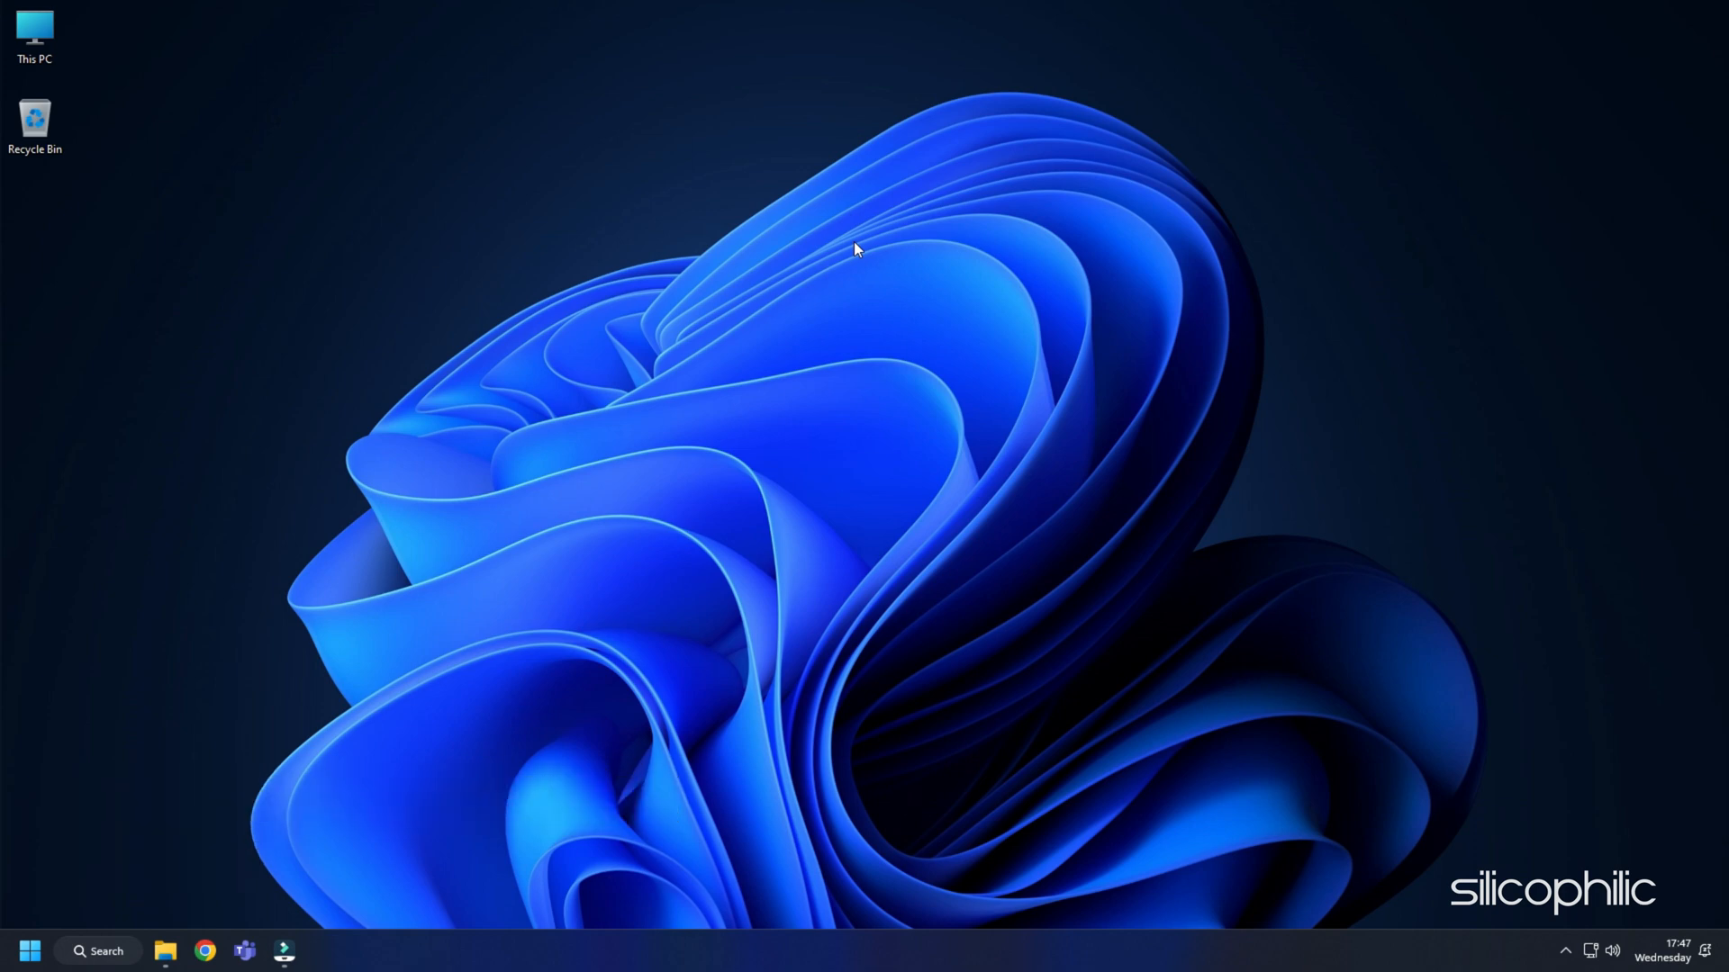
Uninstall the NVIDIA GeForce RTX 3070 display adapter and its driver in Device Manager.
right_click(29, 951)
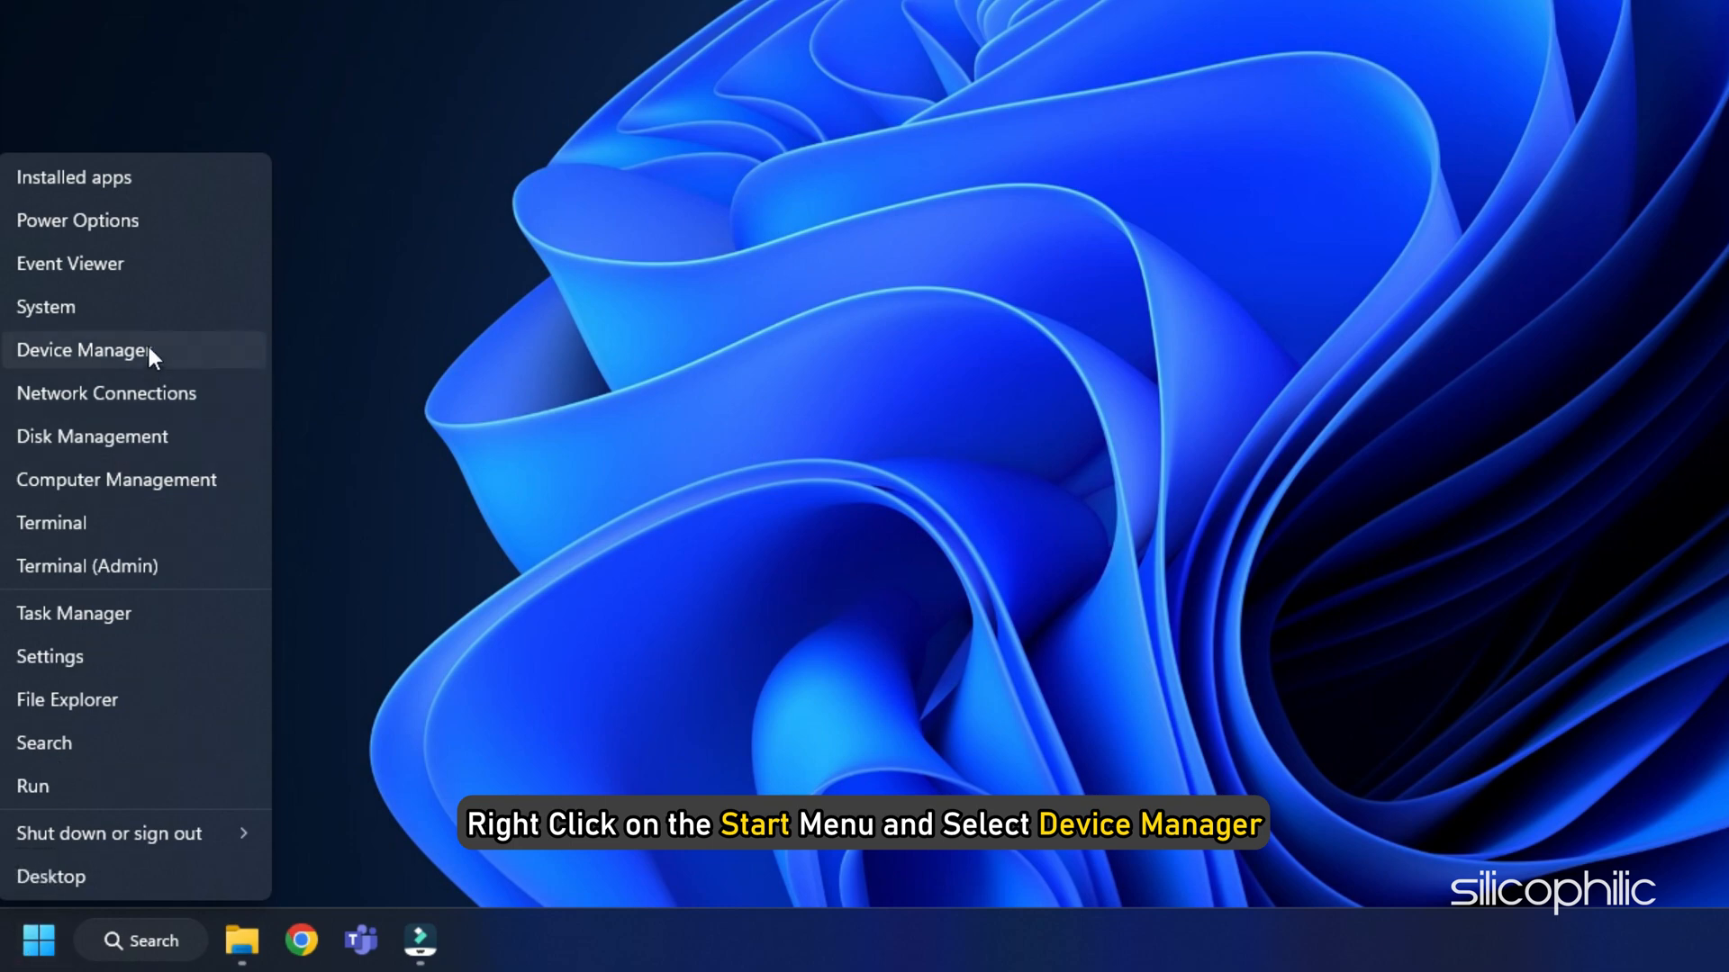
click(83, 349)
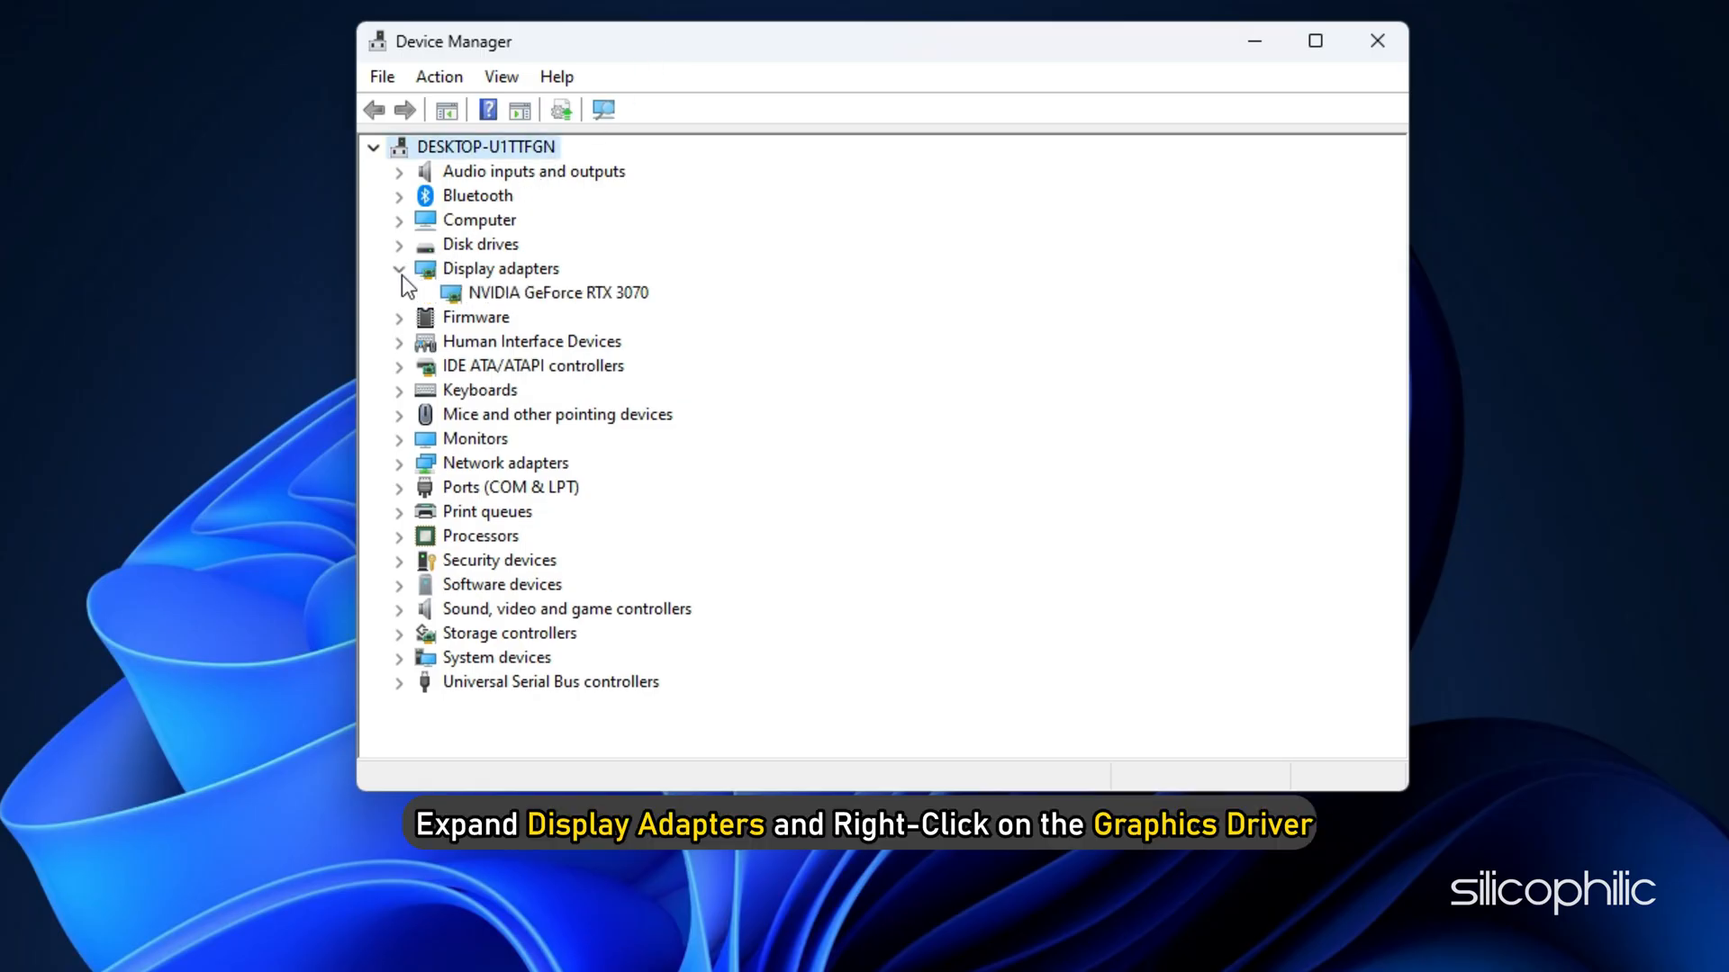
click(556, 292)
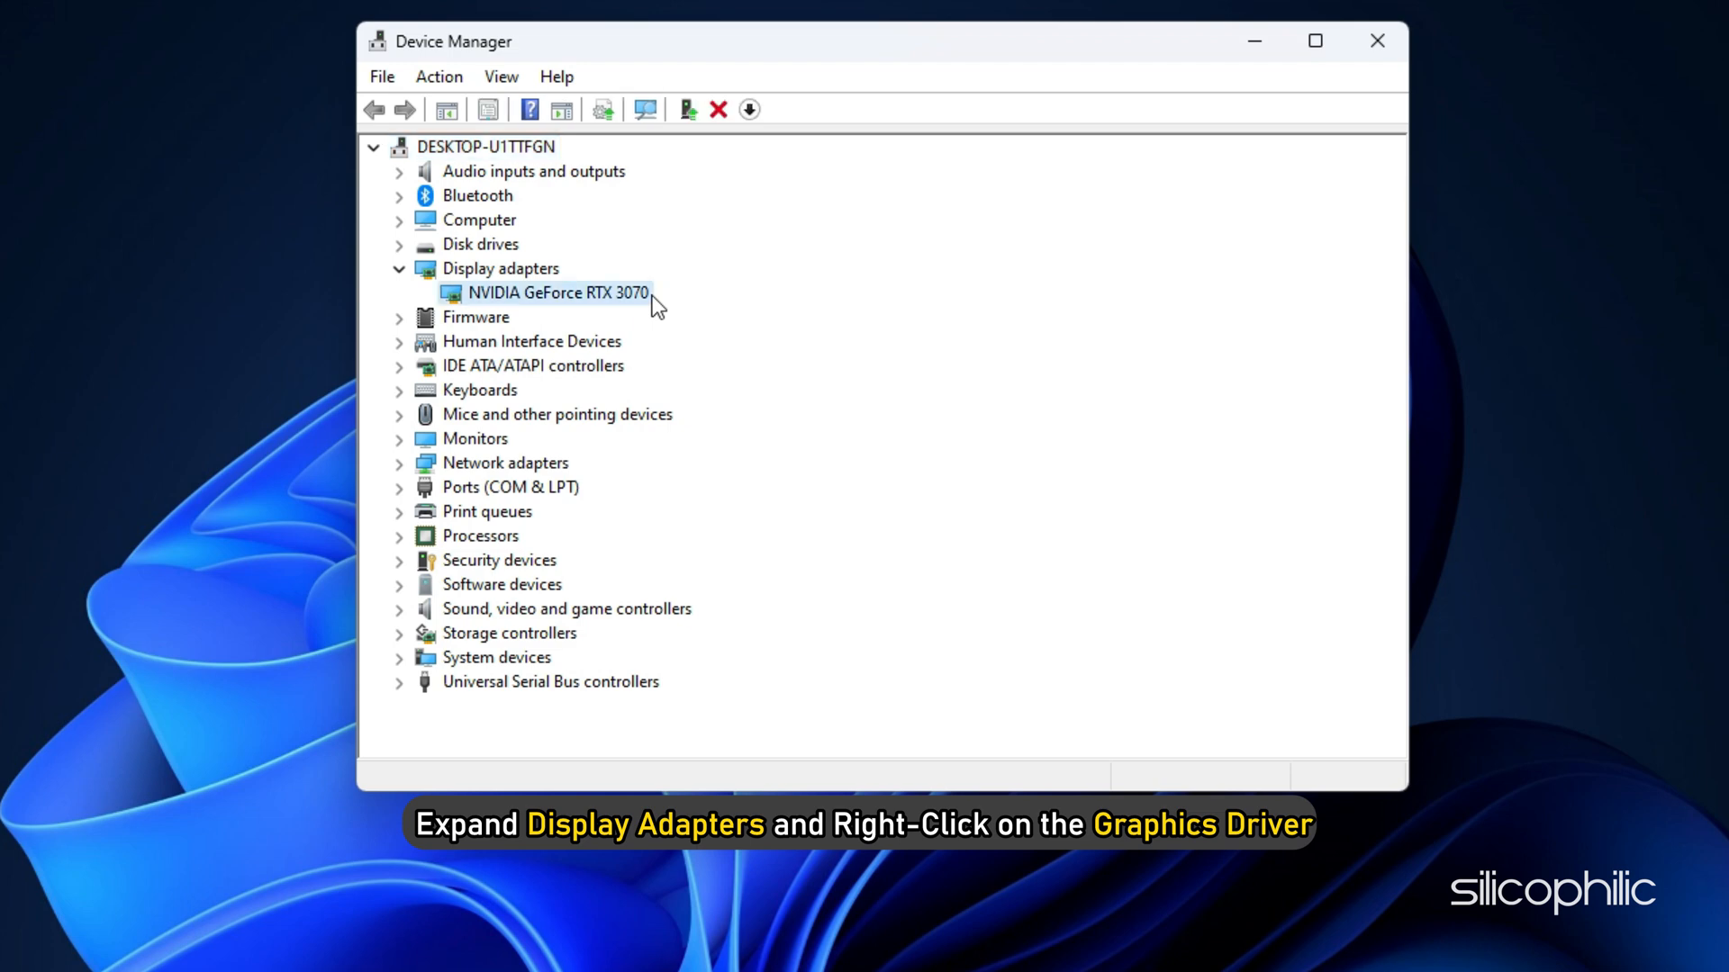
right_click(559, 292)
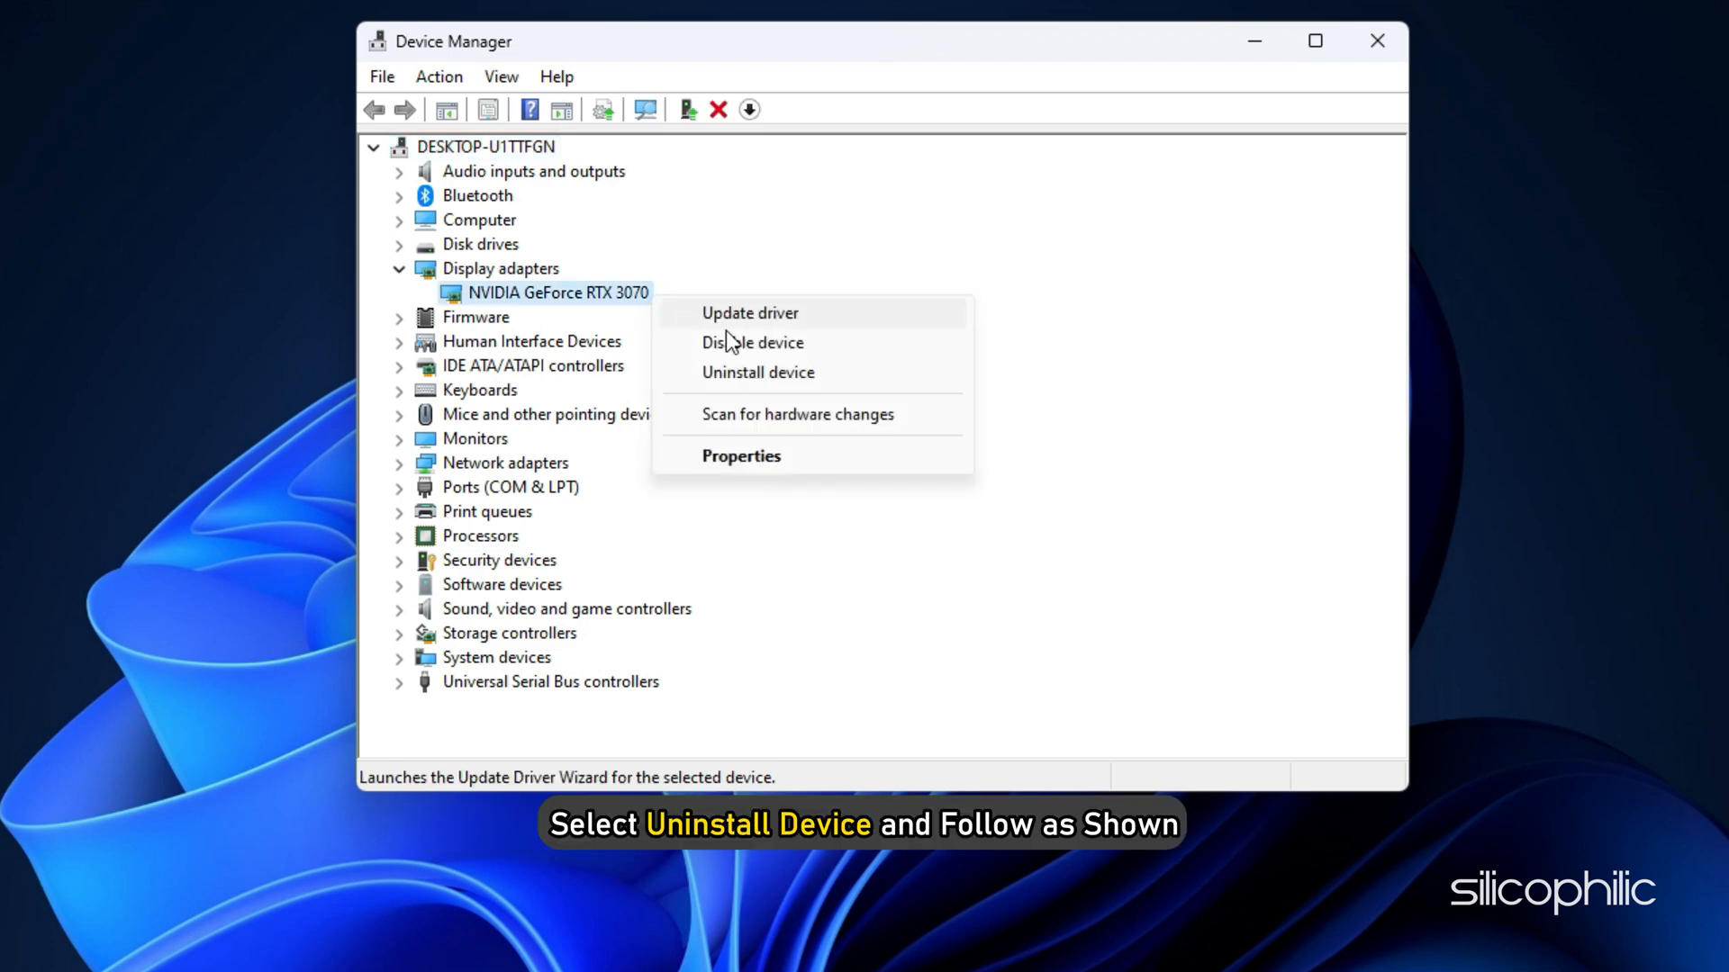
click(757, 372)
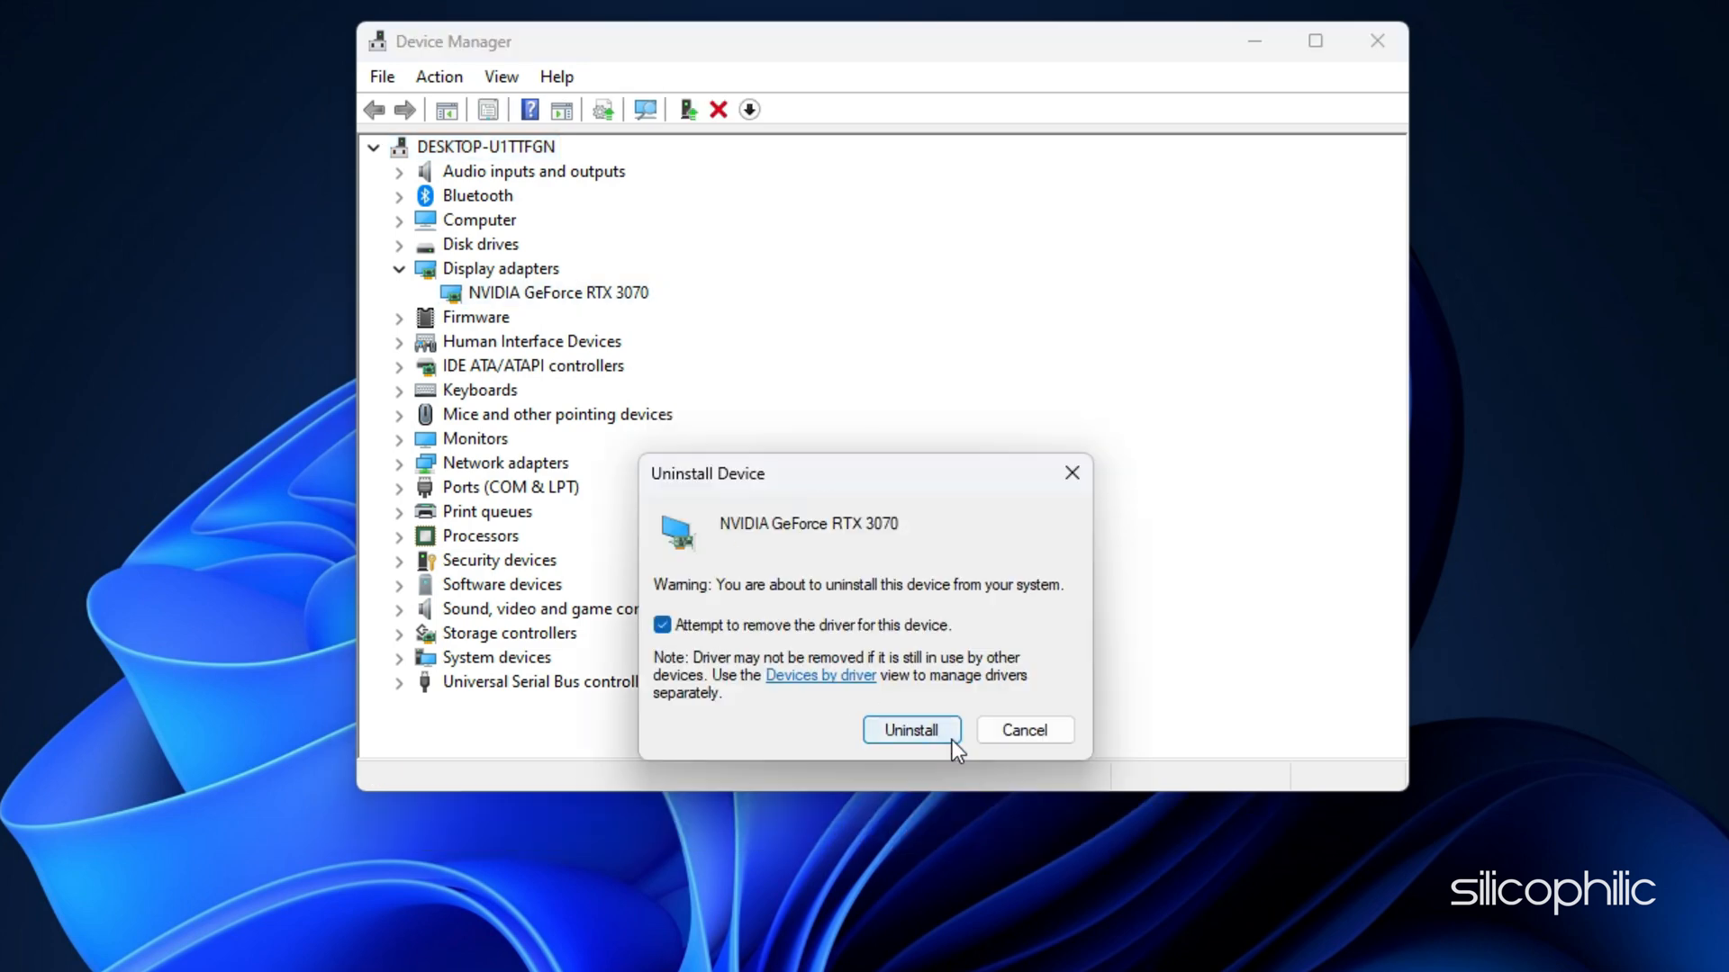
click(911, 730)
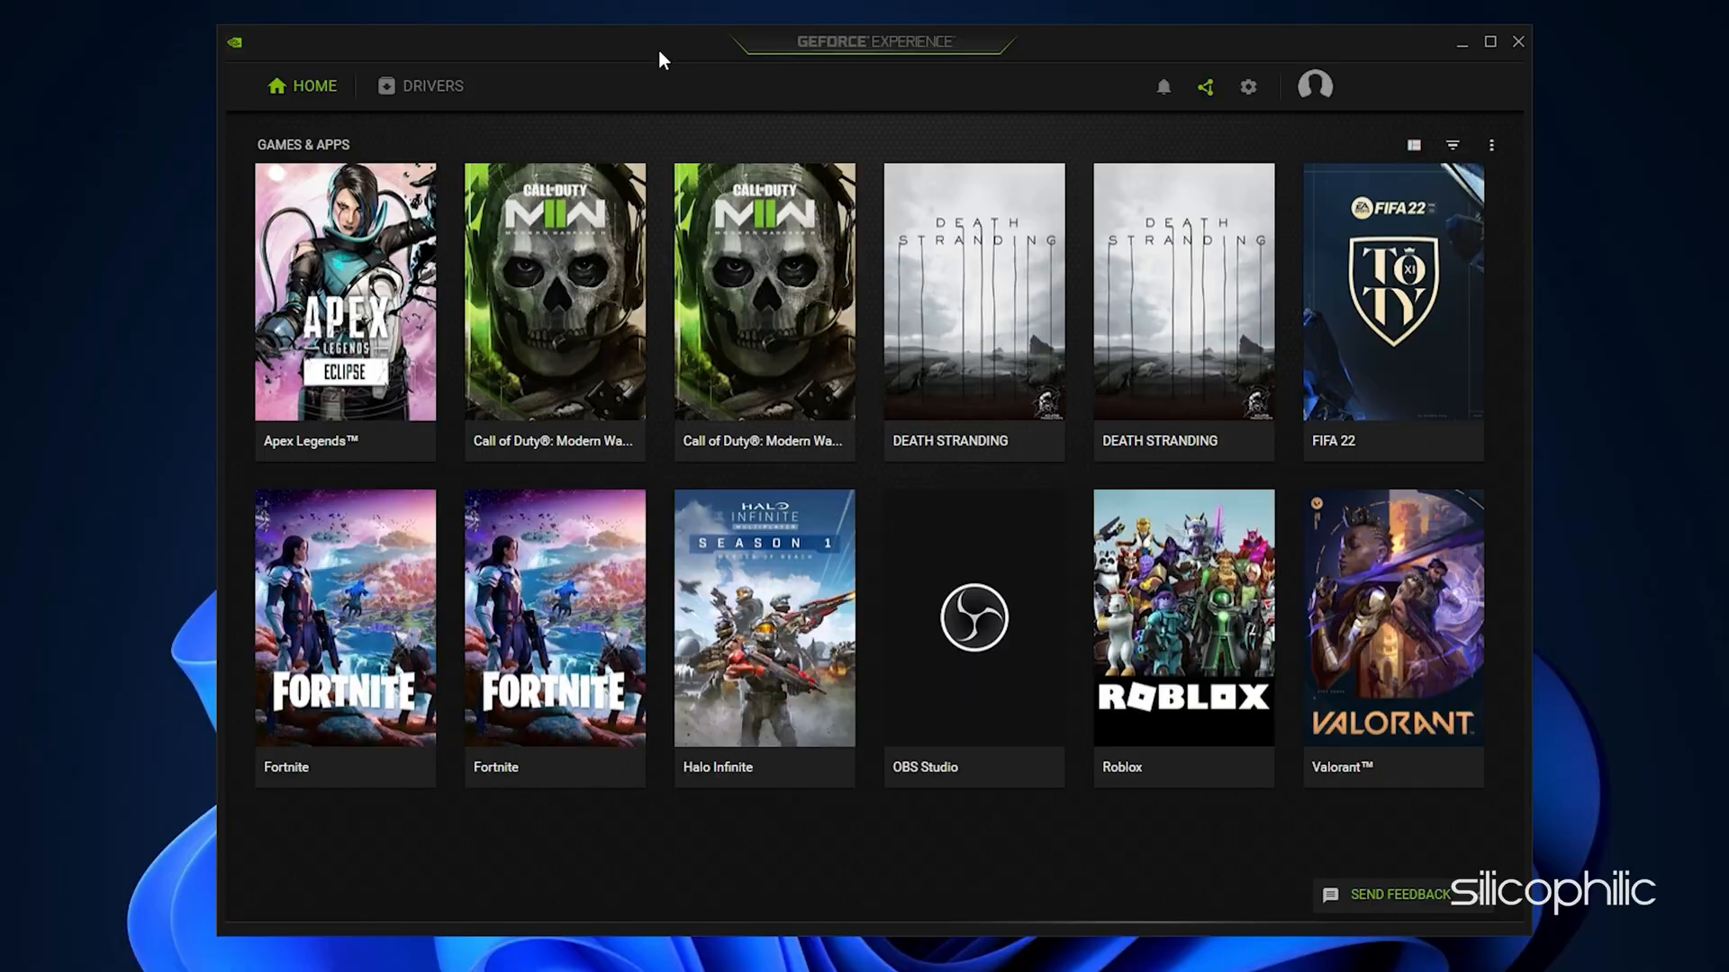
Close the GeForce Experience window.
click(1517, 43)
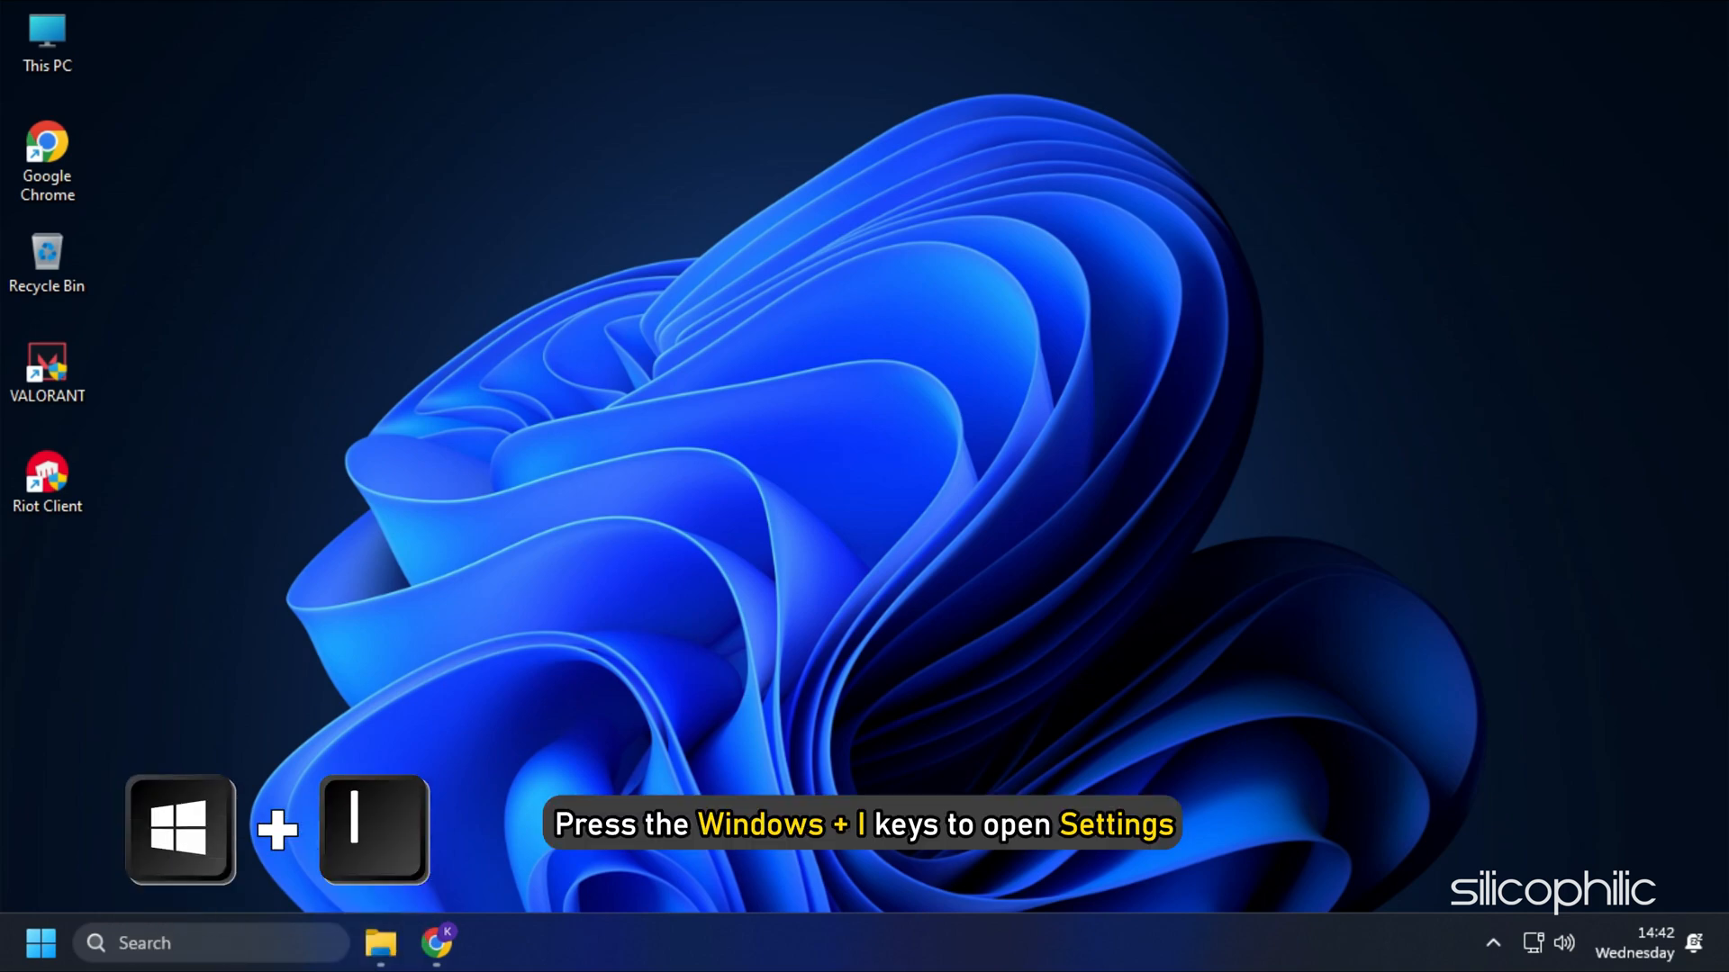
Open the Graphics settings page from Settings and browse for an app to customize.
key(win+i)
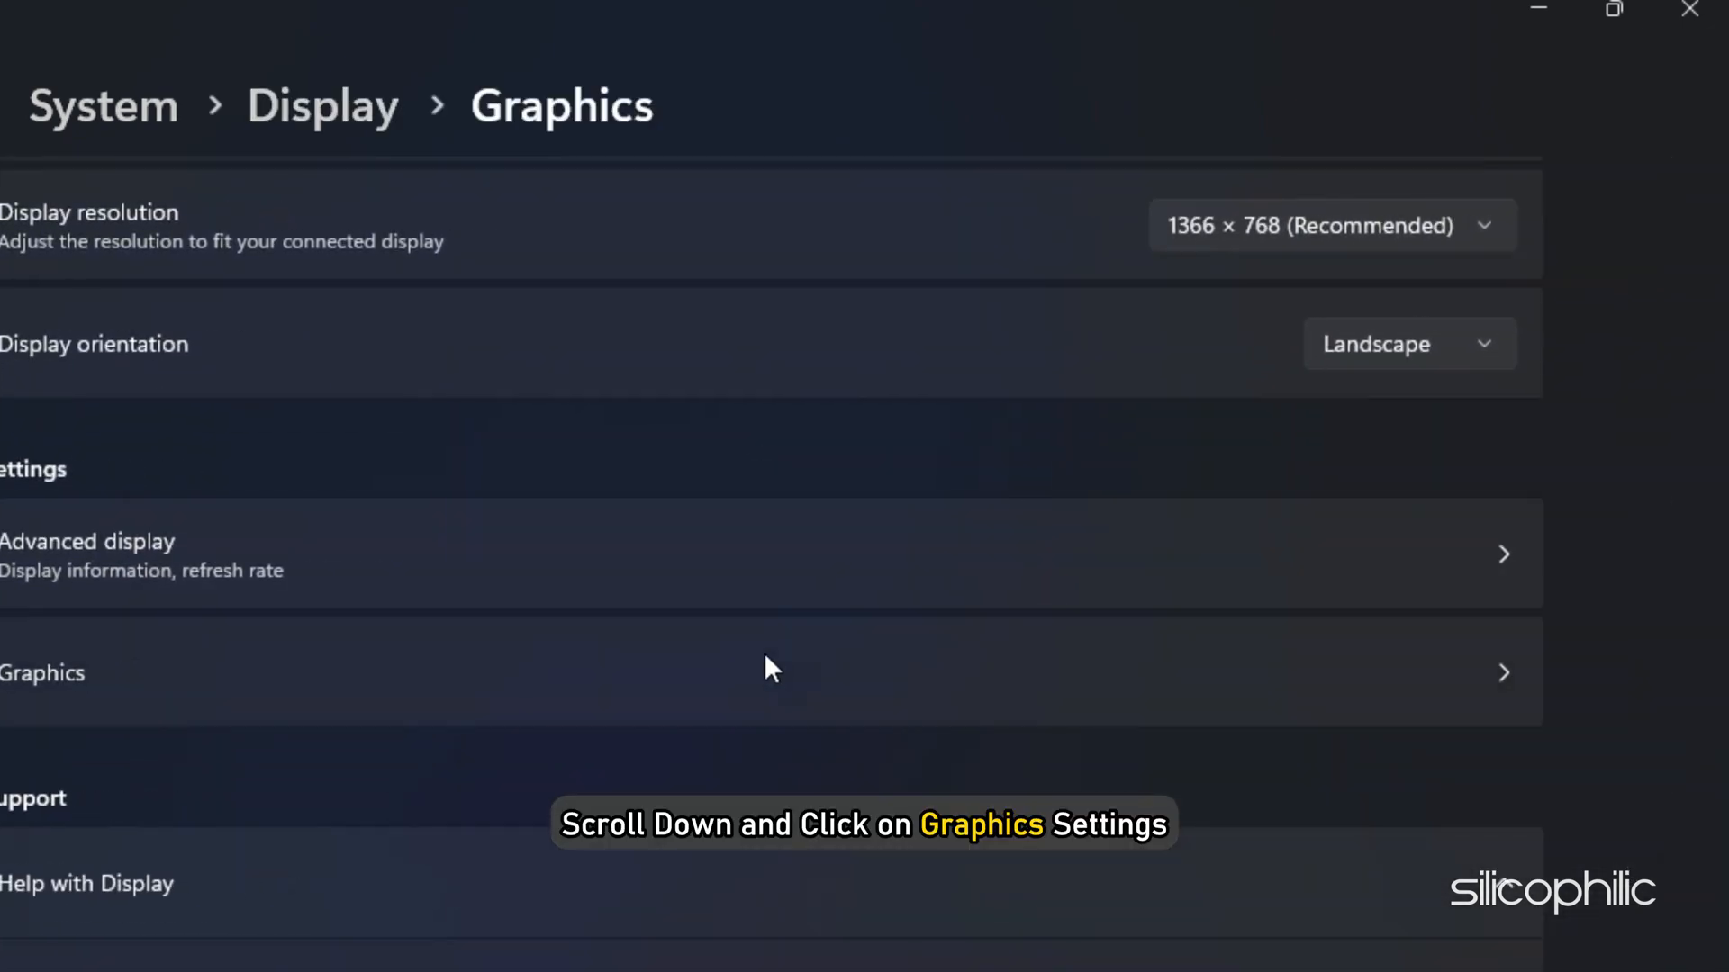
click(771, 673)
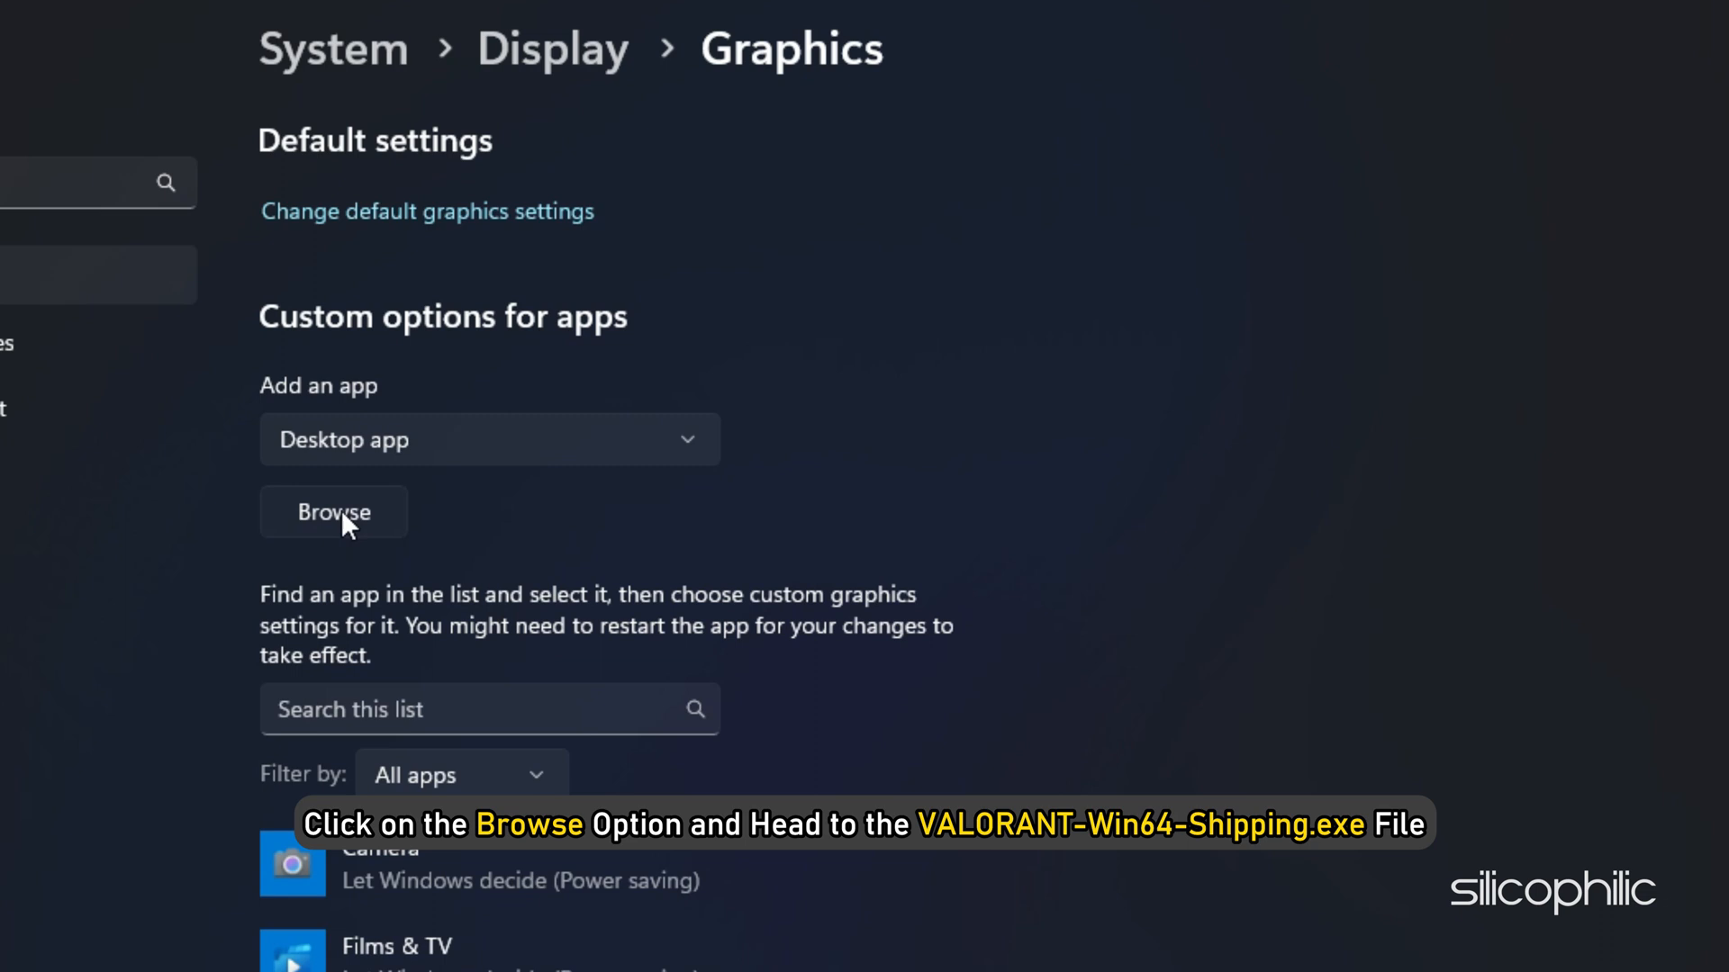
click(333, 512)
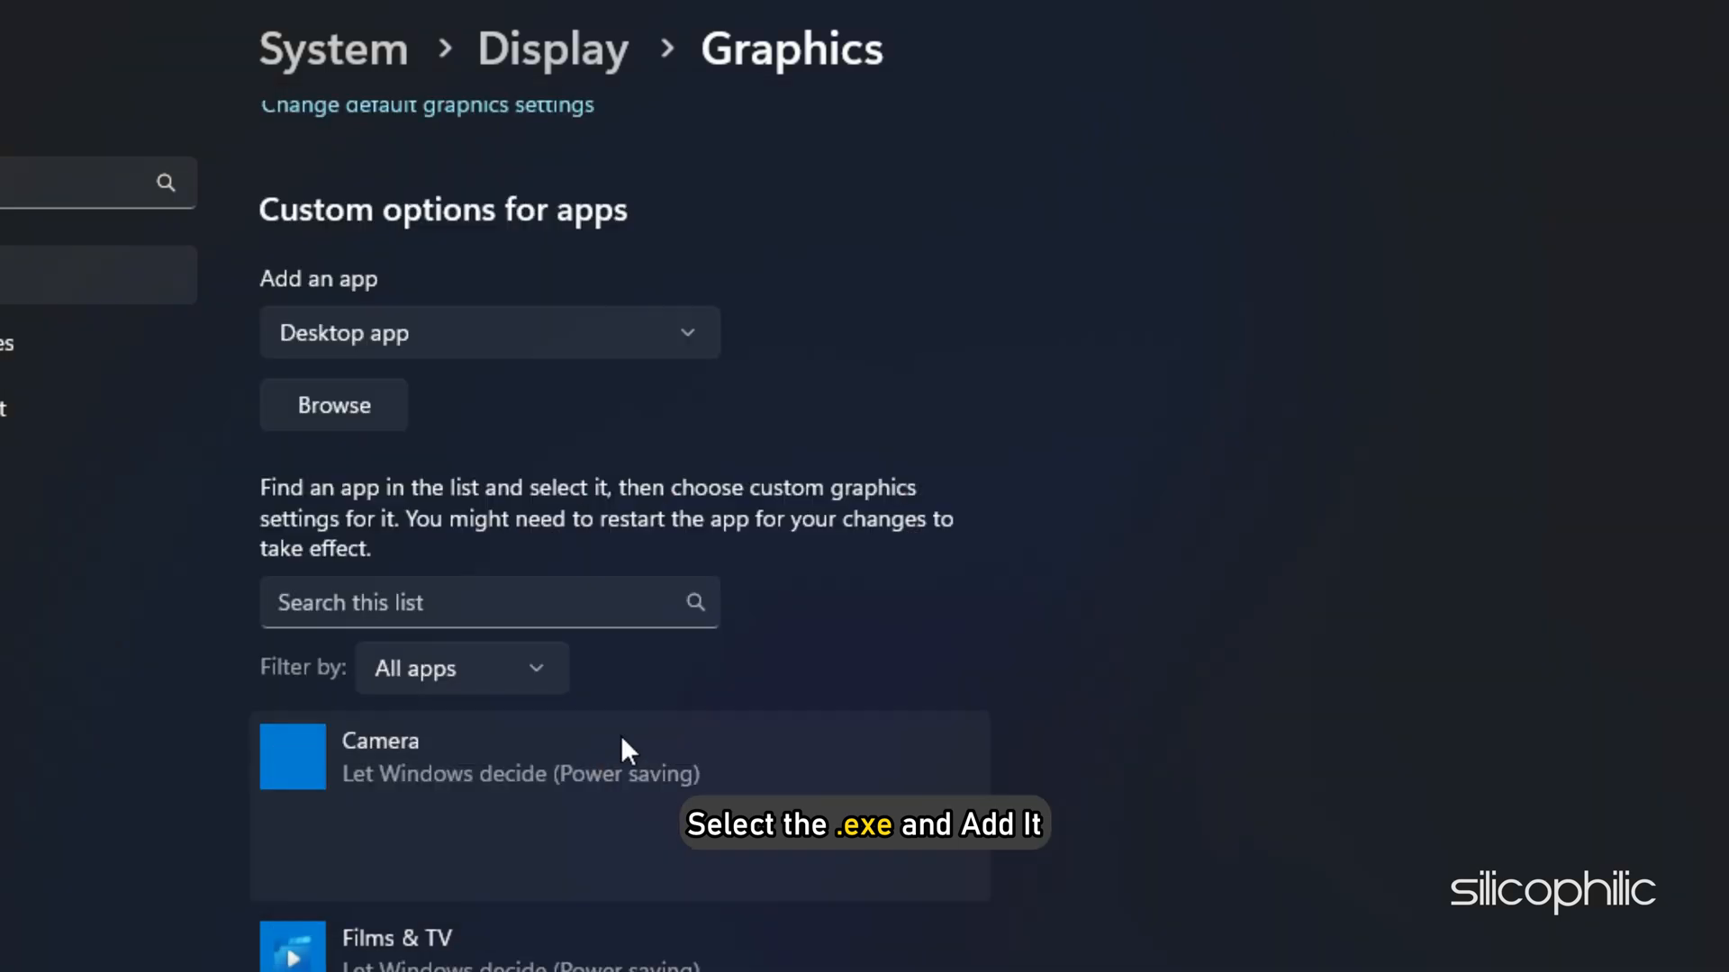
scroll(down, 3)
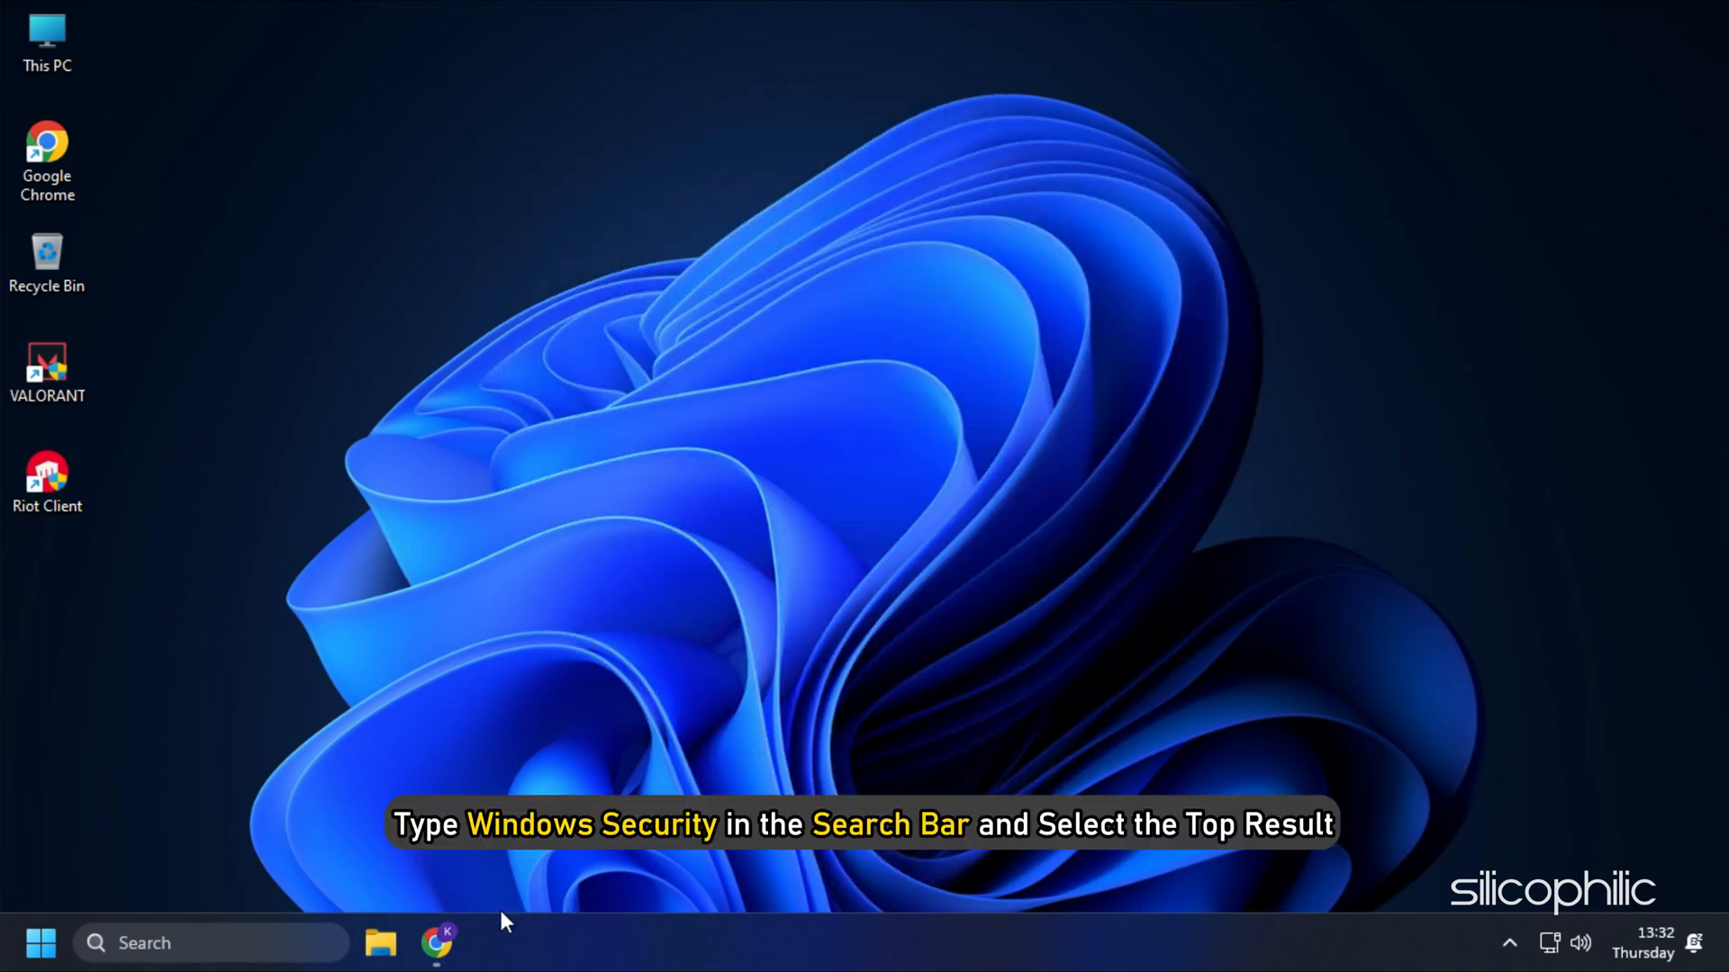
Search Windows Defender and open the ransomware protection settings.
text(Windows Defender)
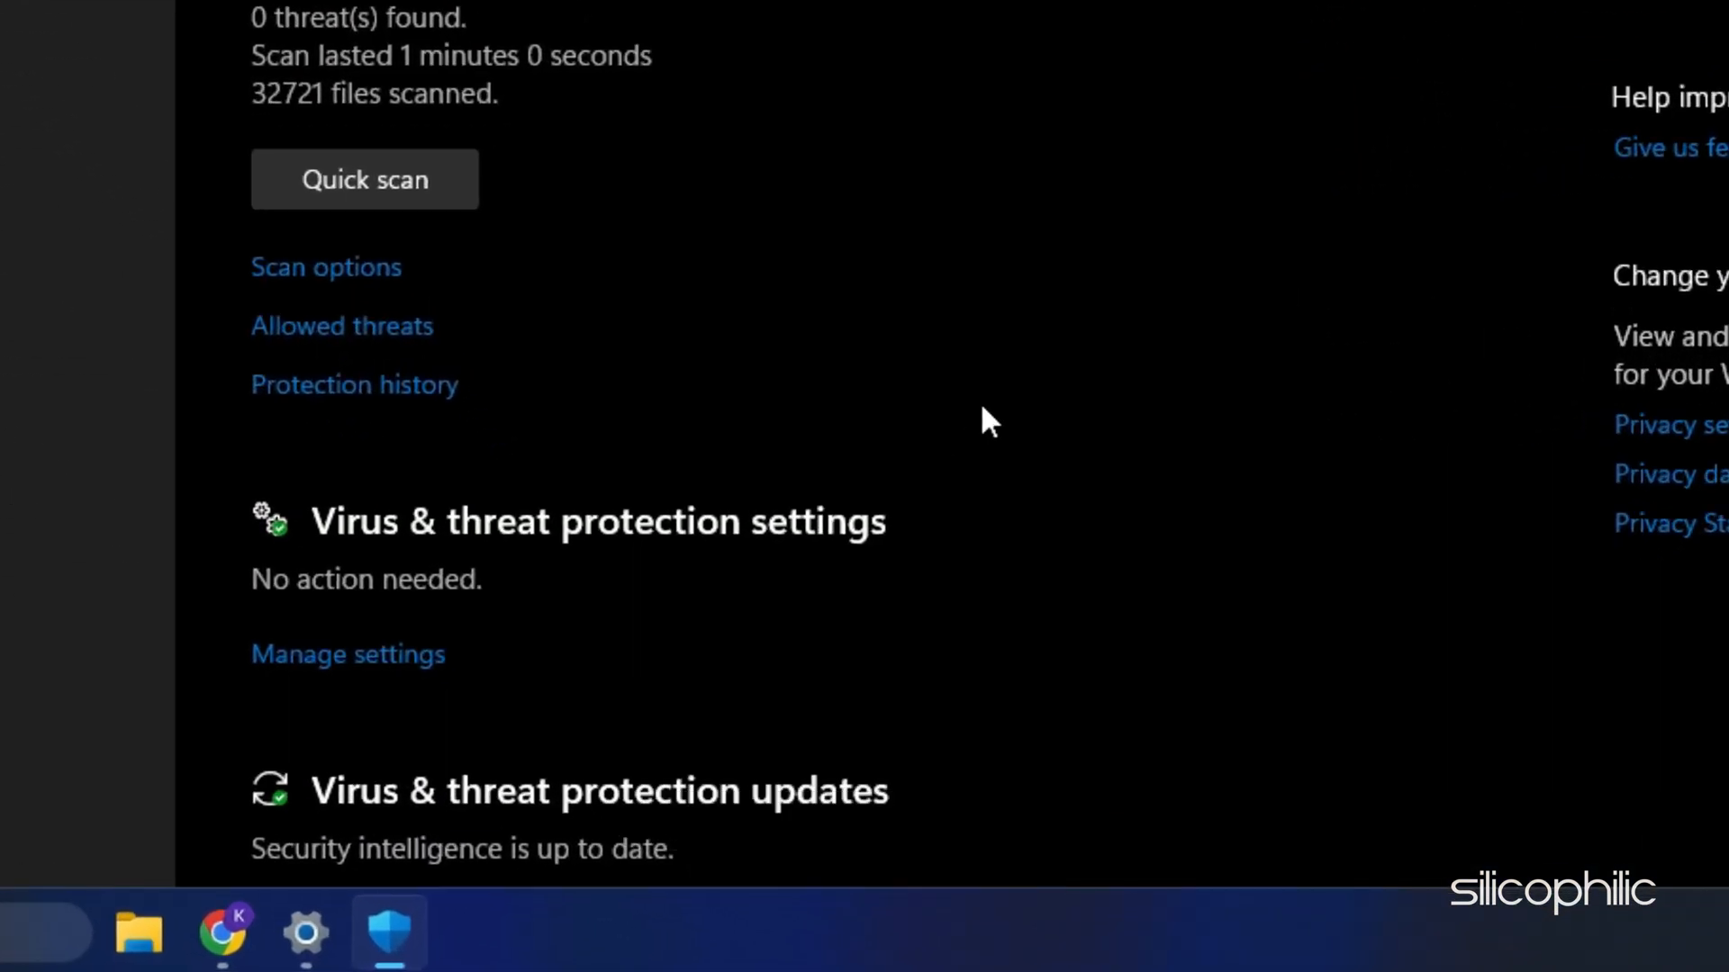
scroll(down, 3)
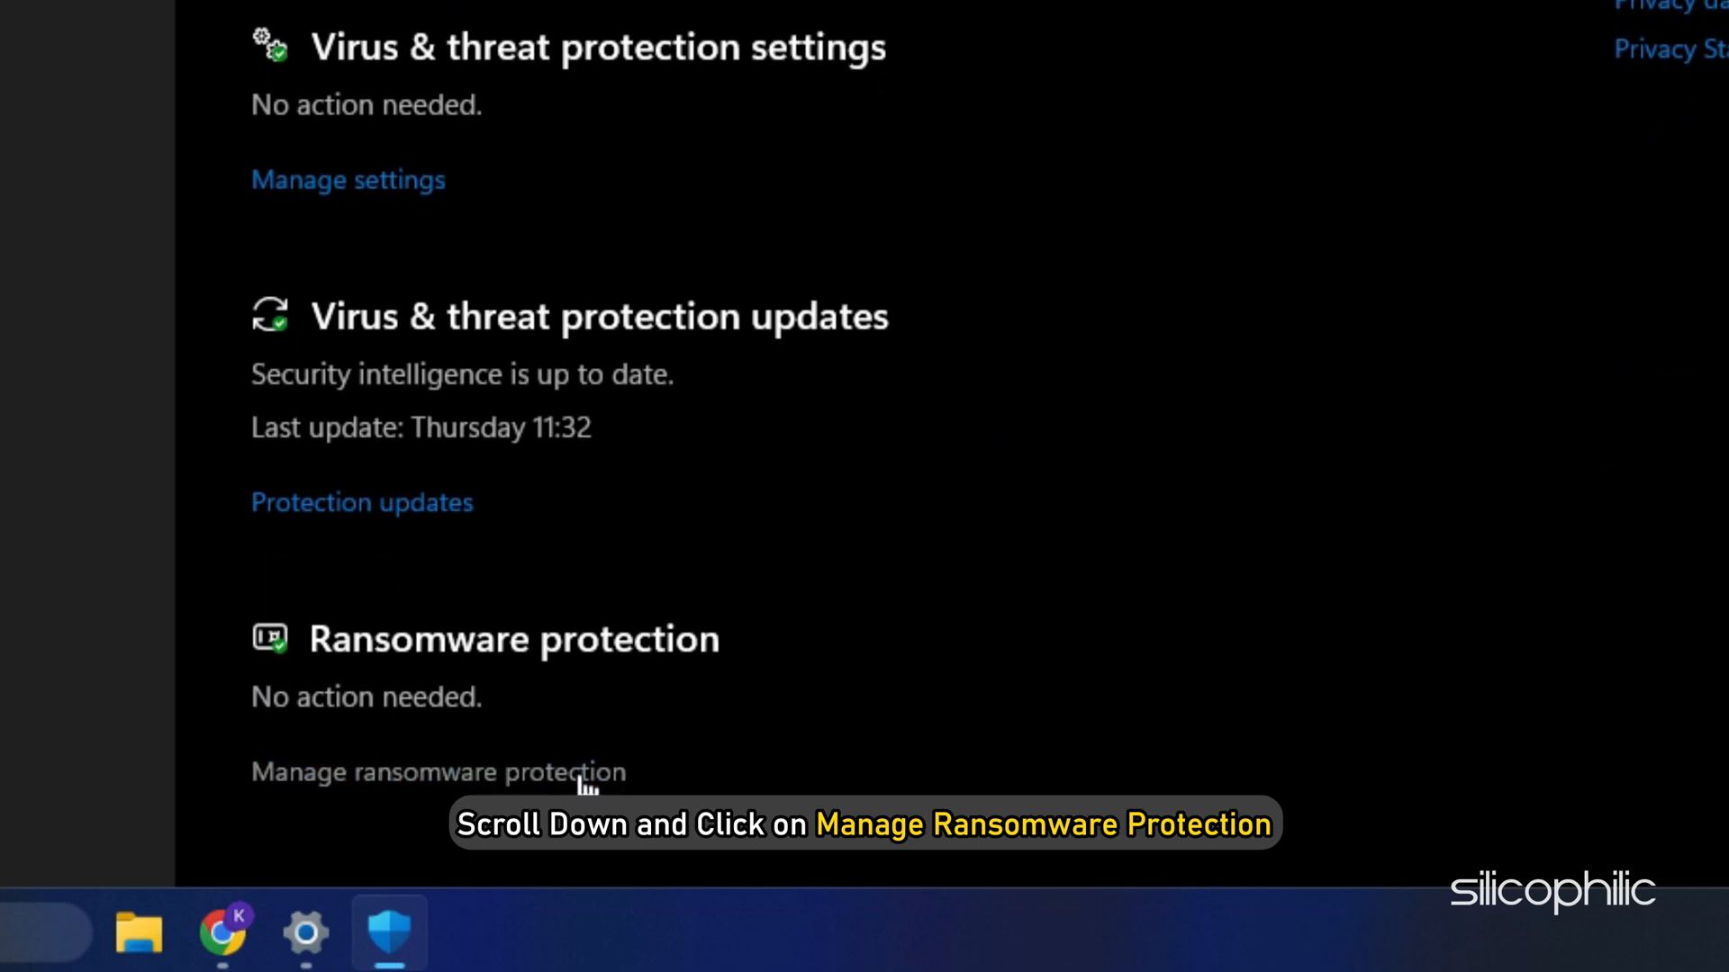
click(437, 772)
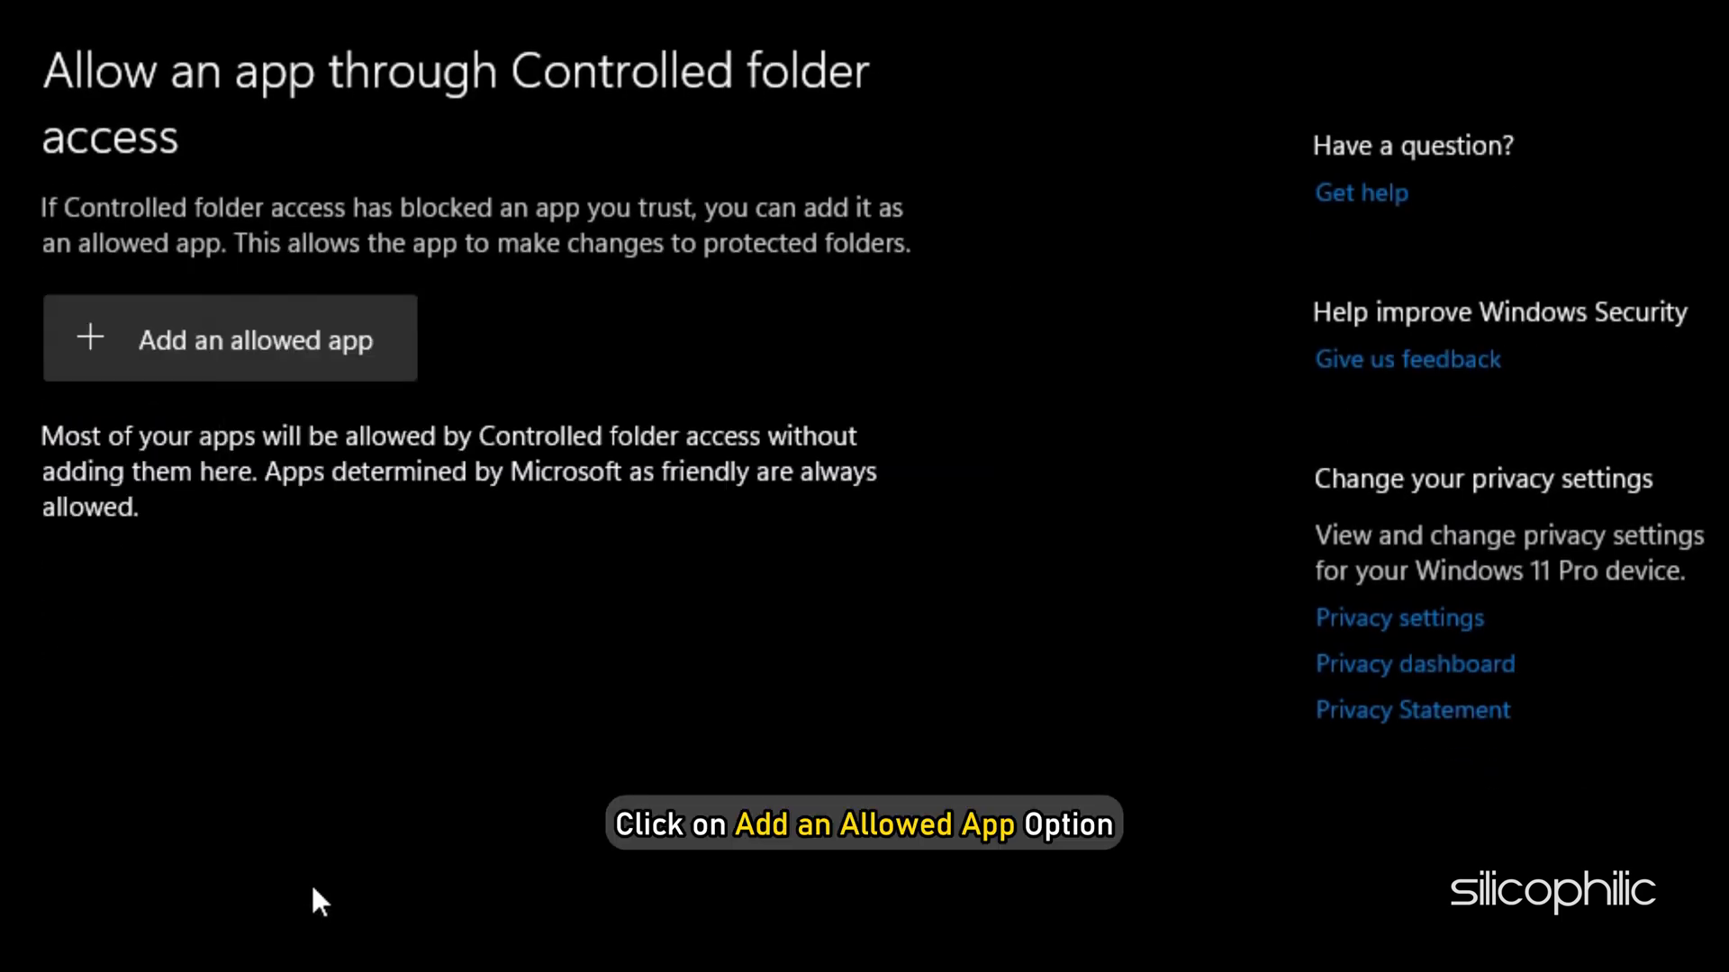
Allow VALORANT.exe through Controlled folder access, then turn Controlled folder access off.
click(229, 339)
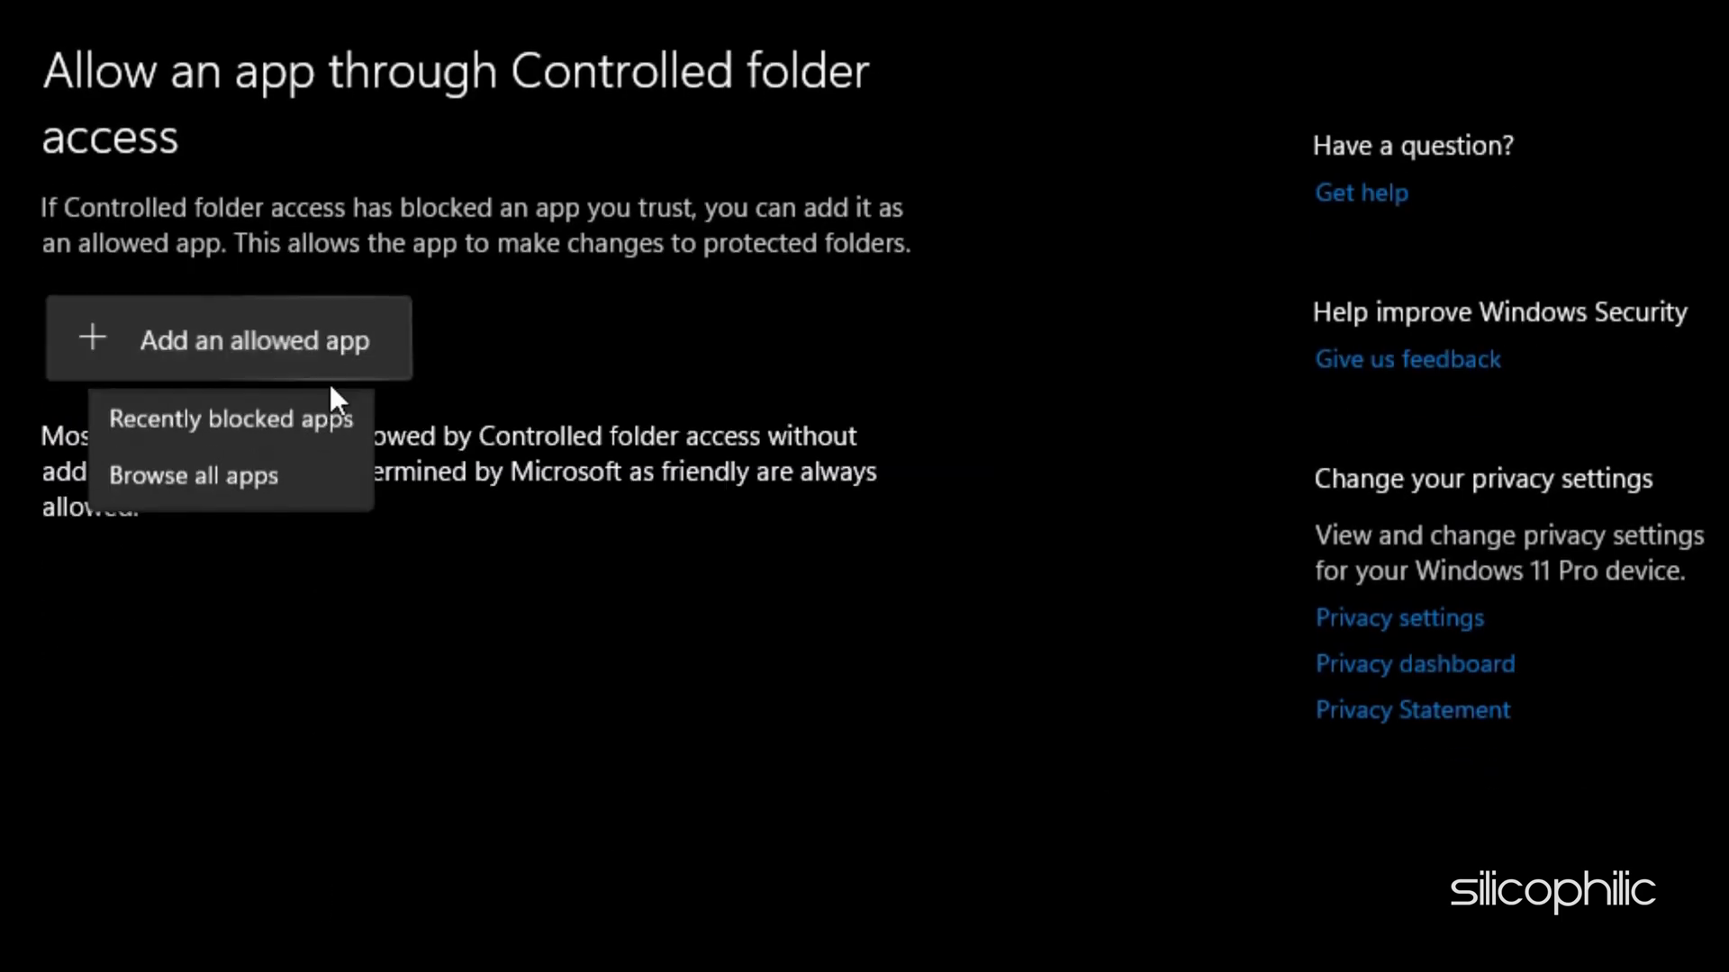
click(193, 475)
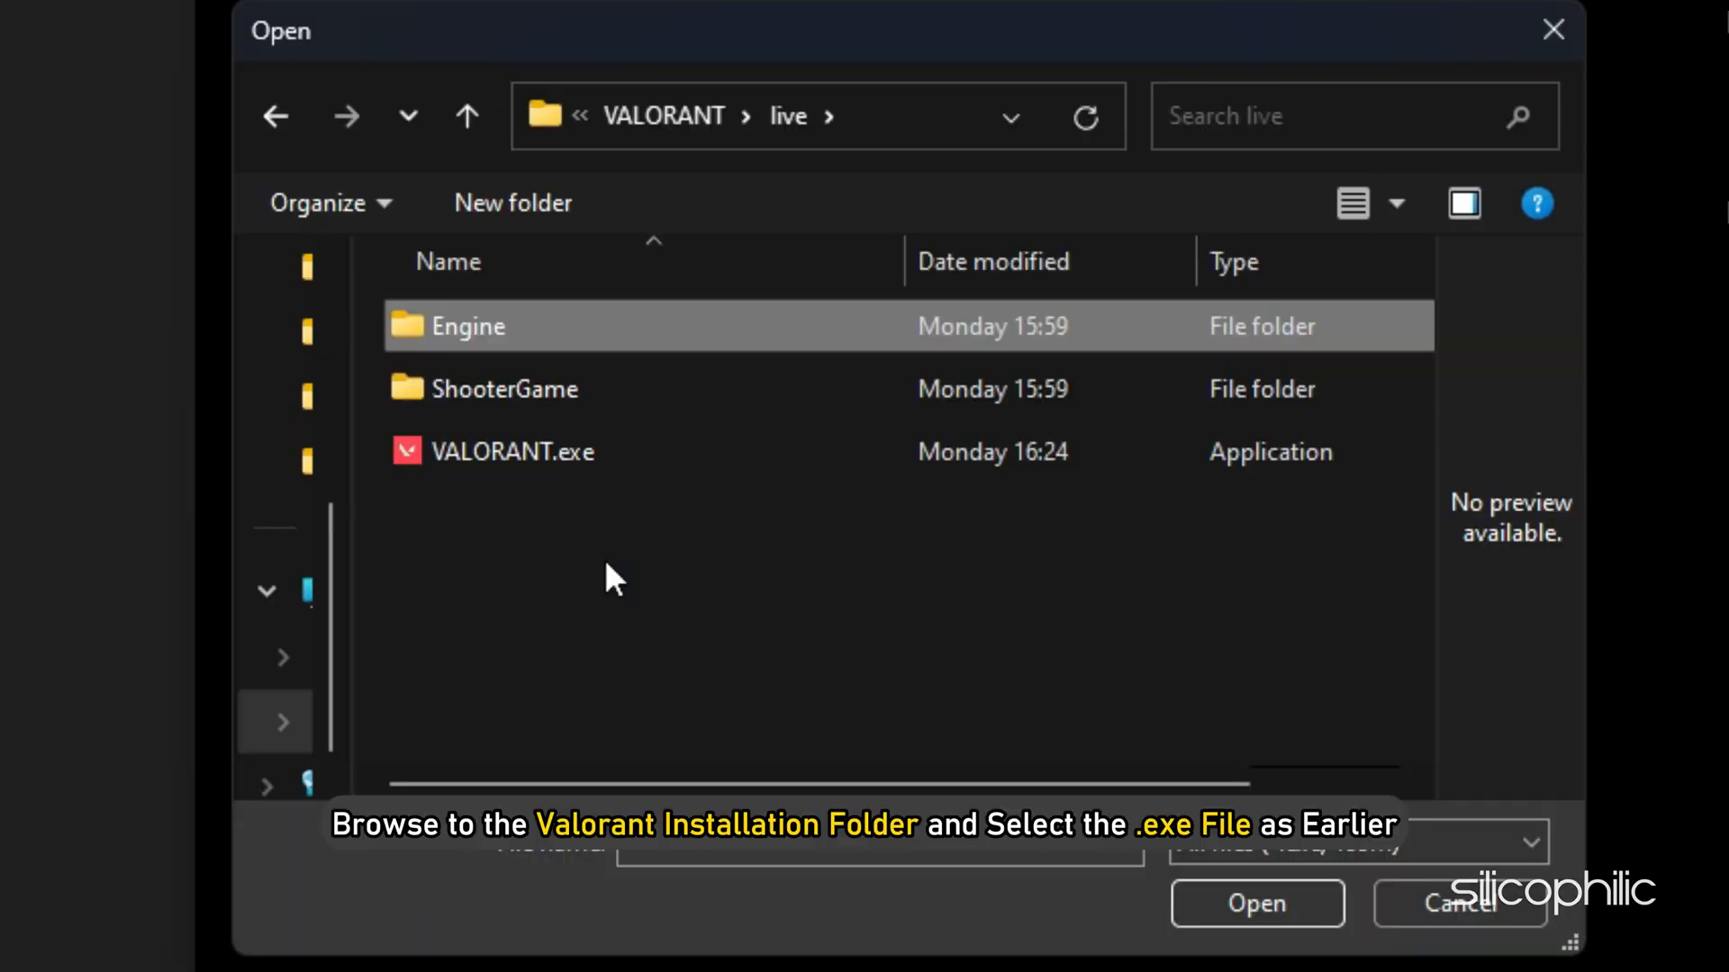
click(515, 451)
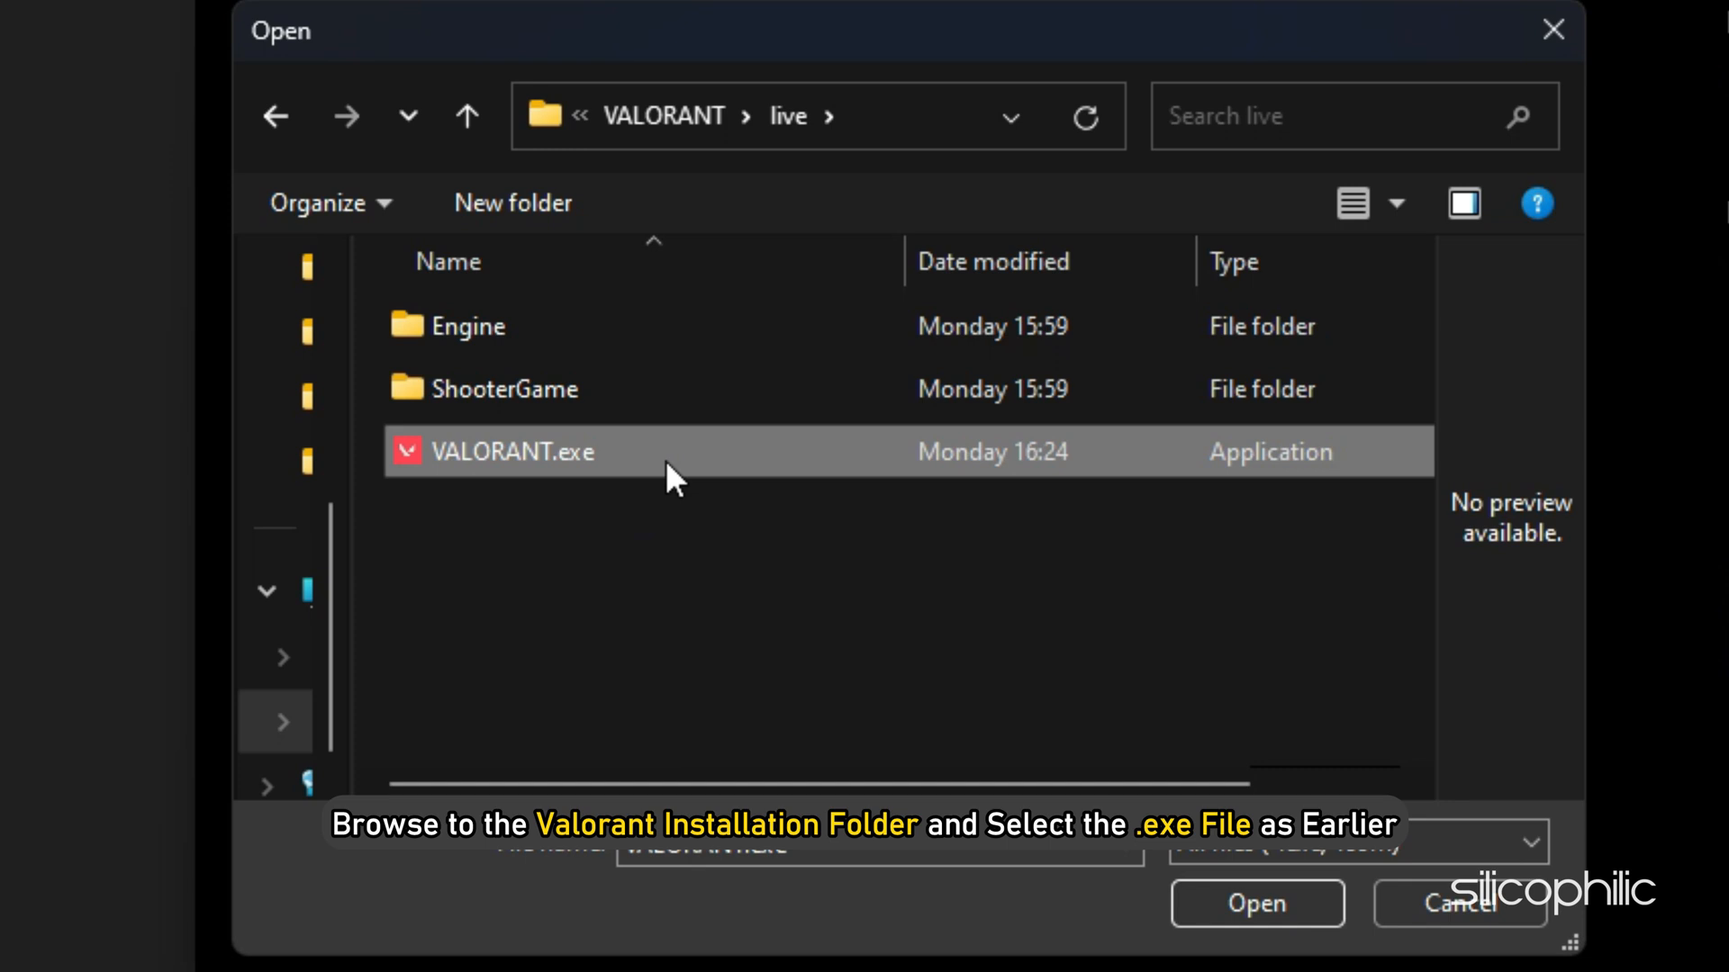
click(1256, 903)
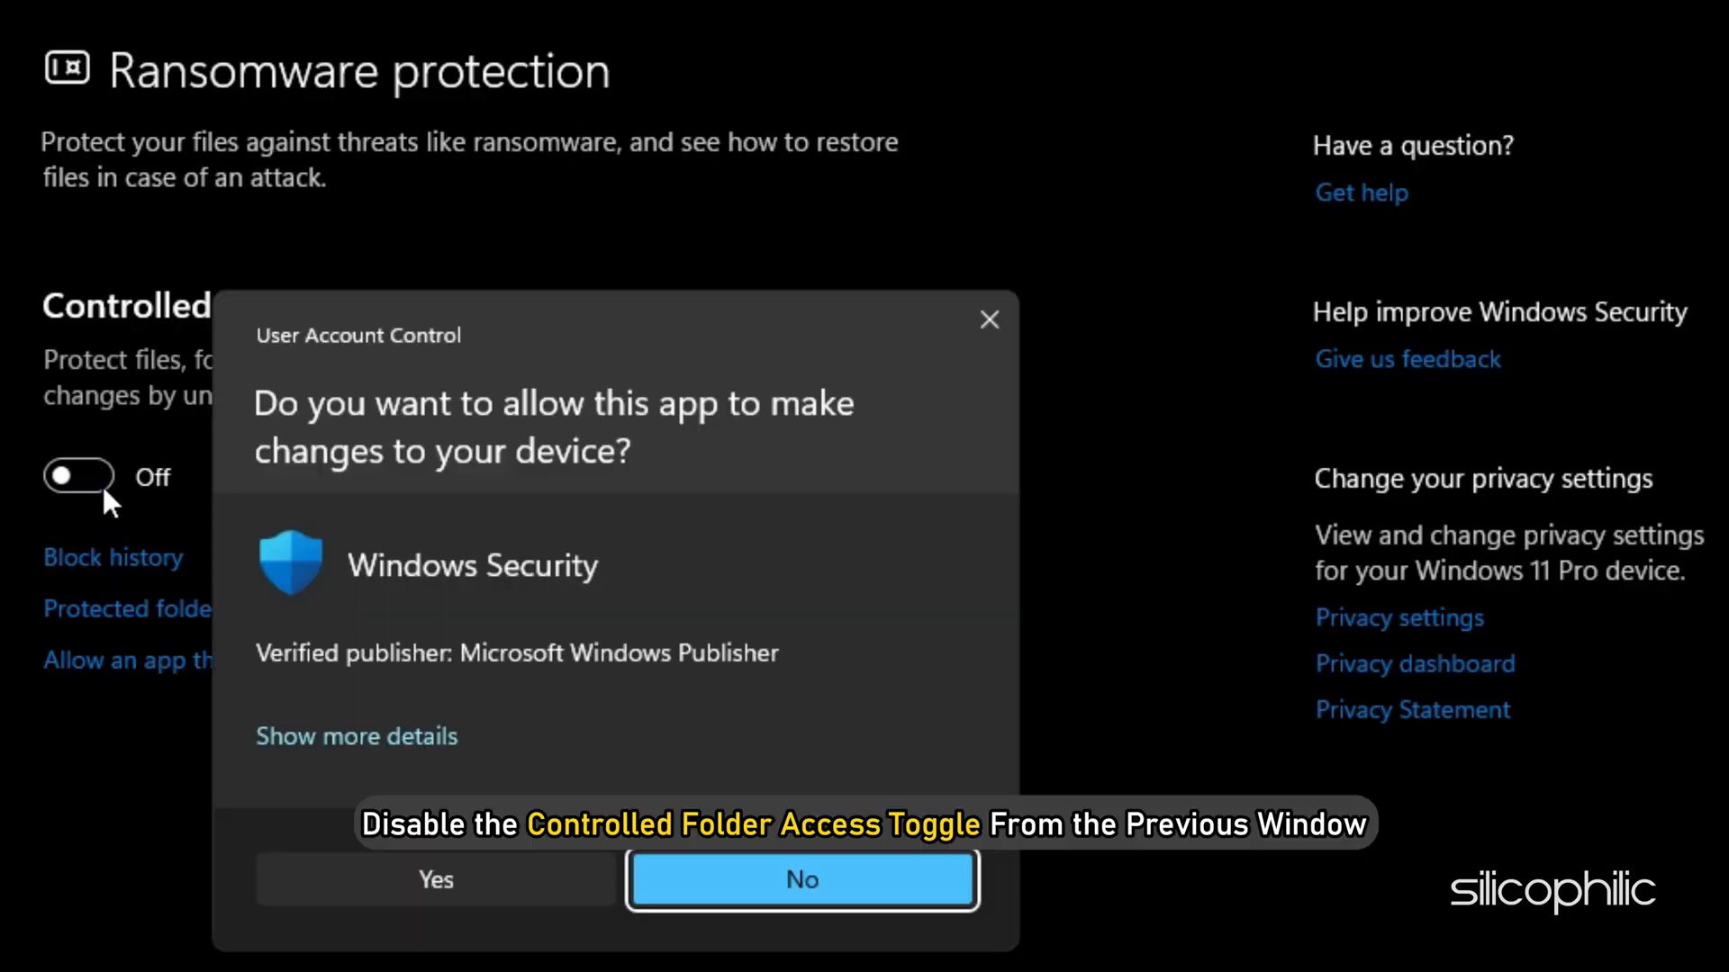
click(801, 880)
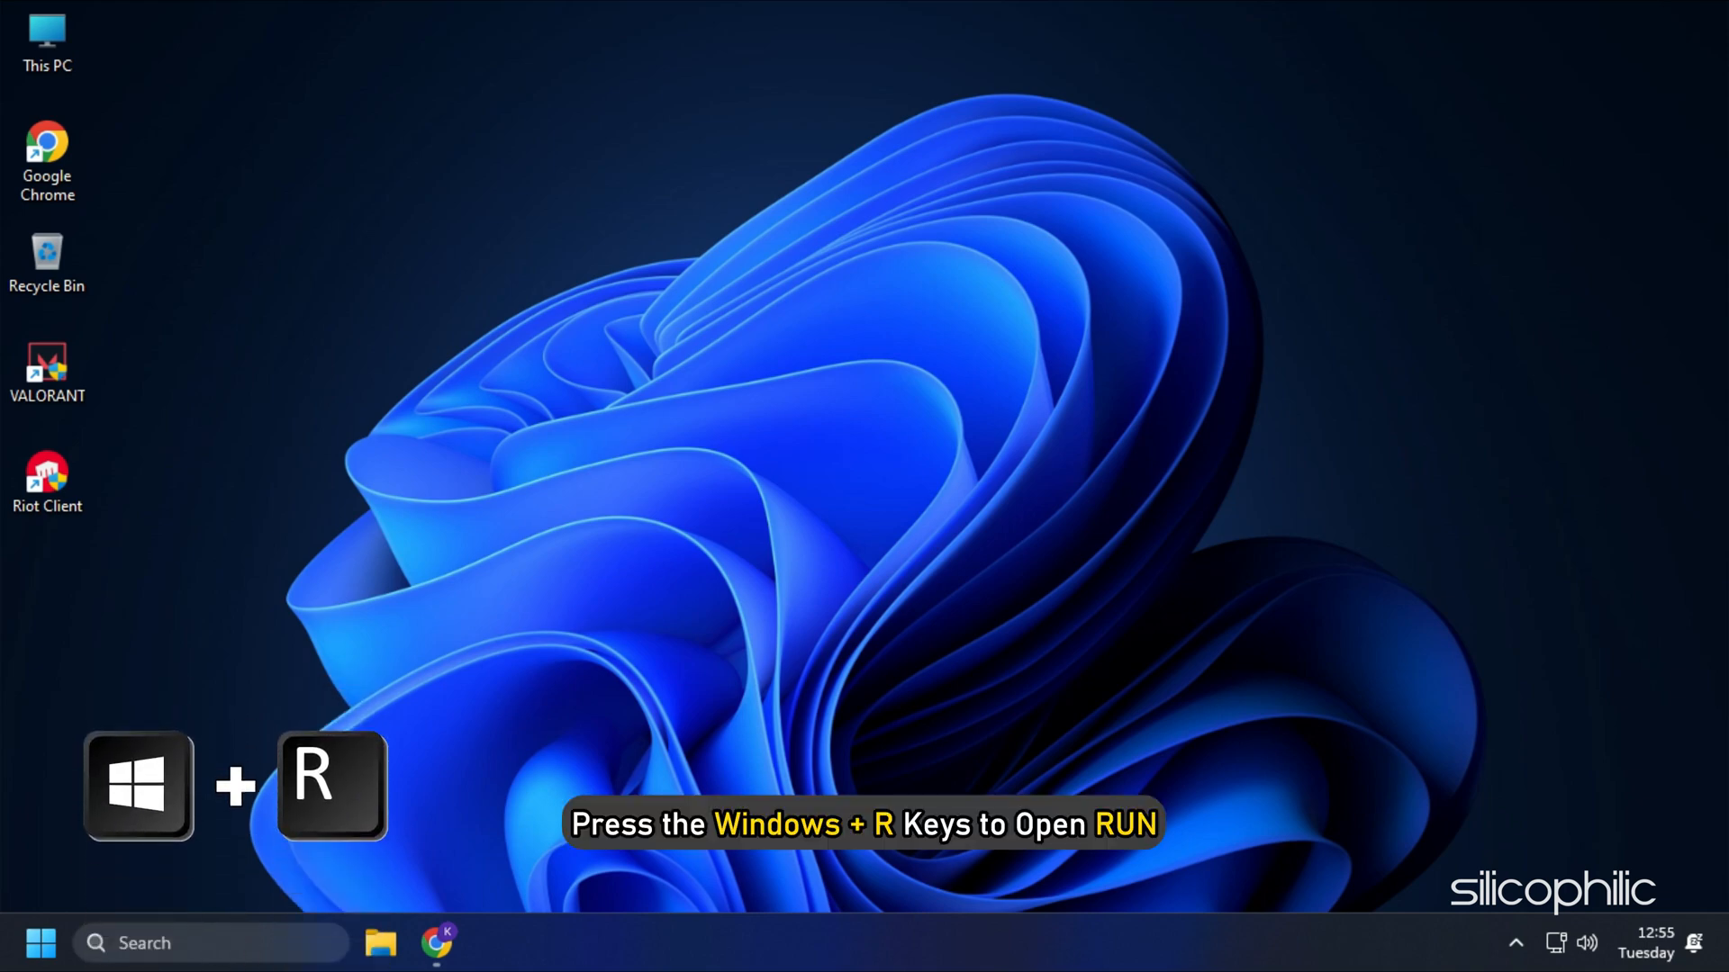
Uninstall Avast Free Antivirus via appwiz.cpl, approve the permission prompt, and close the programs list.
key(Win+r)
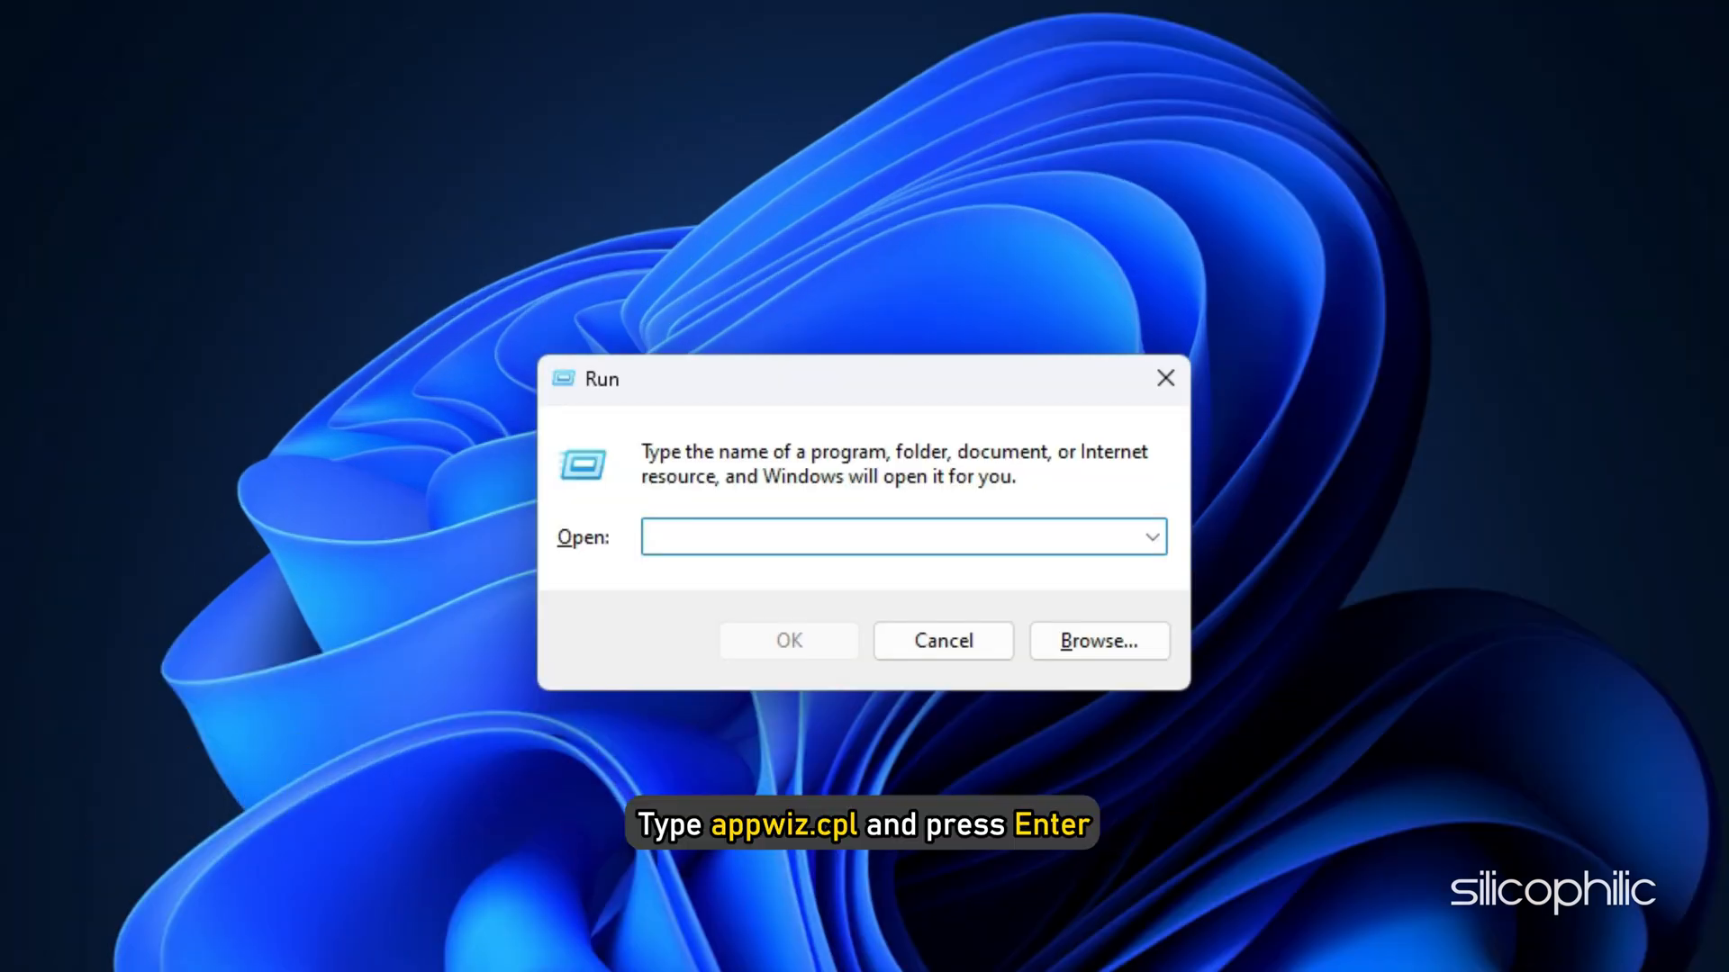
text(appwiz.cpl)
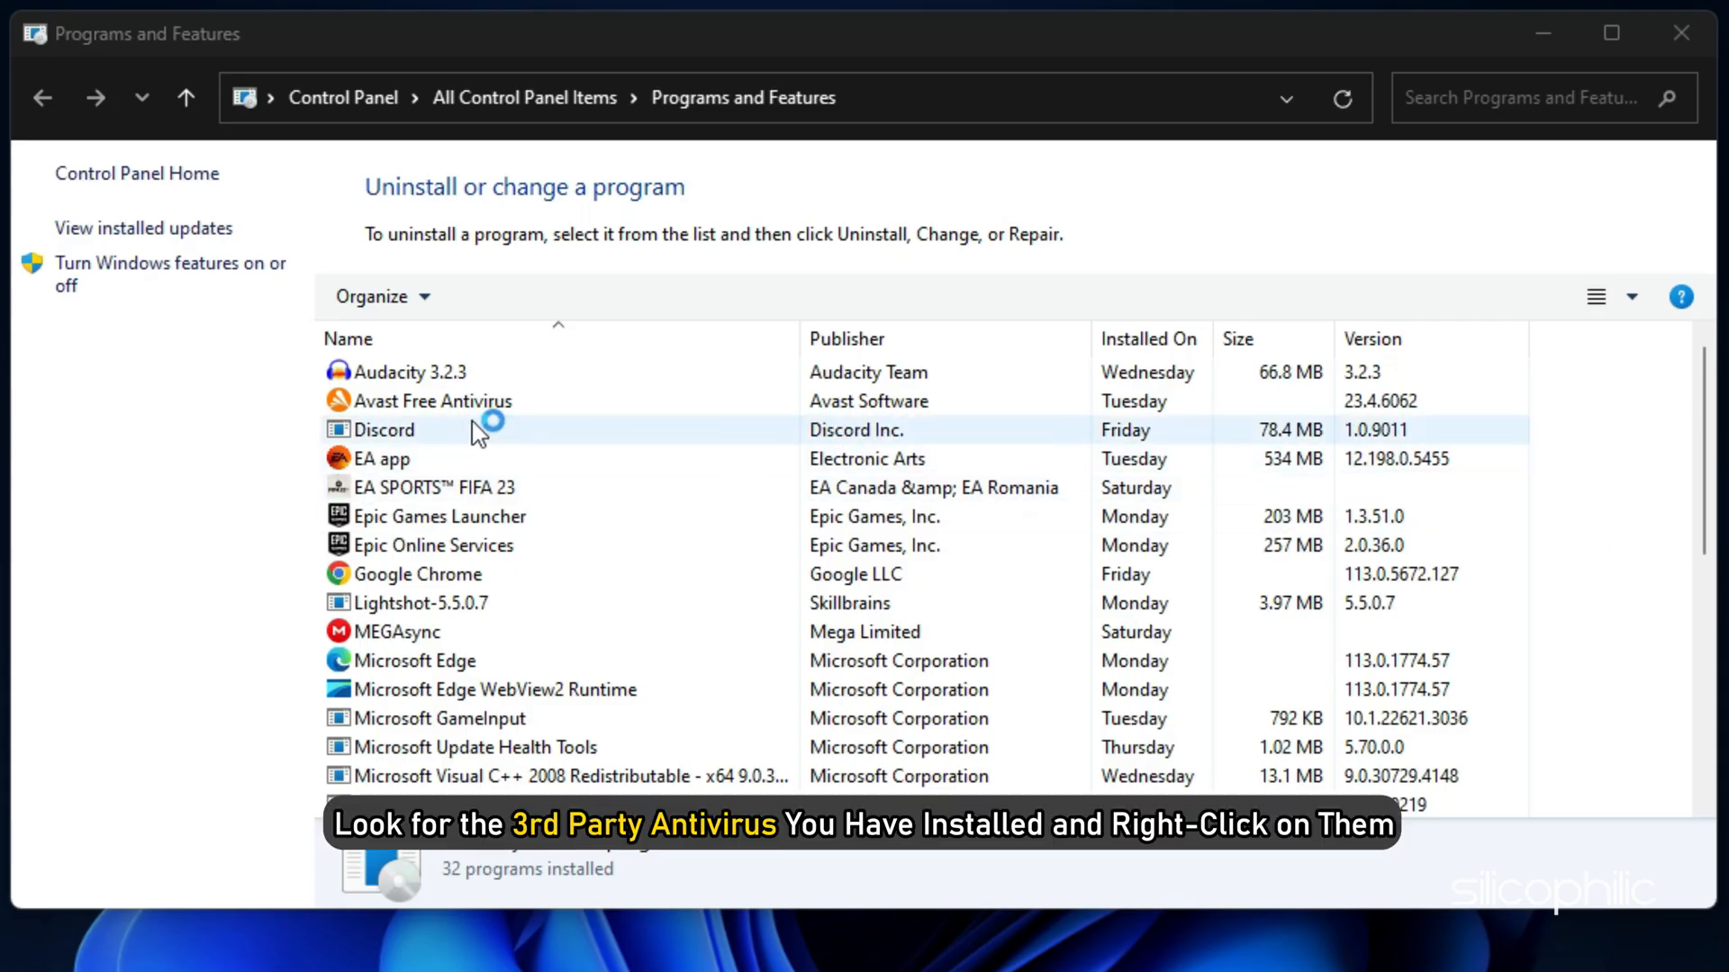
click(430, 400)
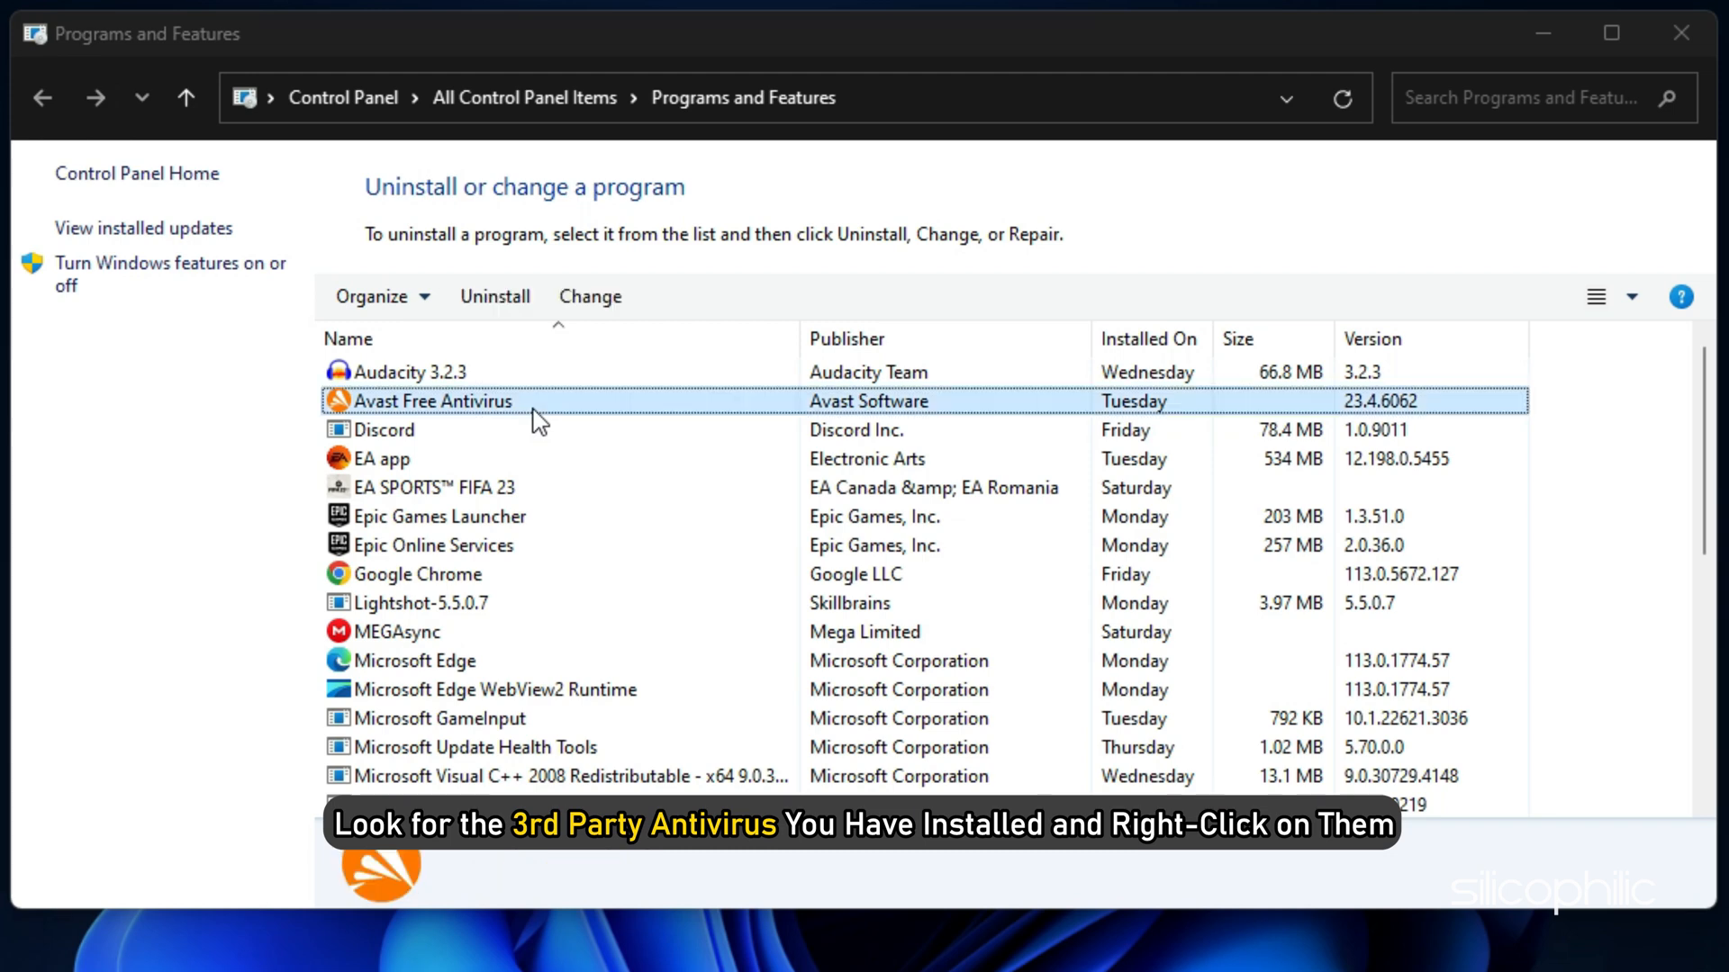
right_click(432, 400)
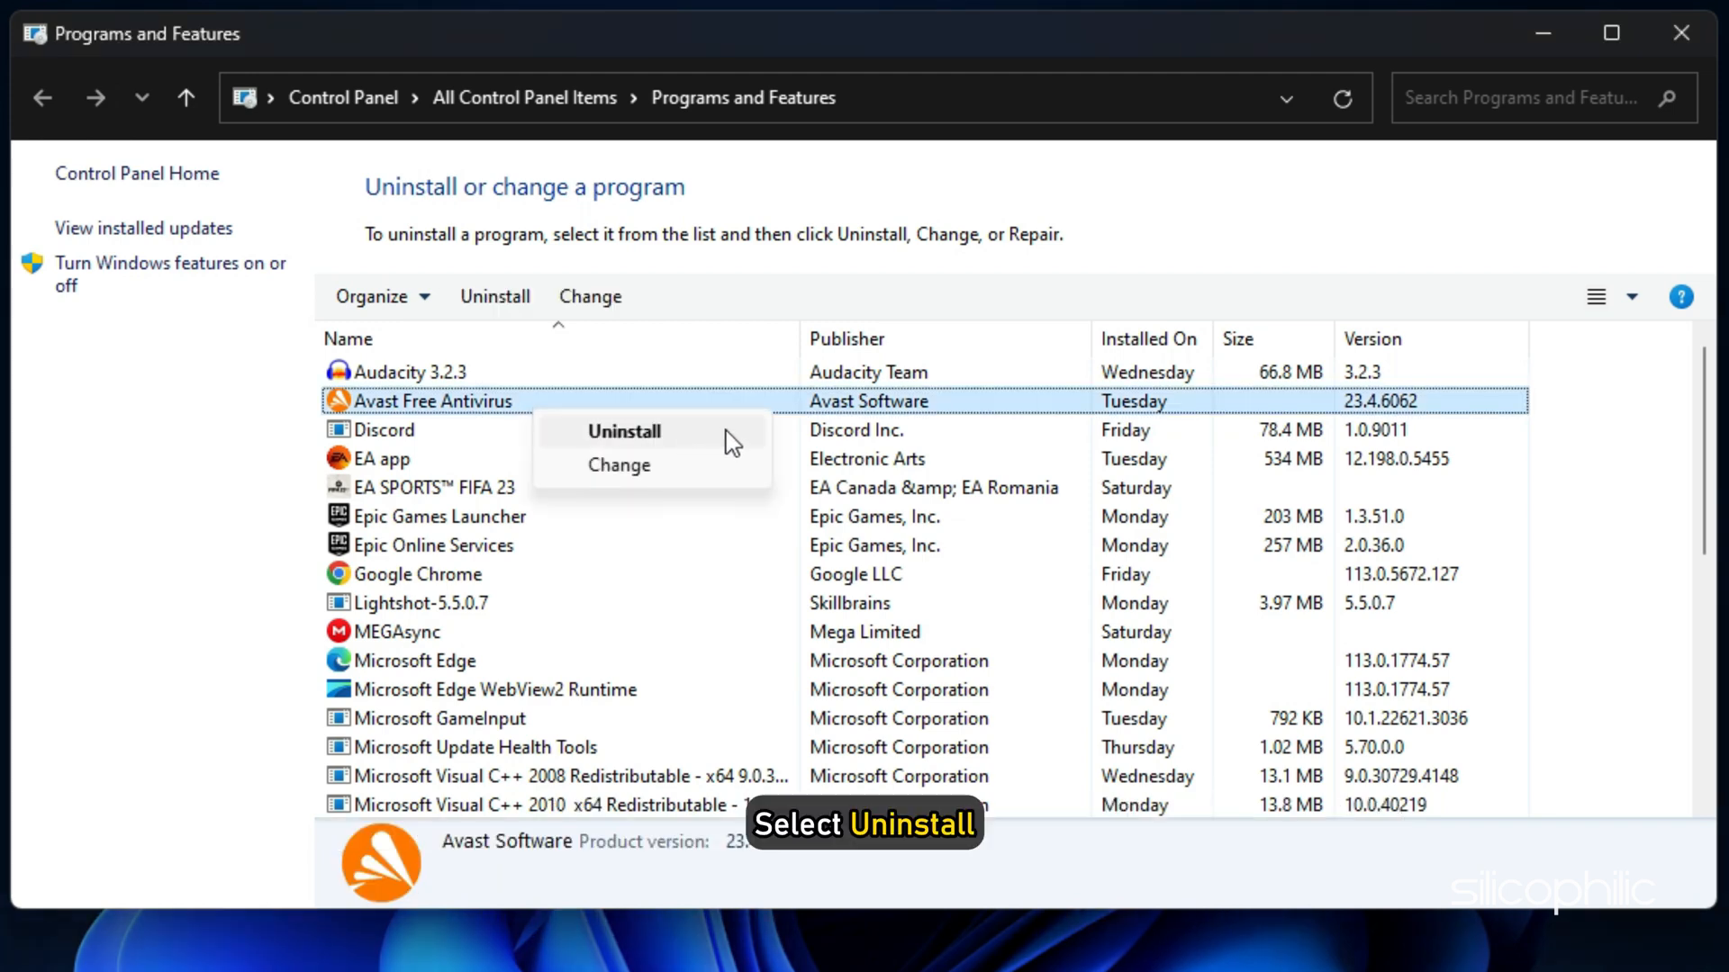
click(622, 431)
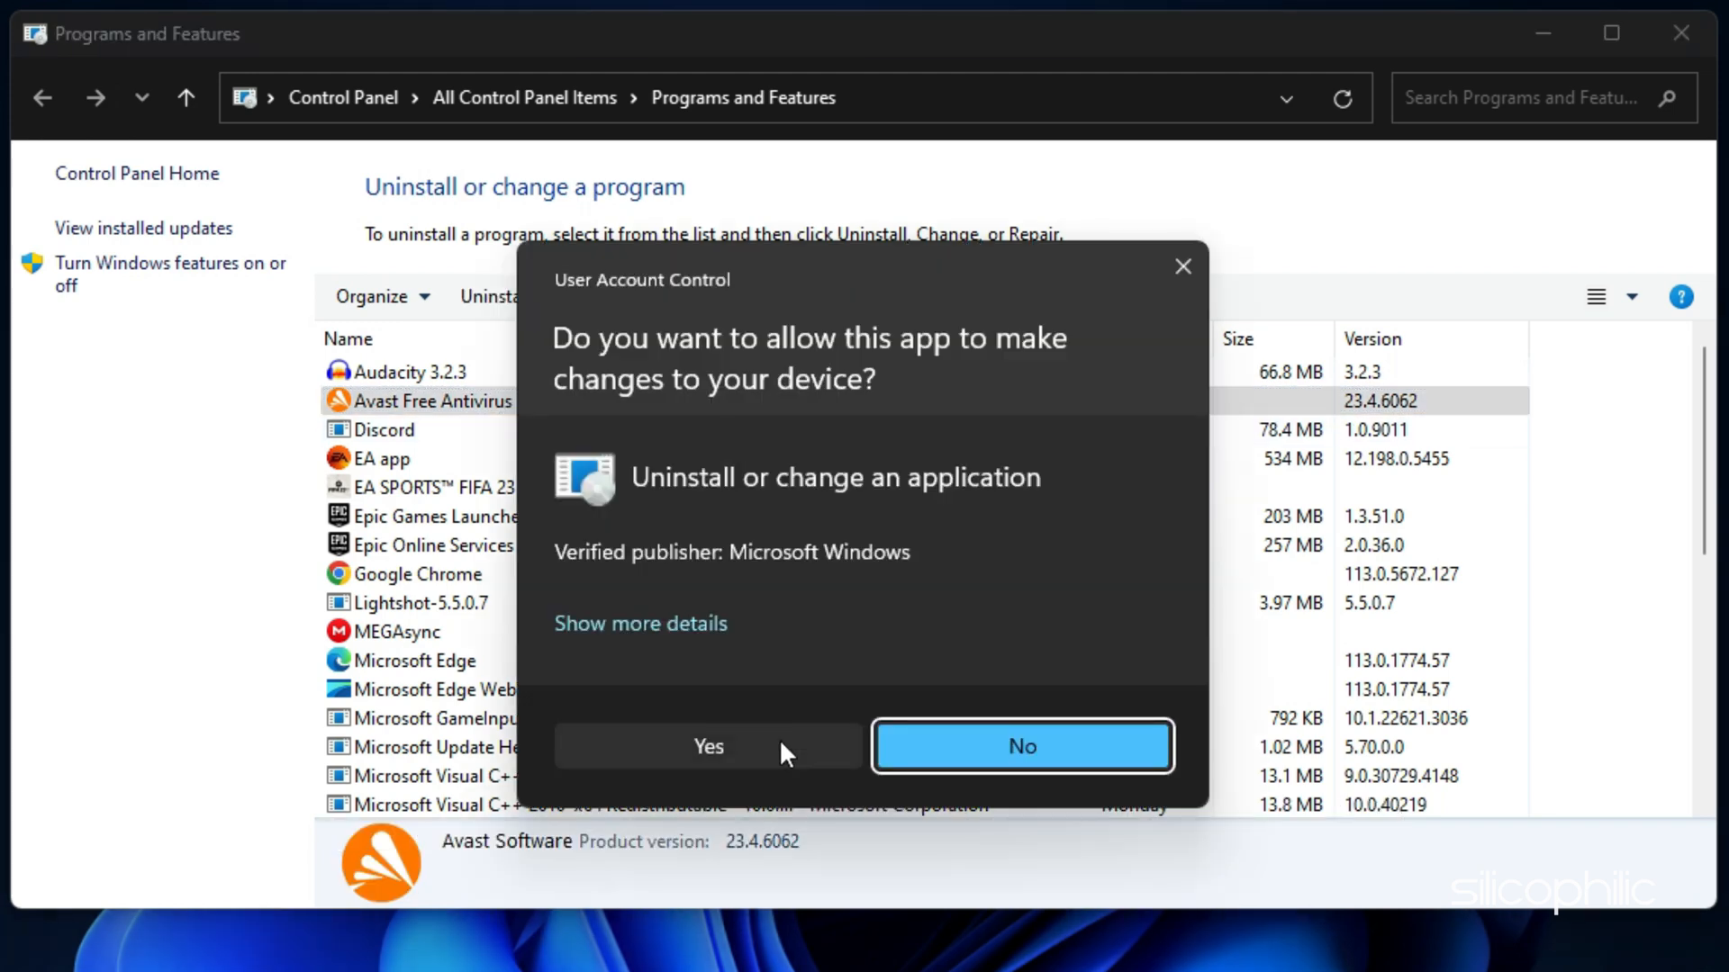
click(1020, 746)
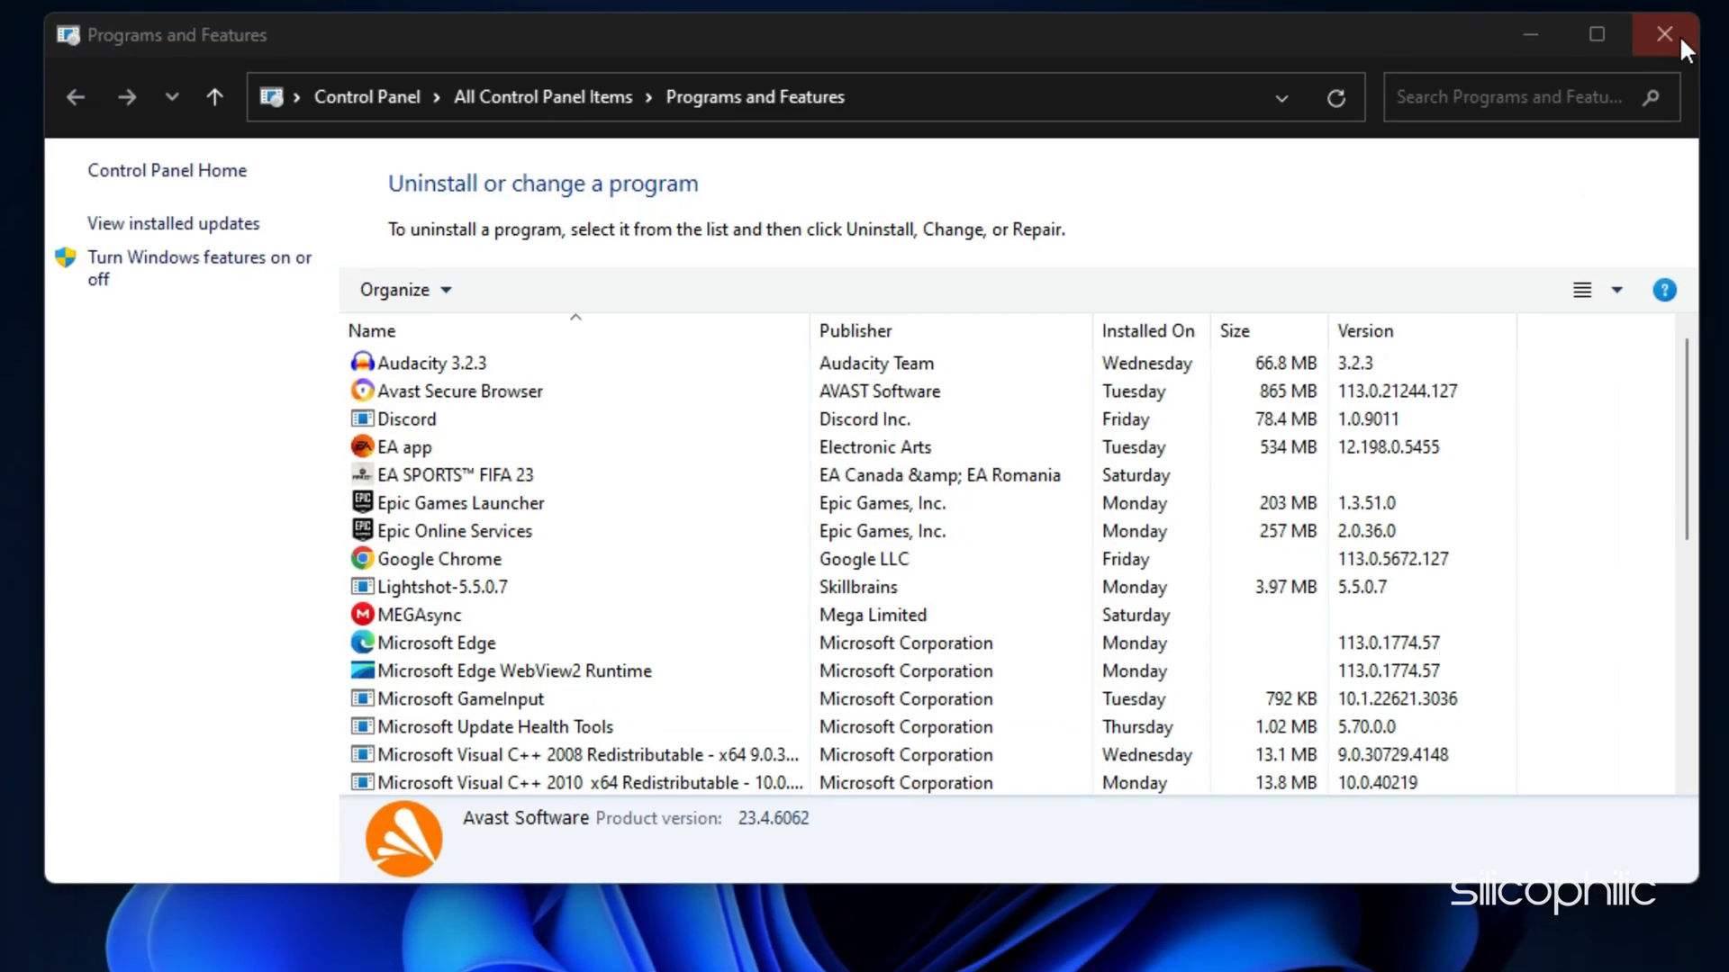
click(1664, 34)
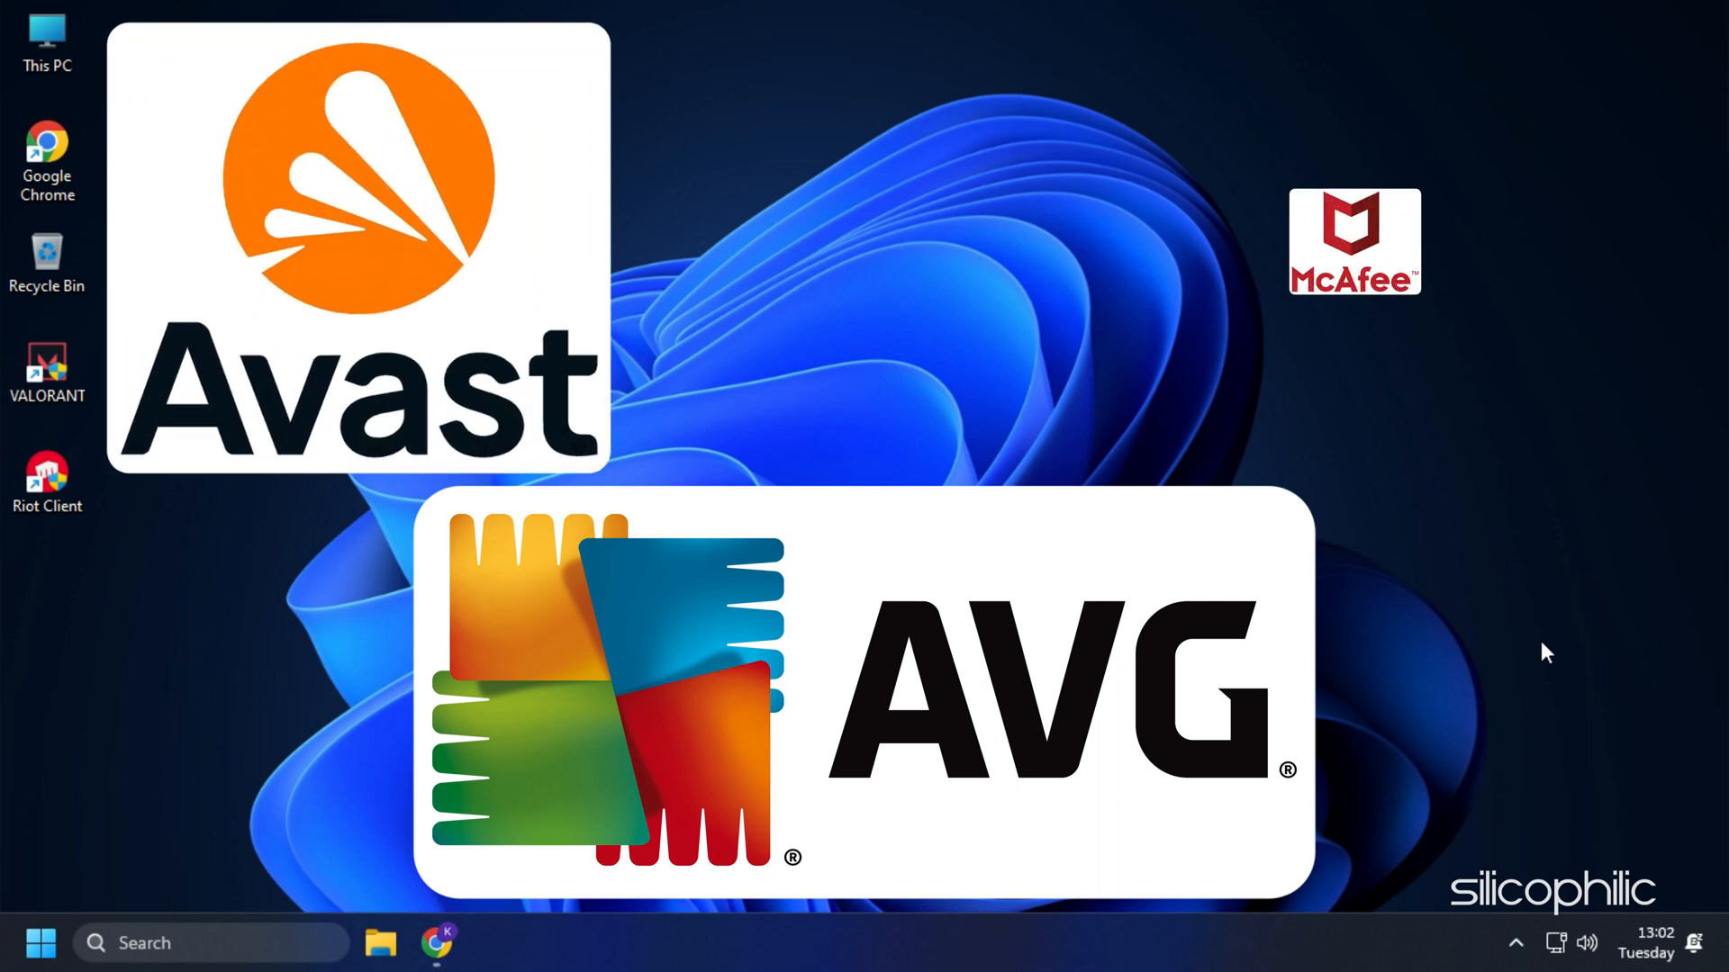
click(1352, 242)
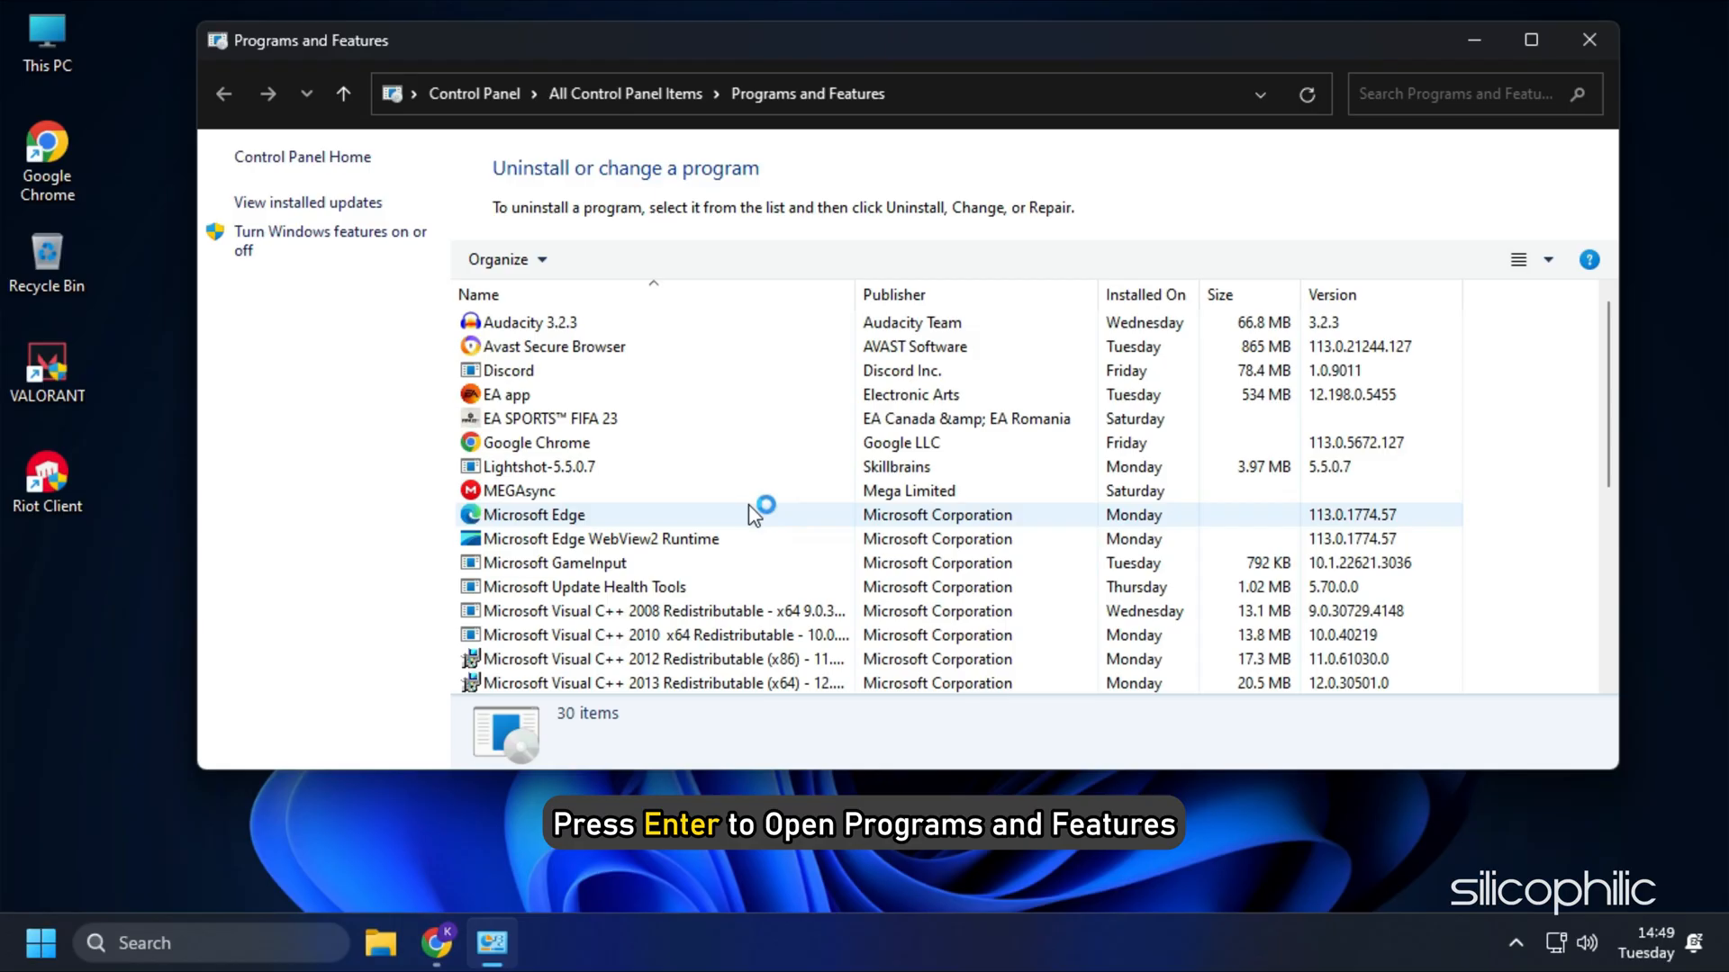
Uninstall Riot Vanguard from Programs and Features and approve the permission prompt.
scroll(down, 3)
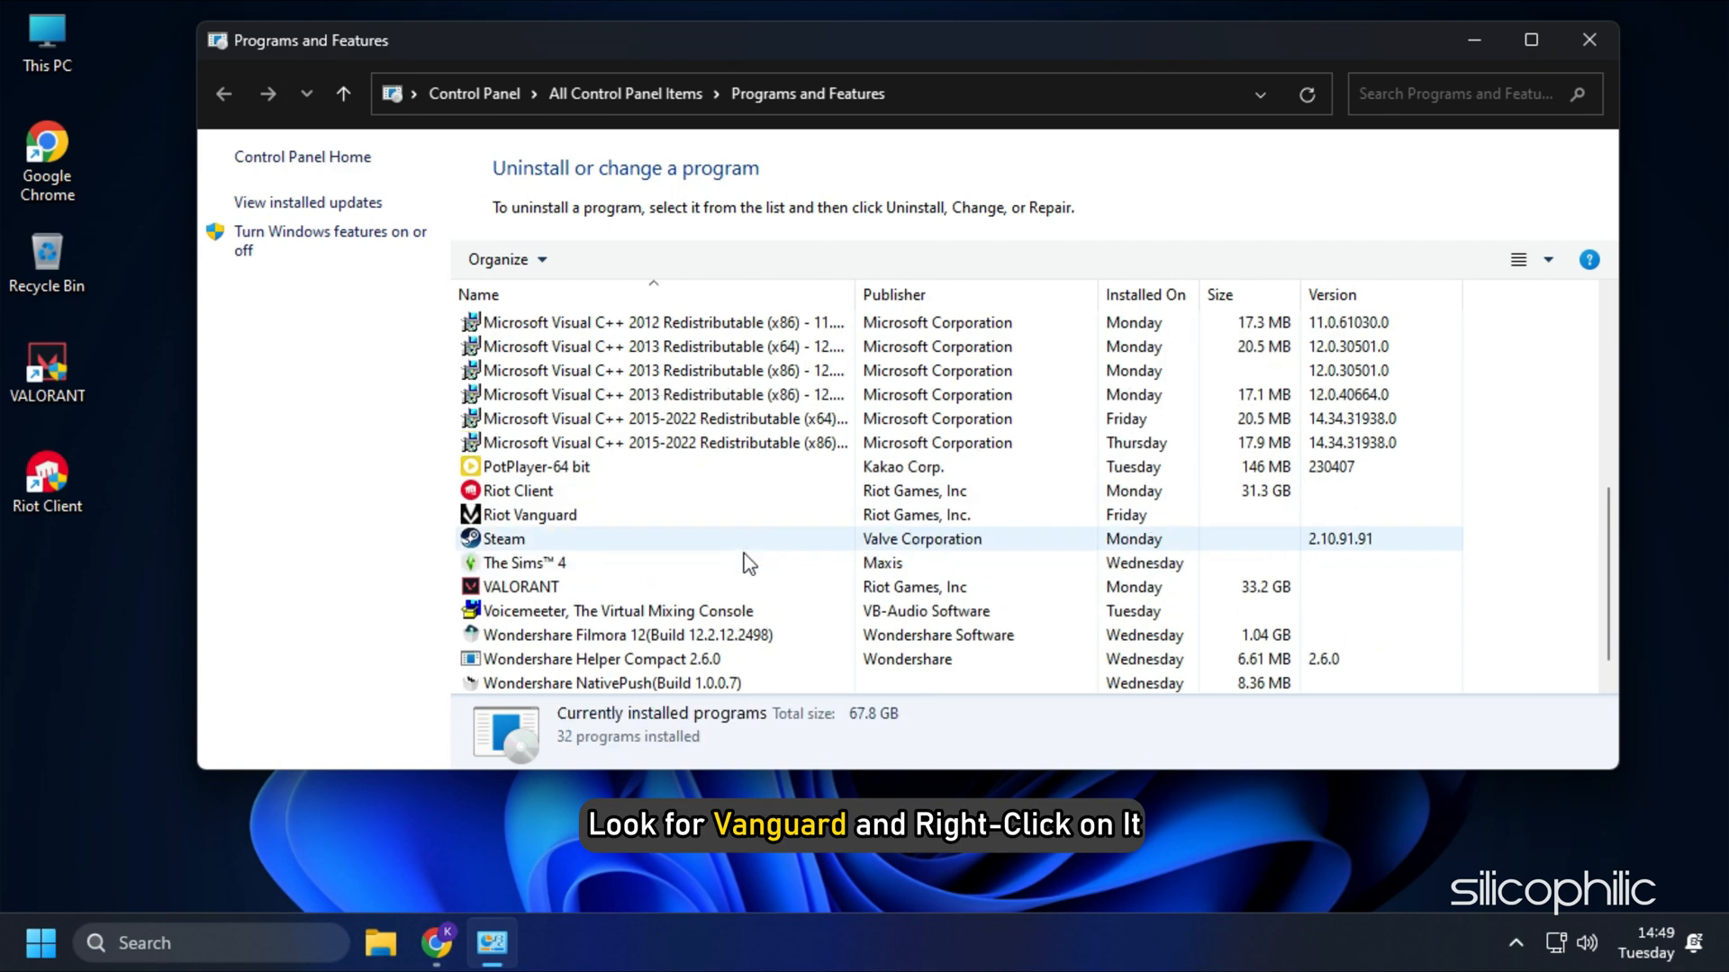
right_click(528, 515)
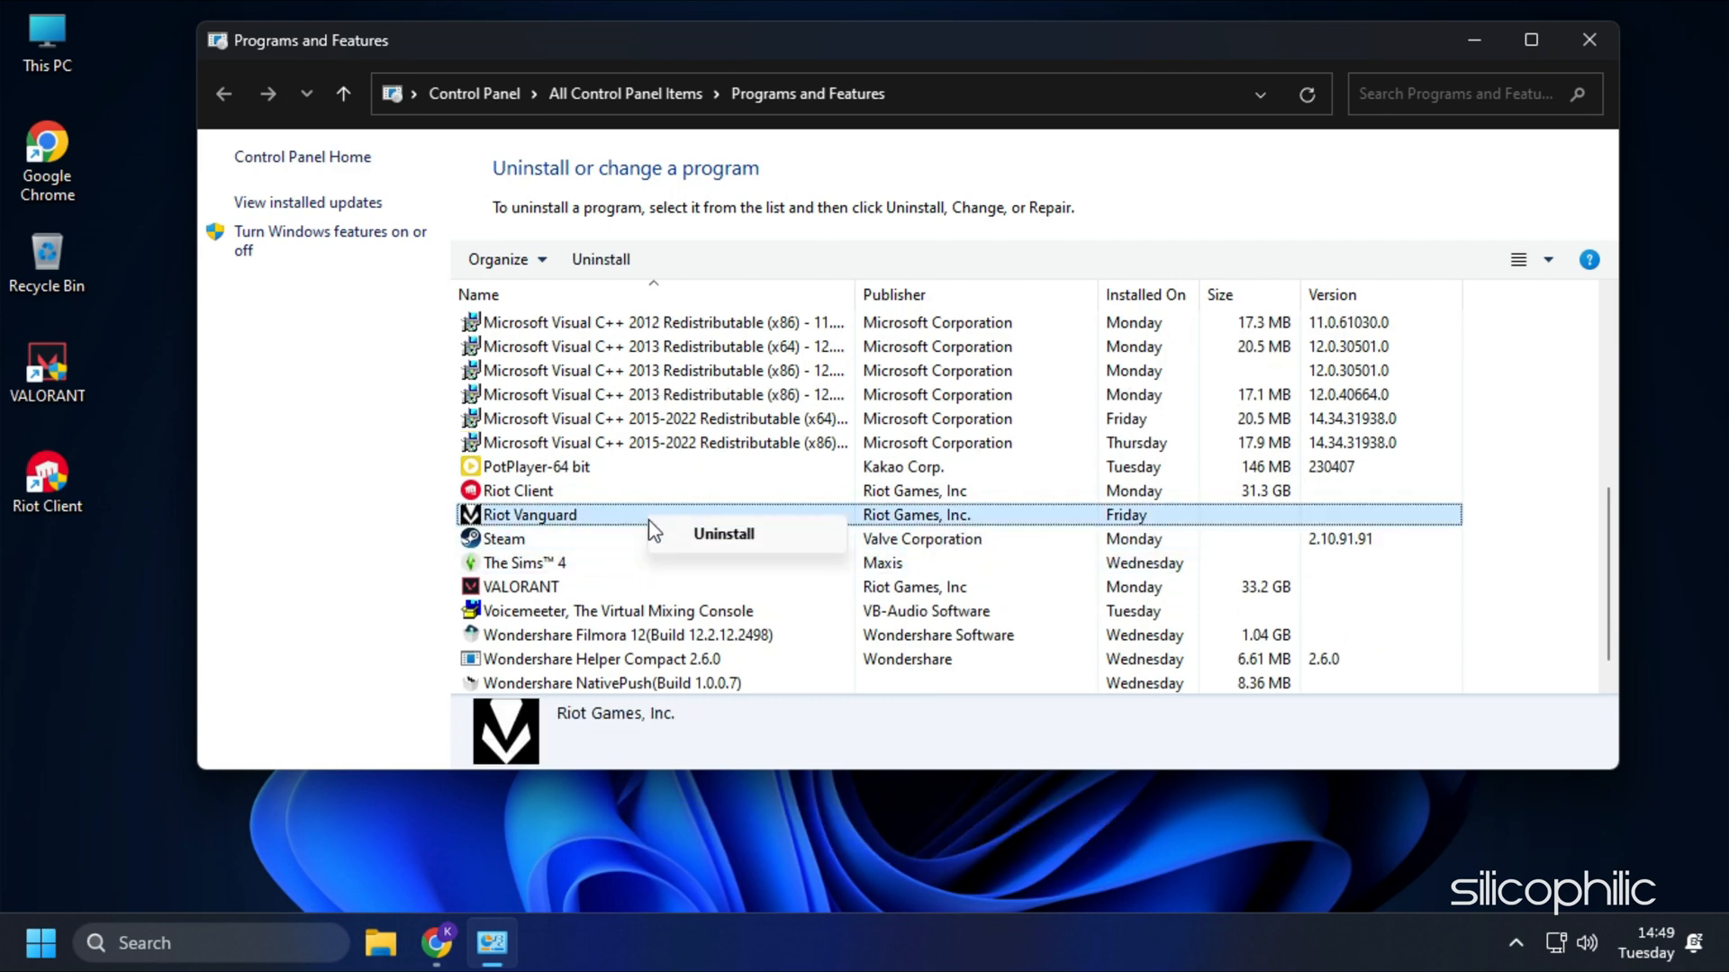
click(722, 534)
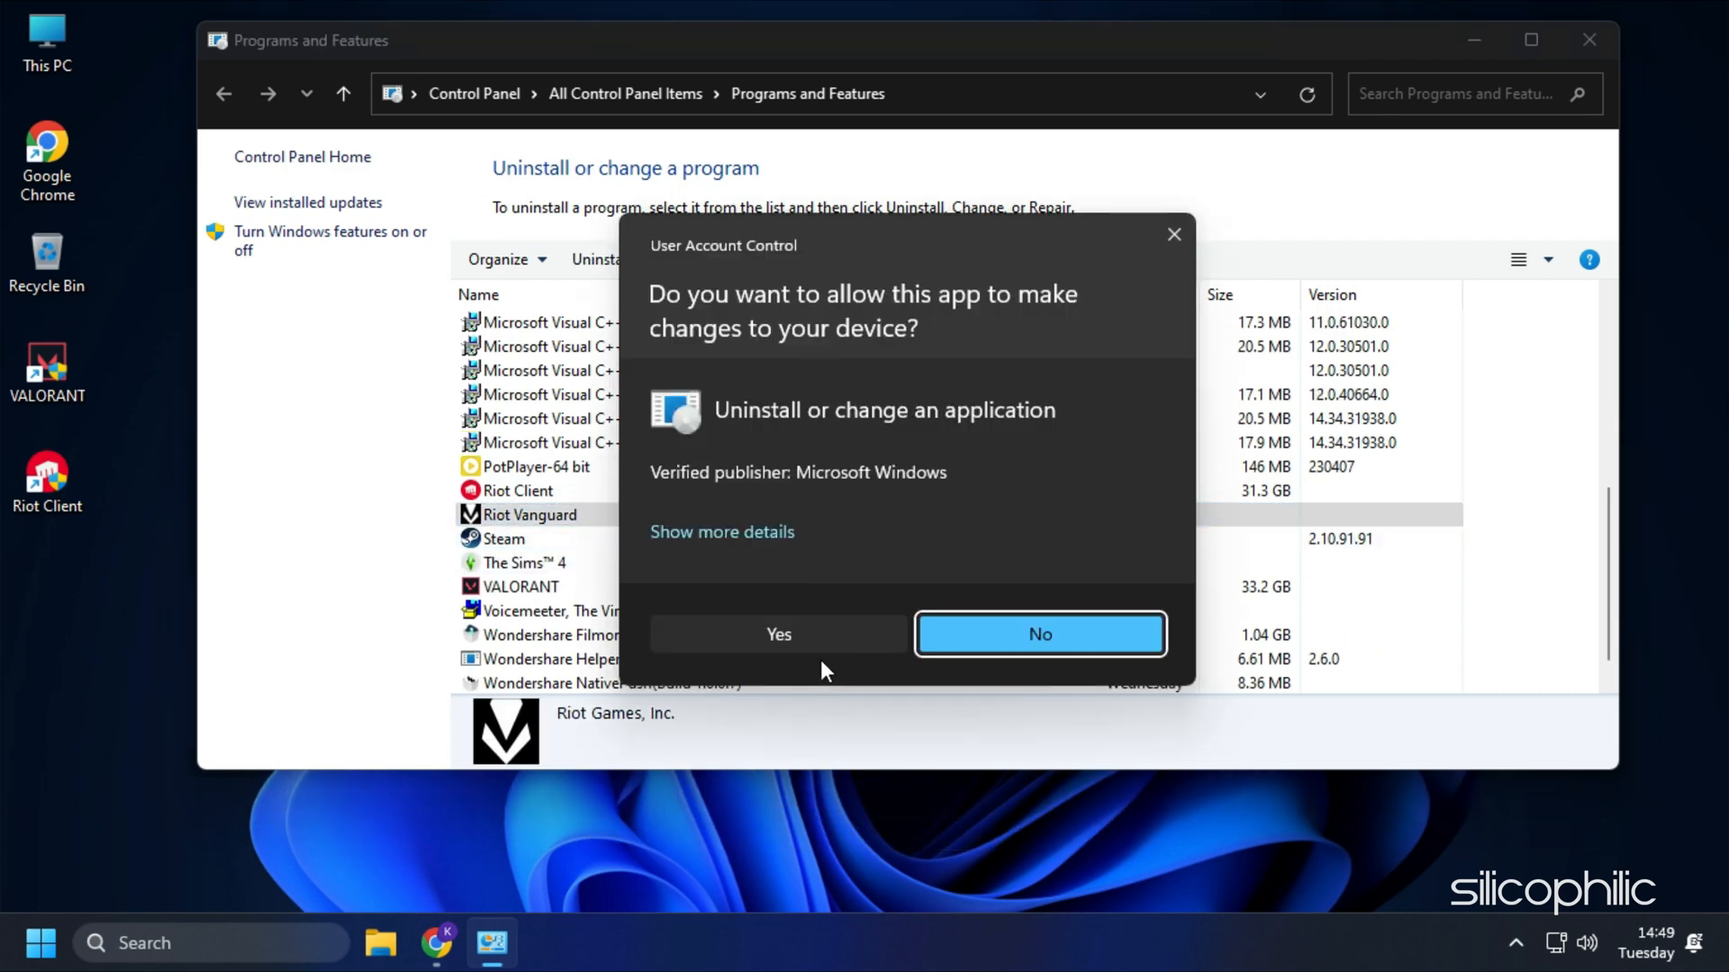
mouse_move(778, 634)
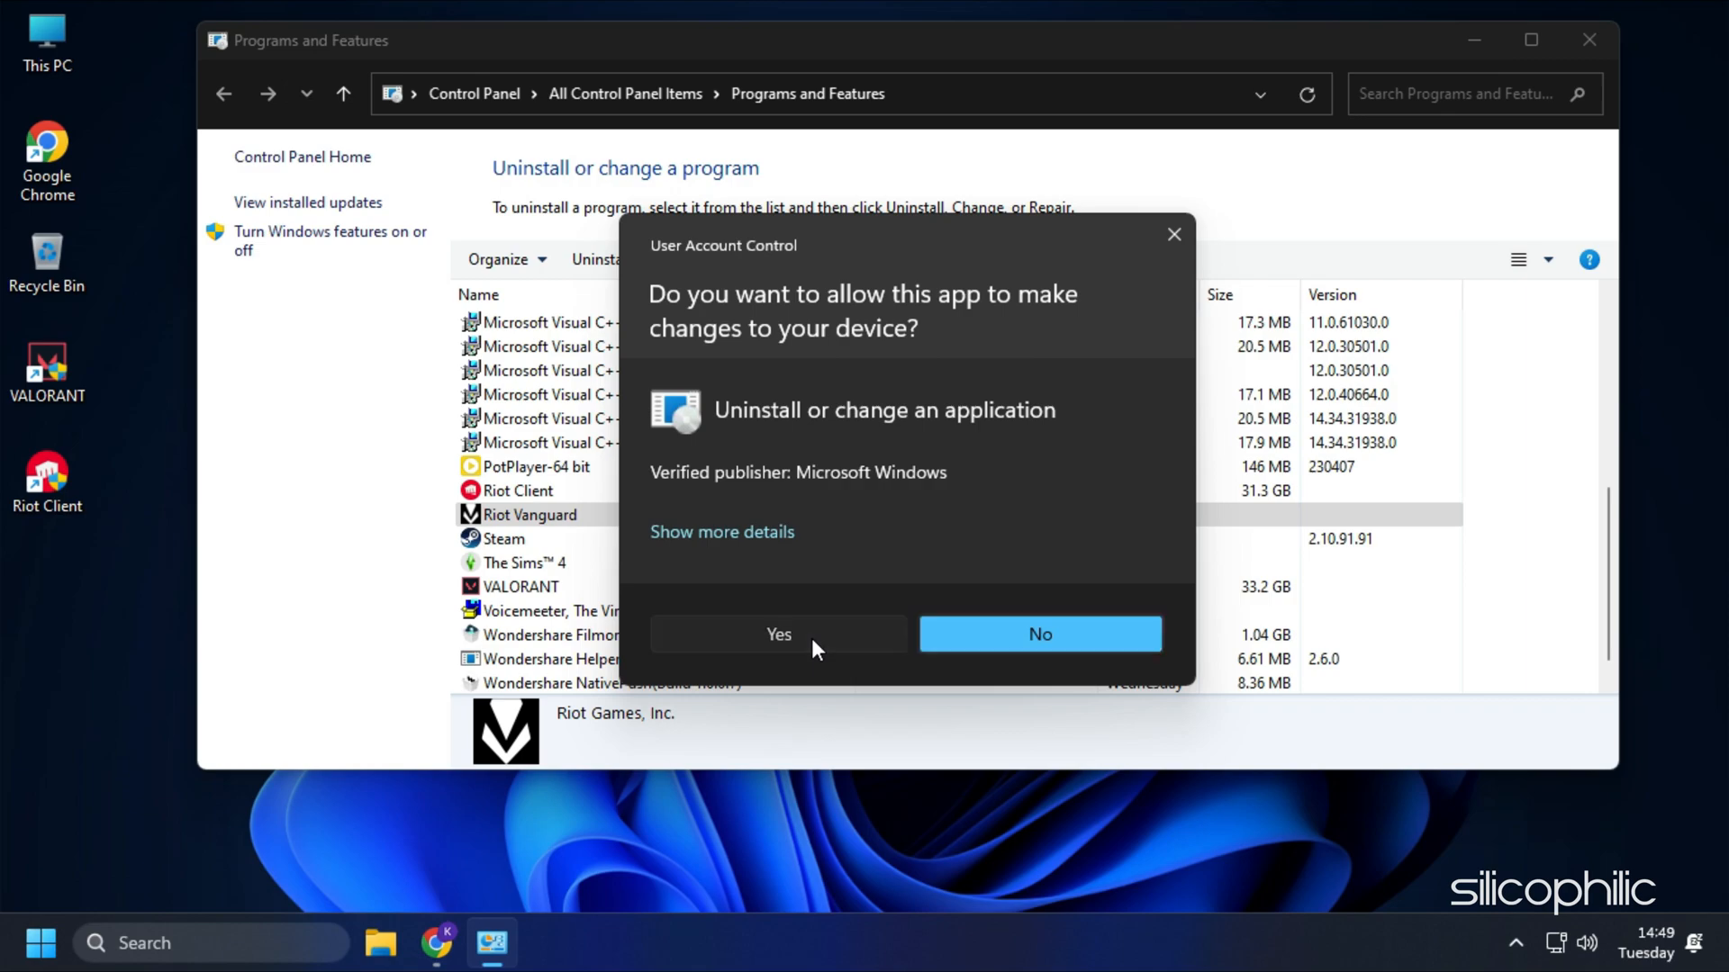
click(778, 633)
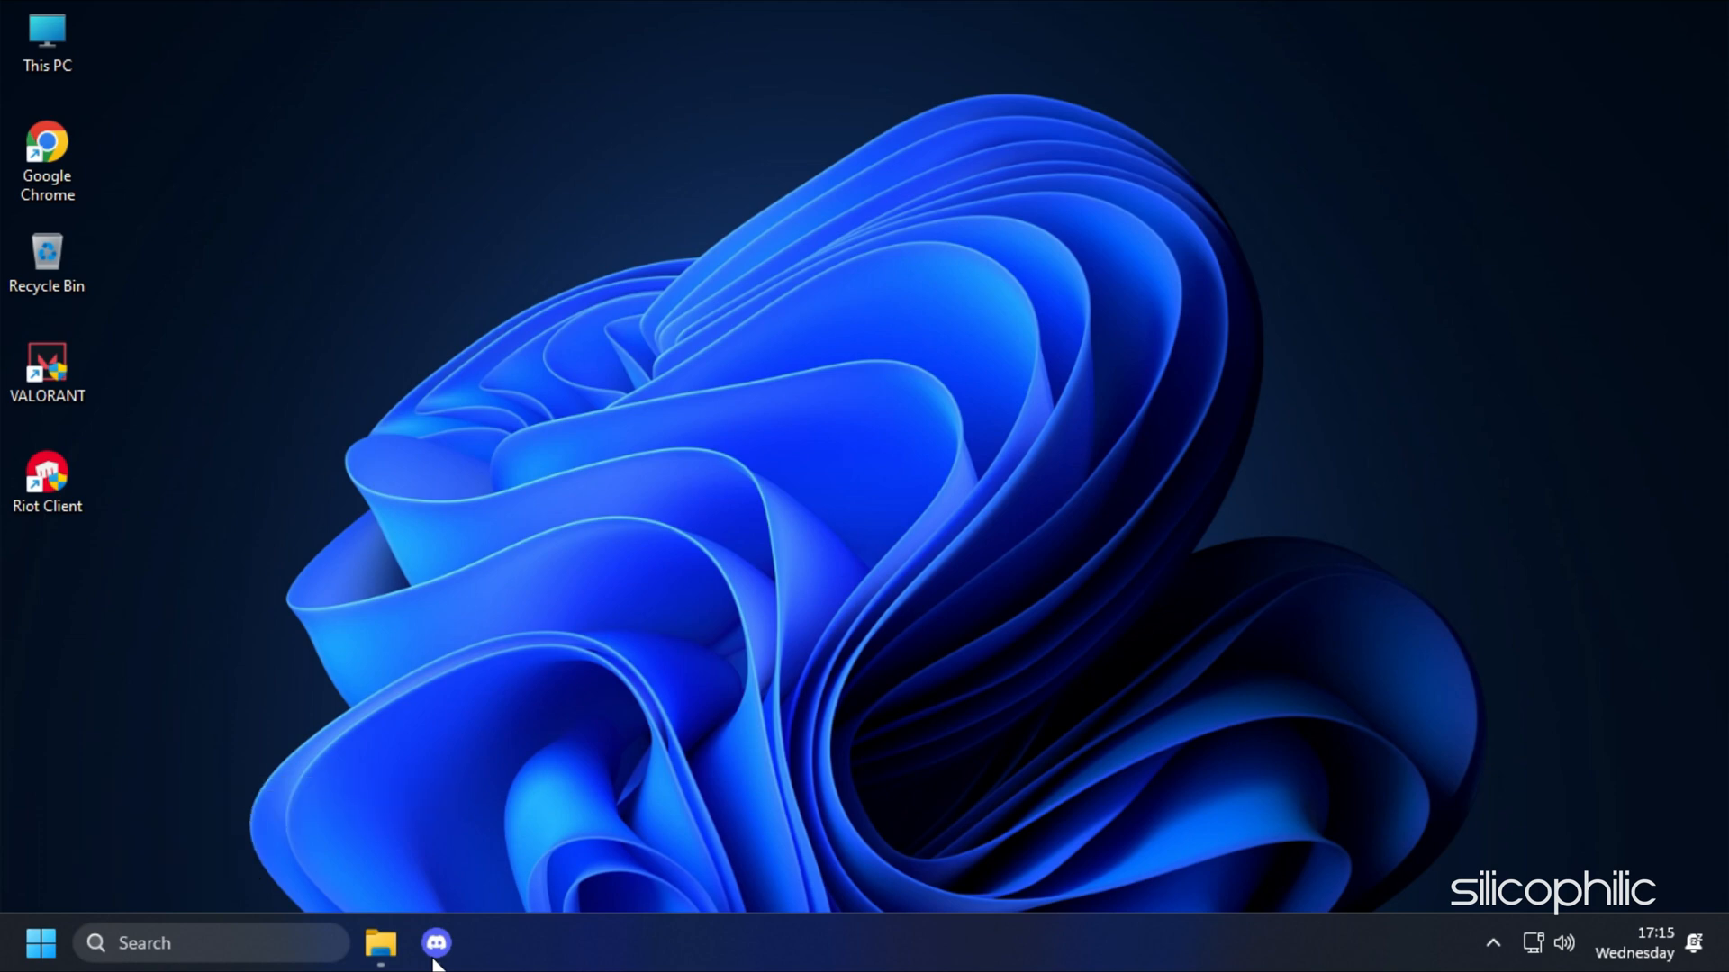
Open Discord's User Settings from the taskbar and select the Game Overlay section.
click(435, 942)
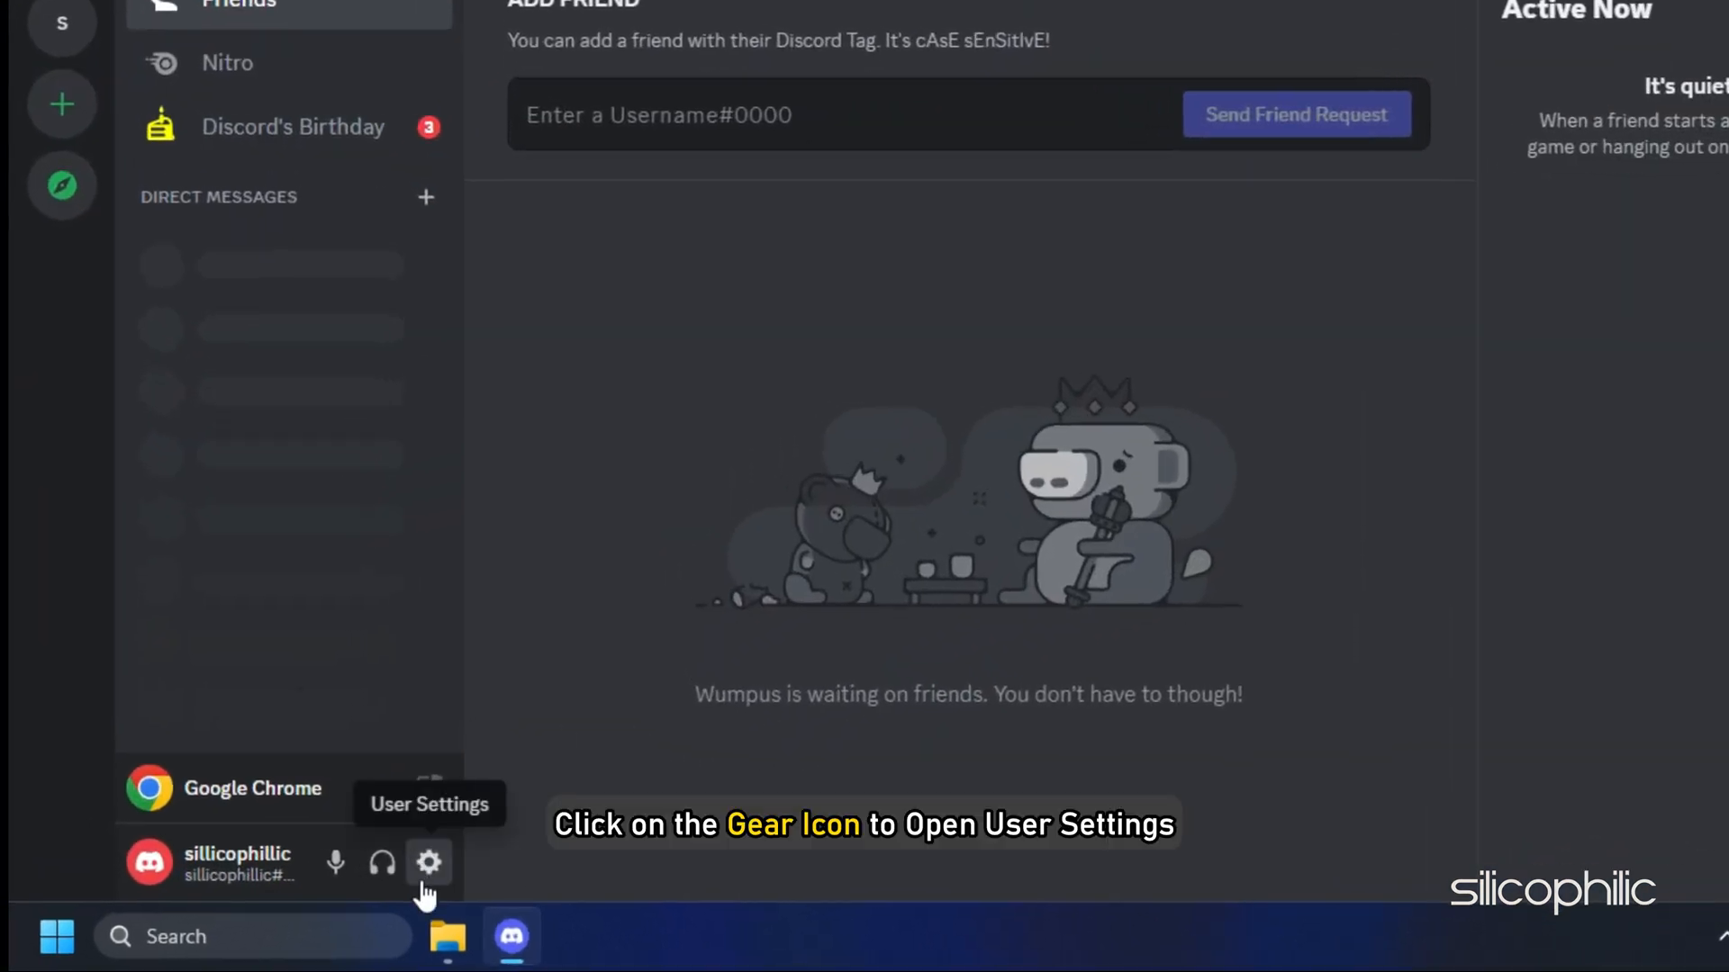
click(427, 863)
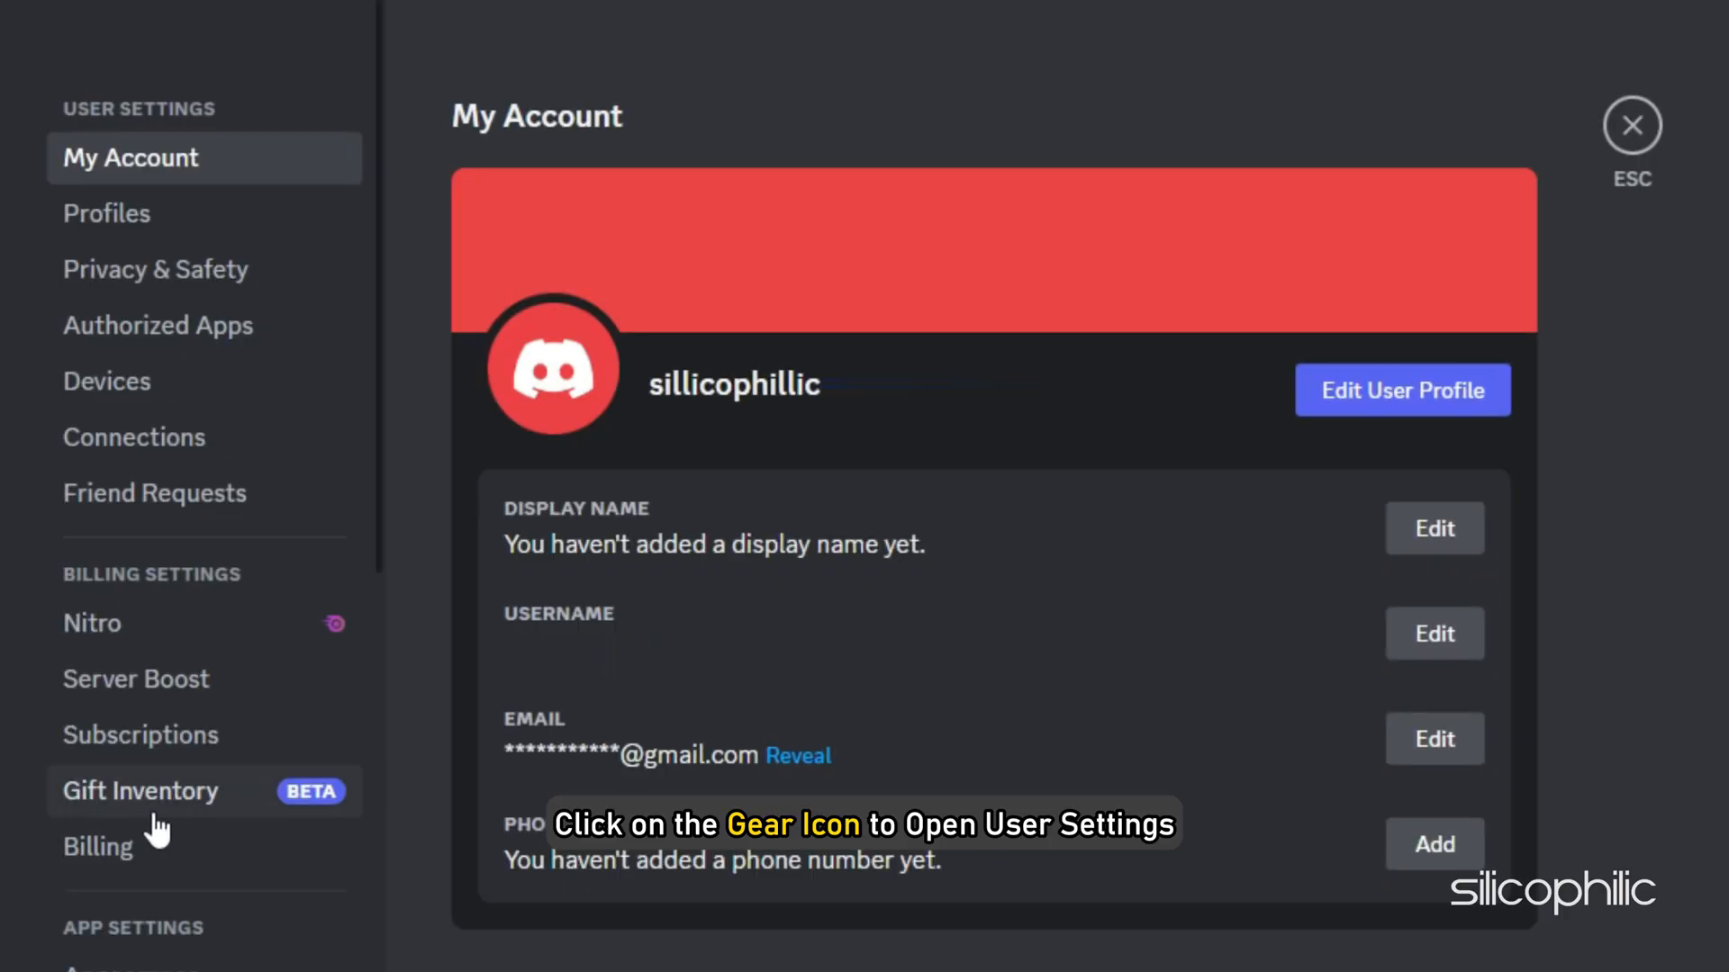
scroll(down, 3)
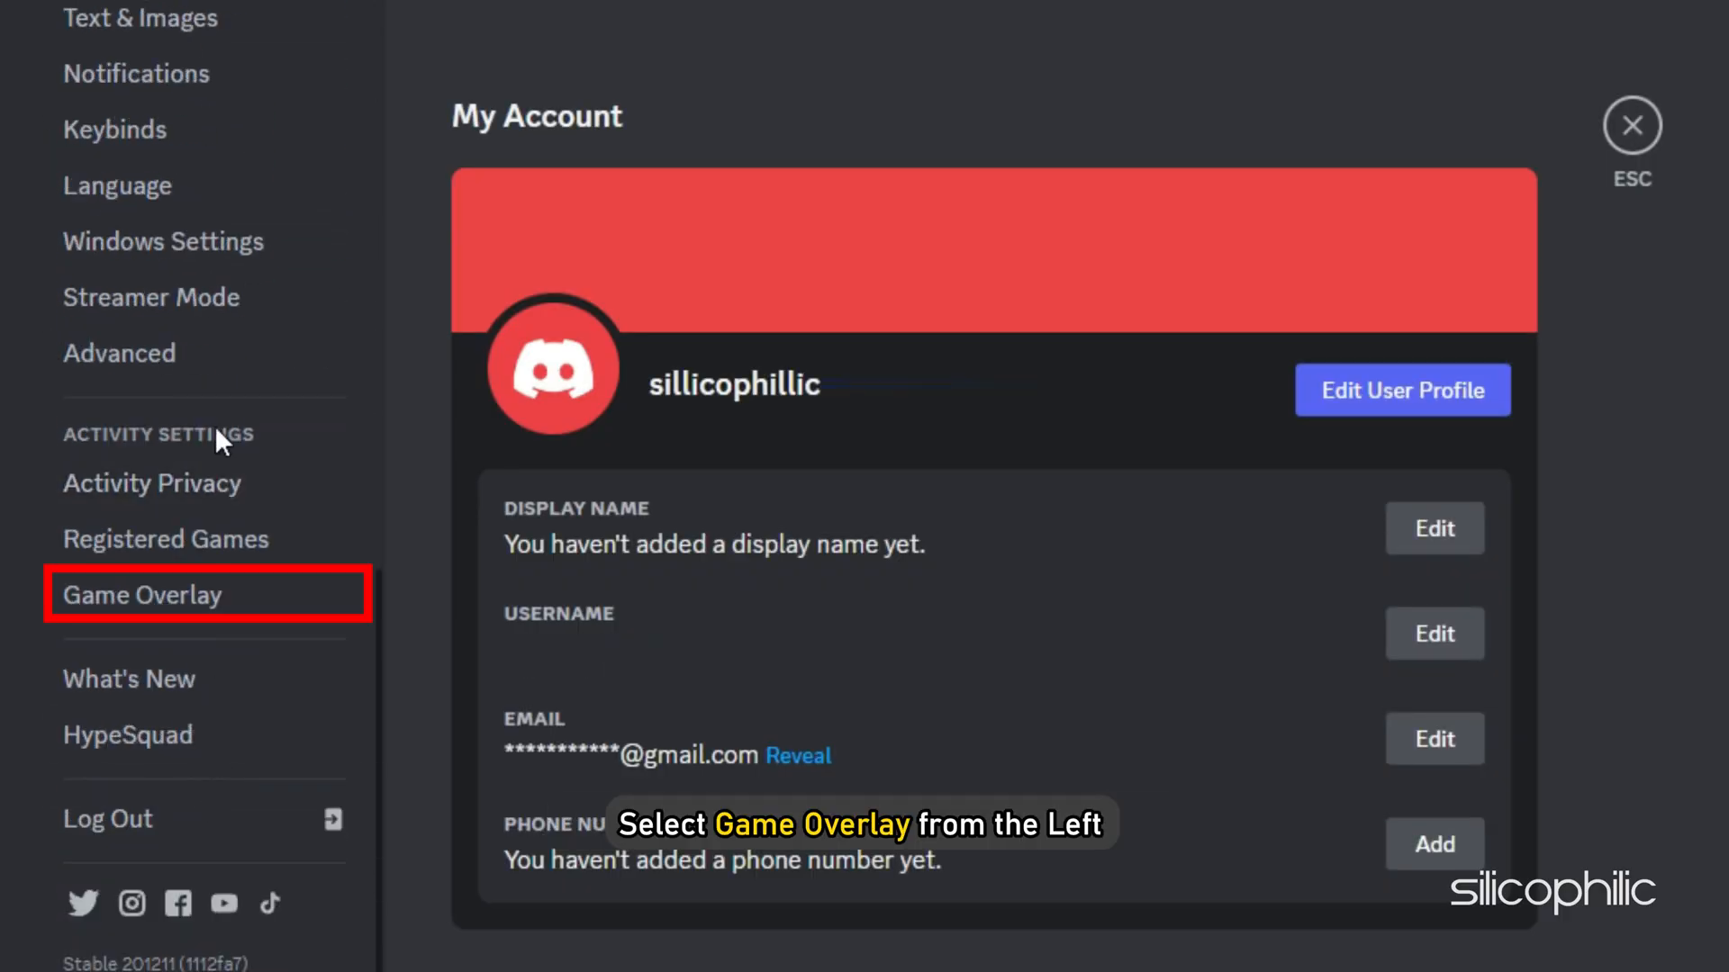
click(141, 595)
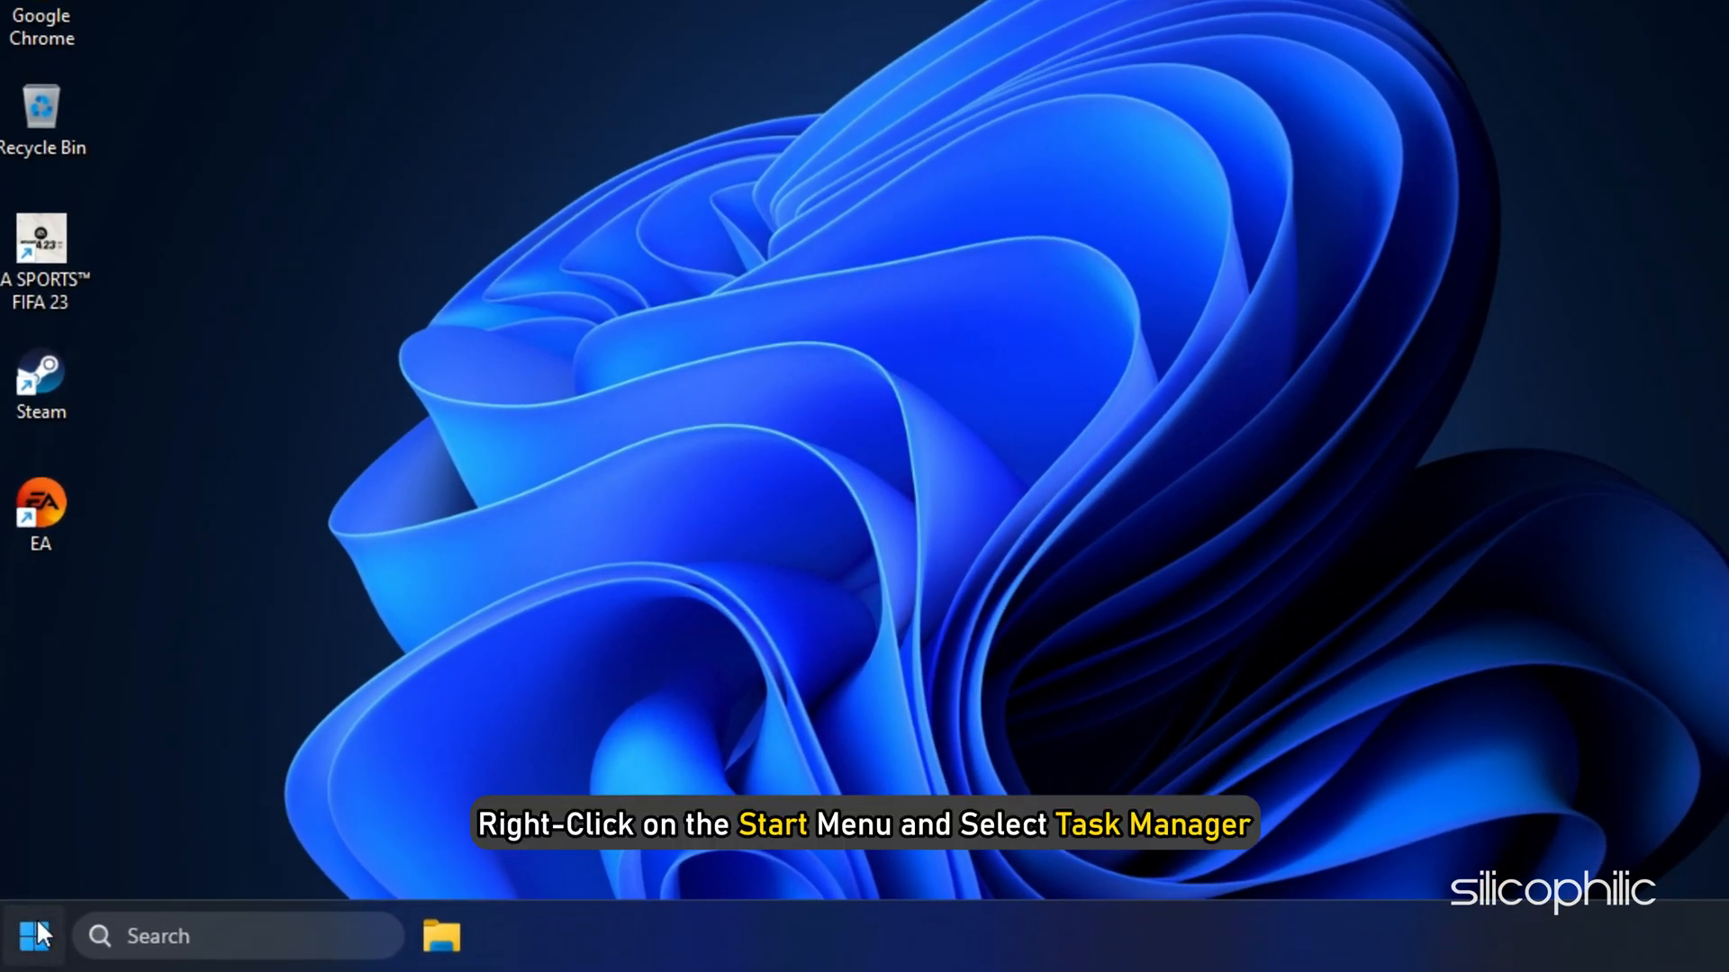
Open Task Manager from the Start menu and bring up actions for the EA process.
right_click(31, 936)
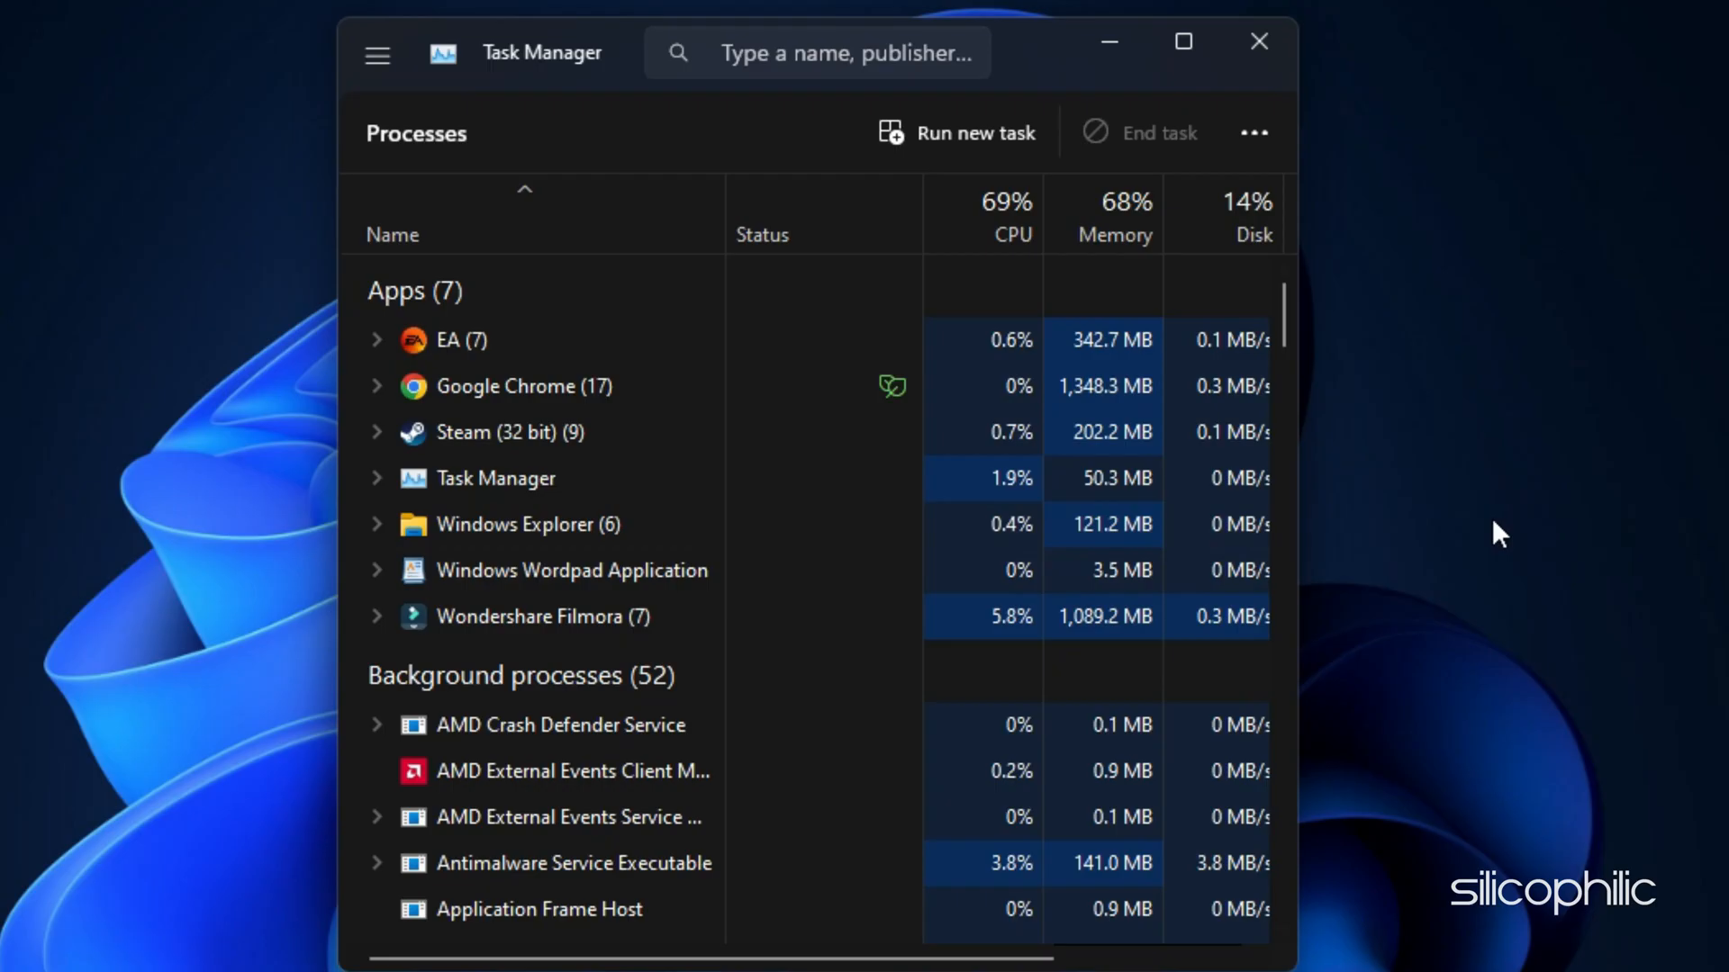
mouse_move(832, 364)
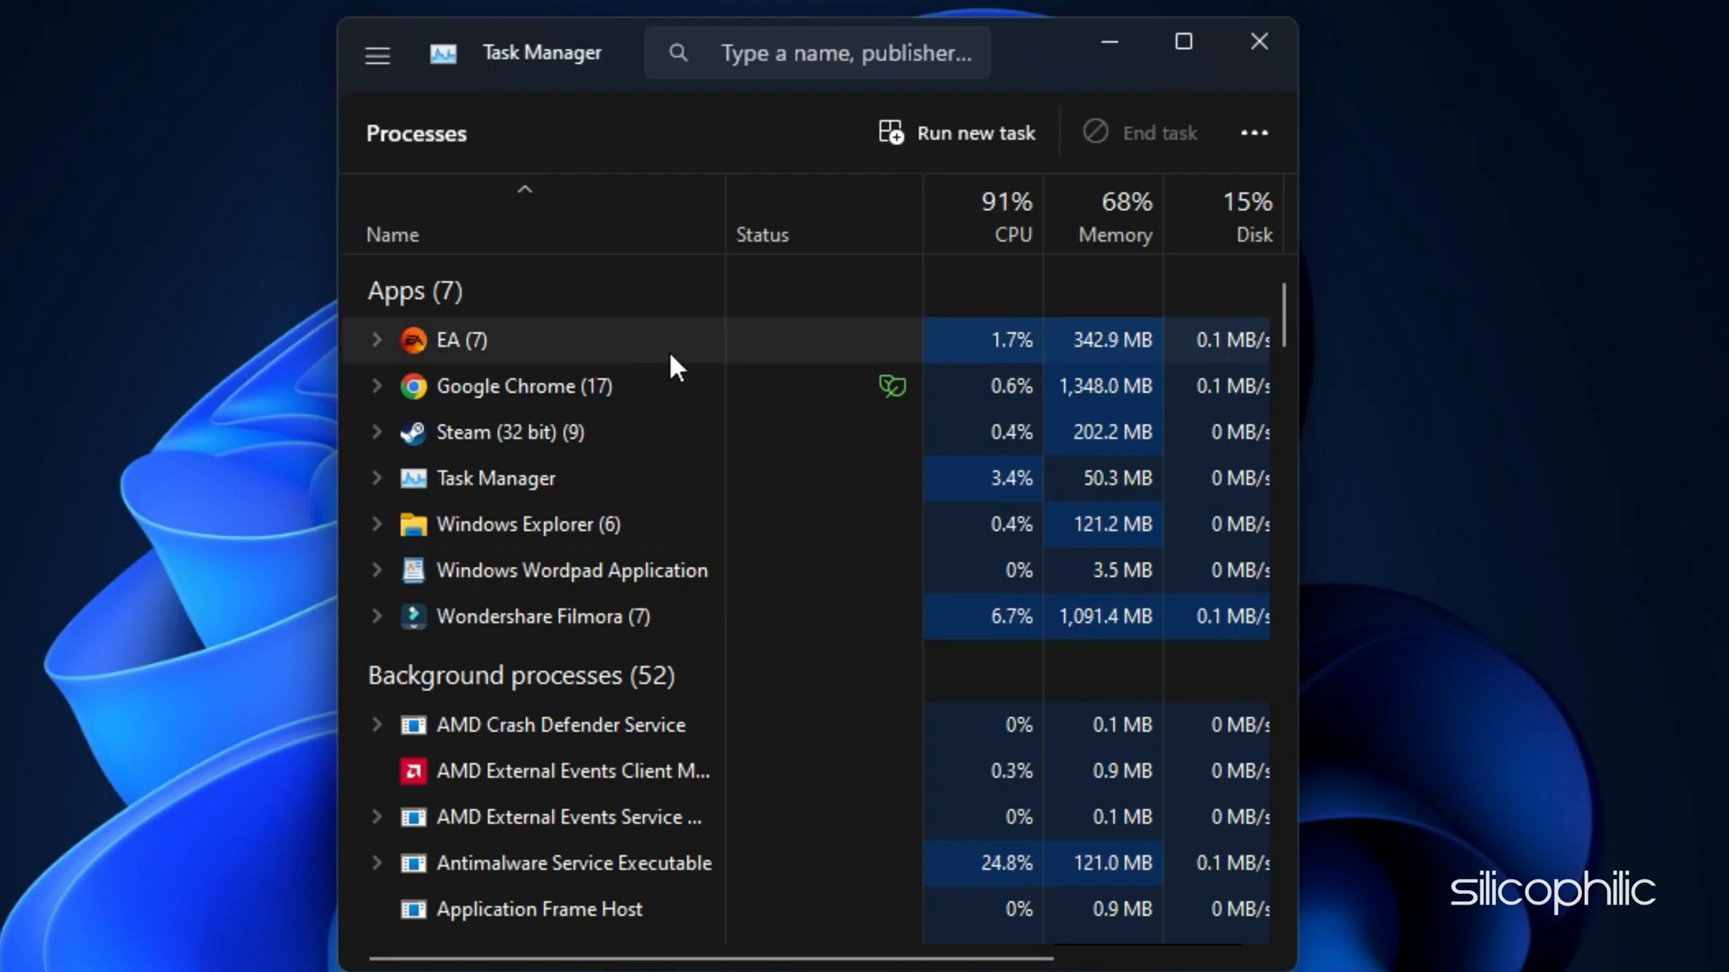
right_click(507, 431)
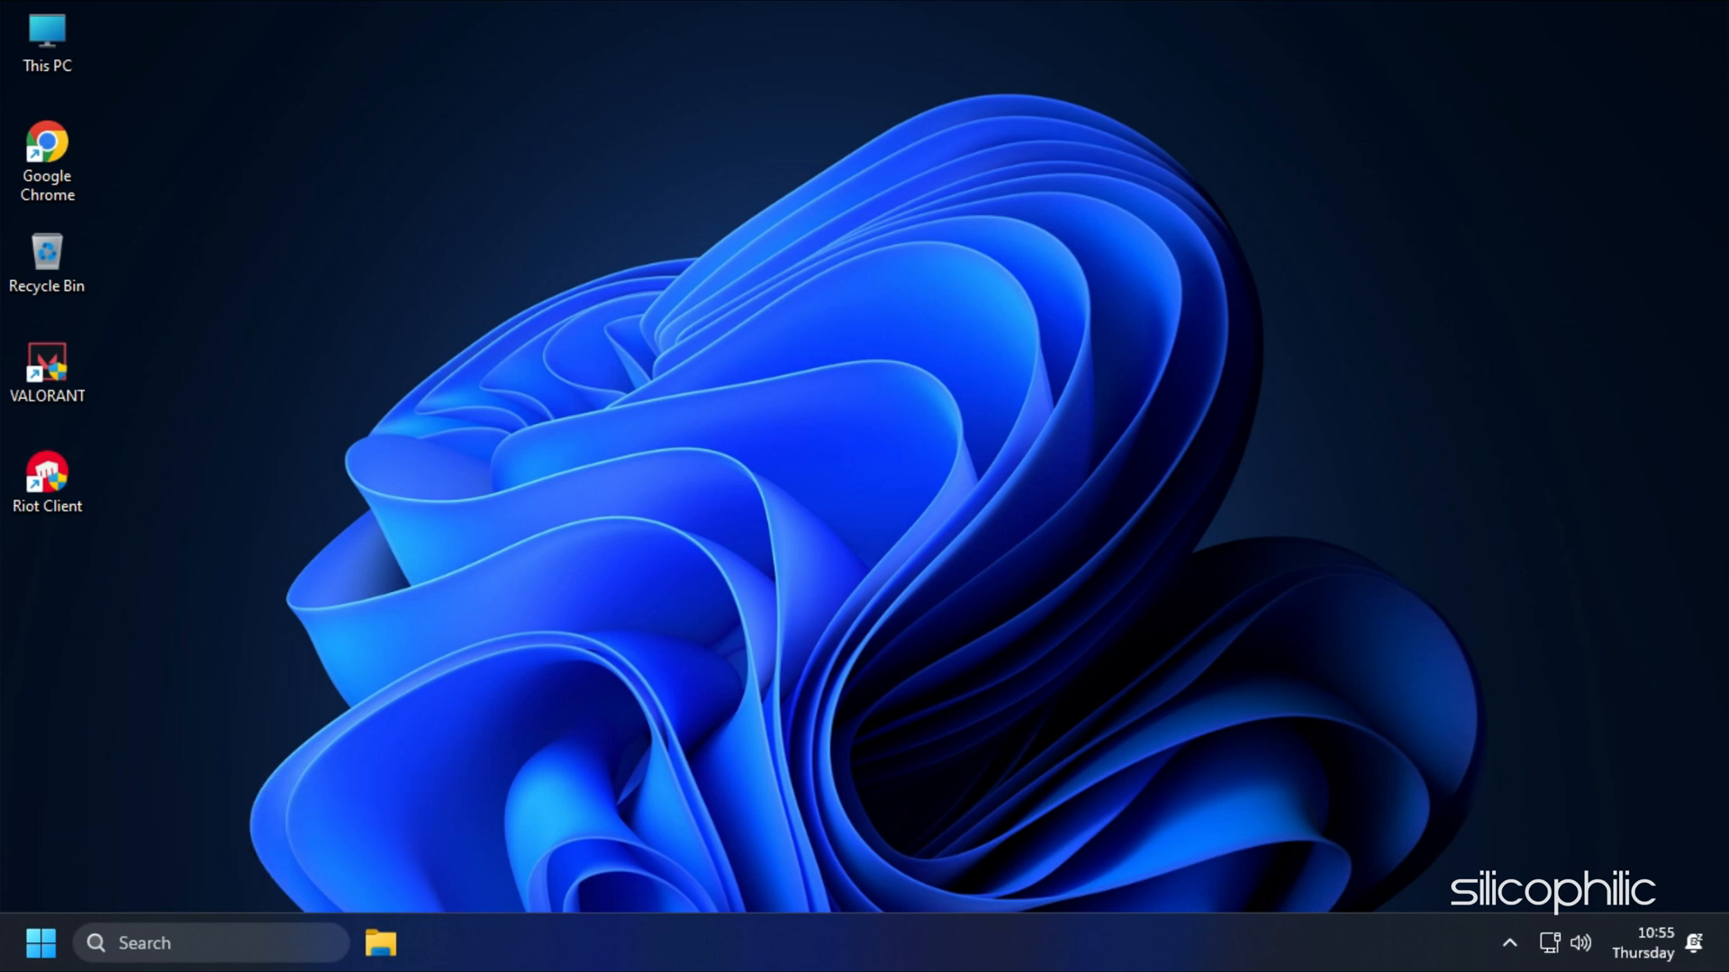
Visit the local AppData Riot Games folder, then delete all 13 items in %temp%.
key(Win+r)
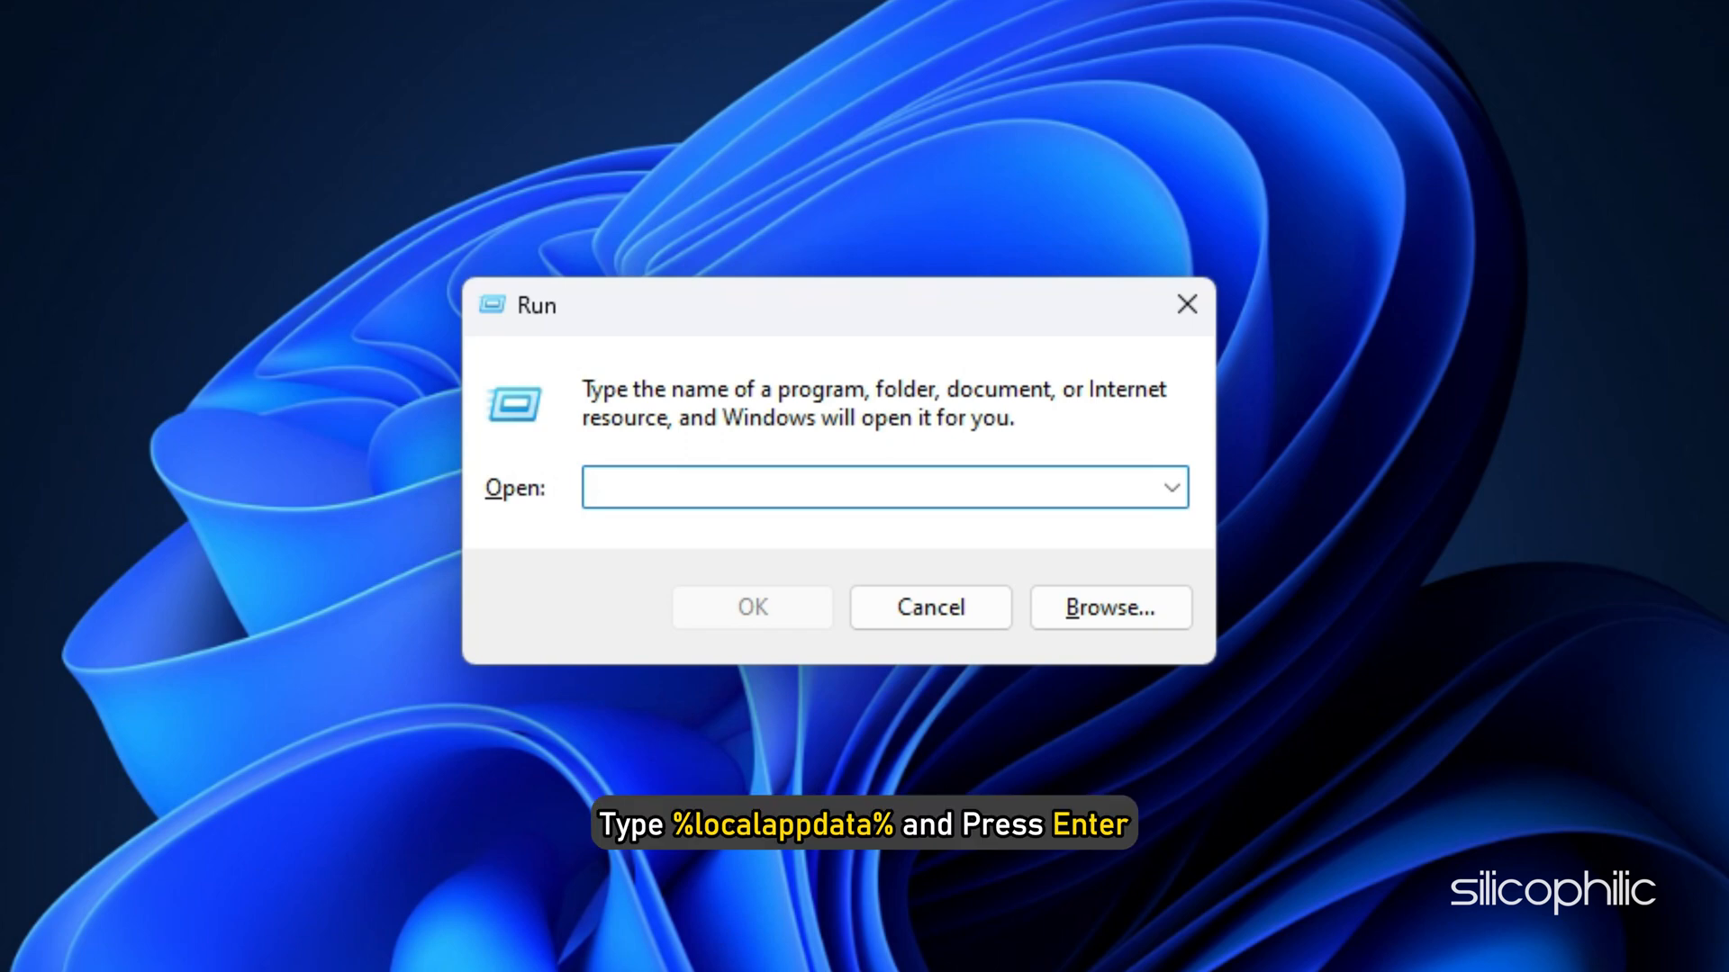
text(%localappdata%)
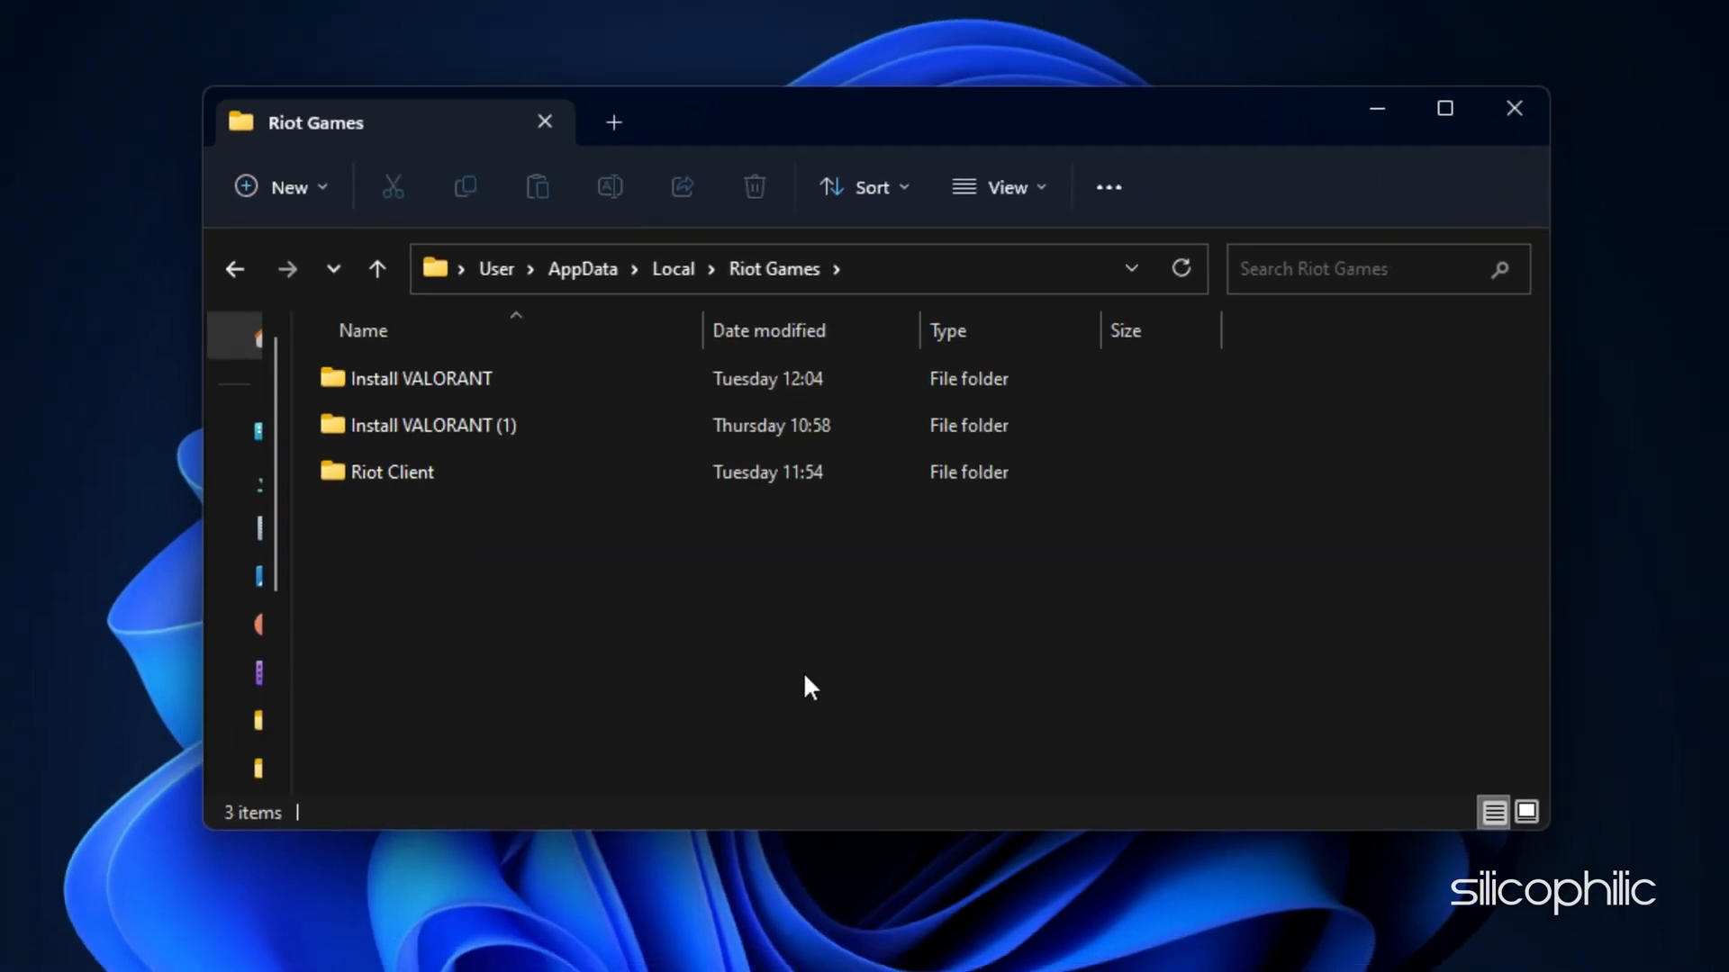
key(Win+r)
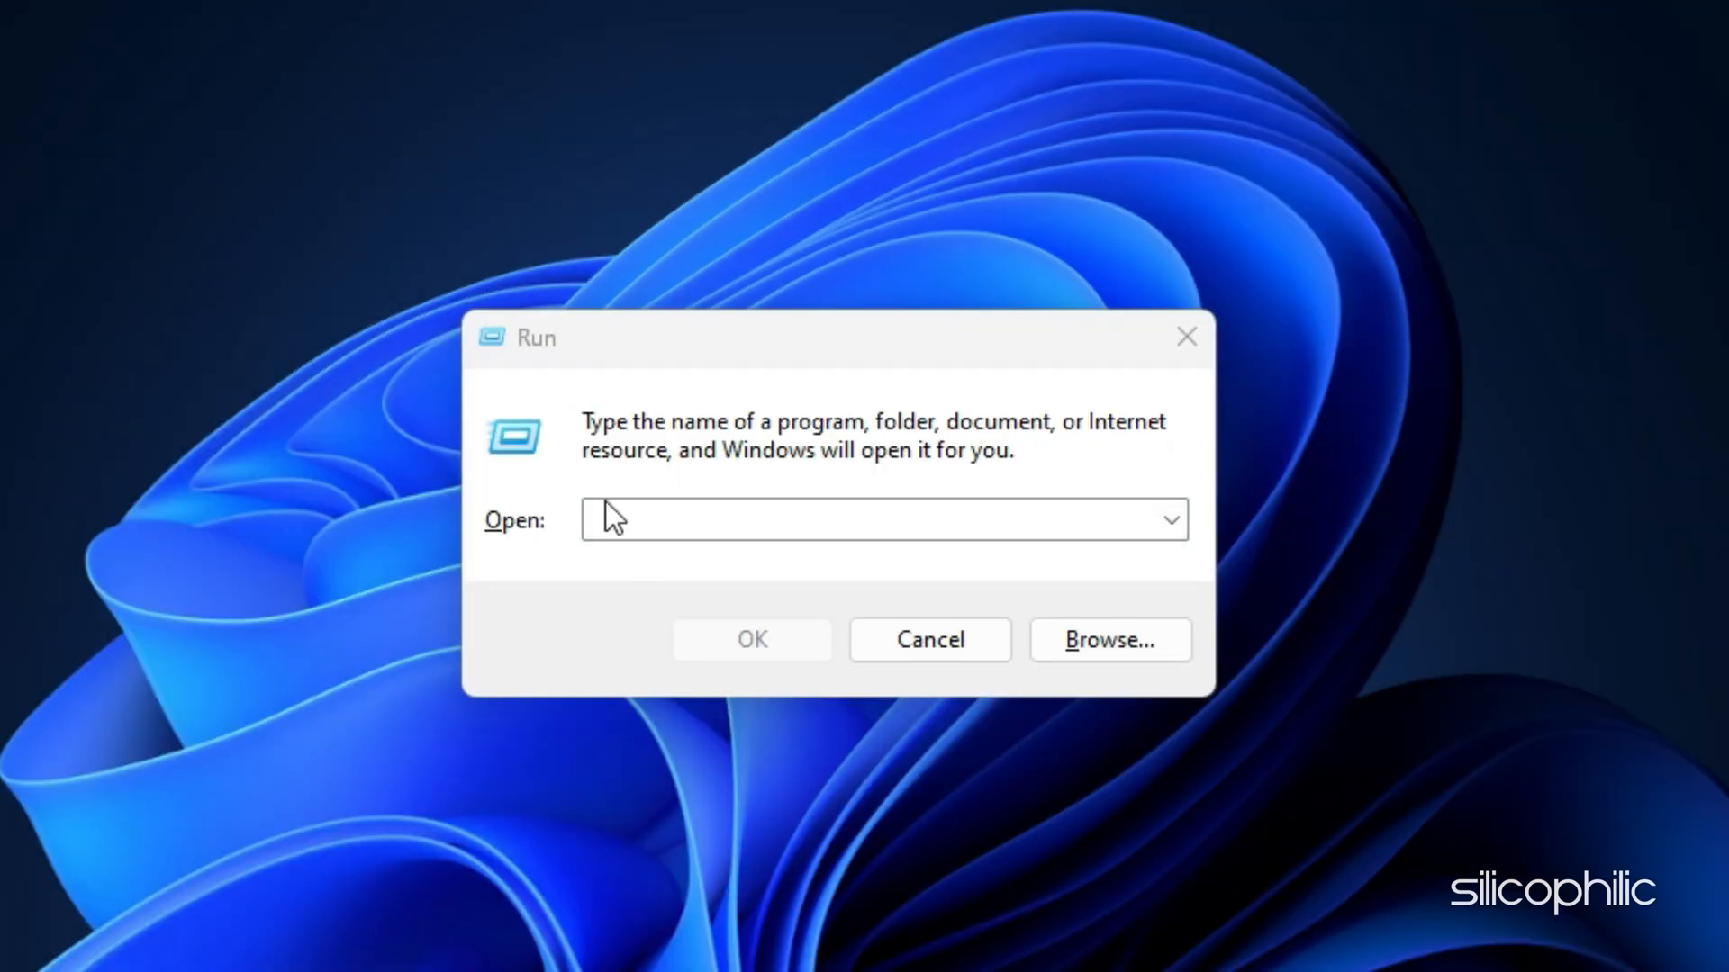
text(%temp%)
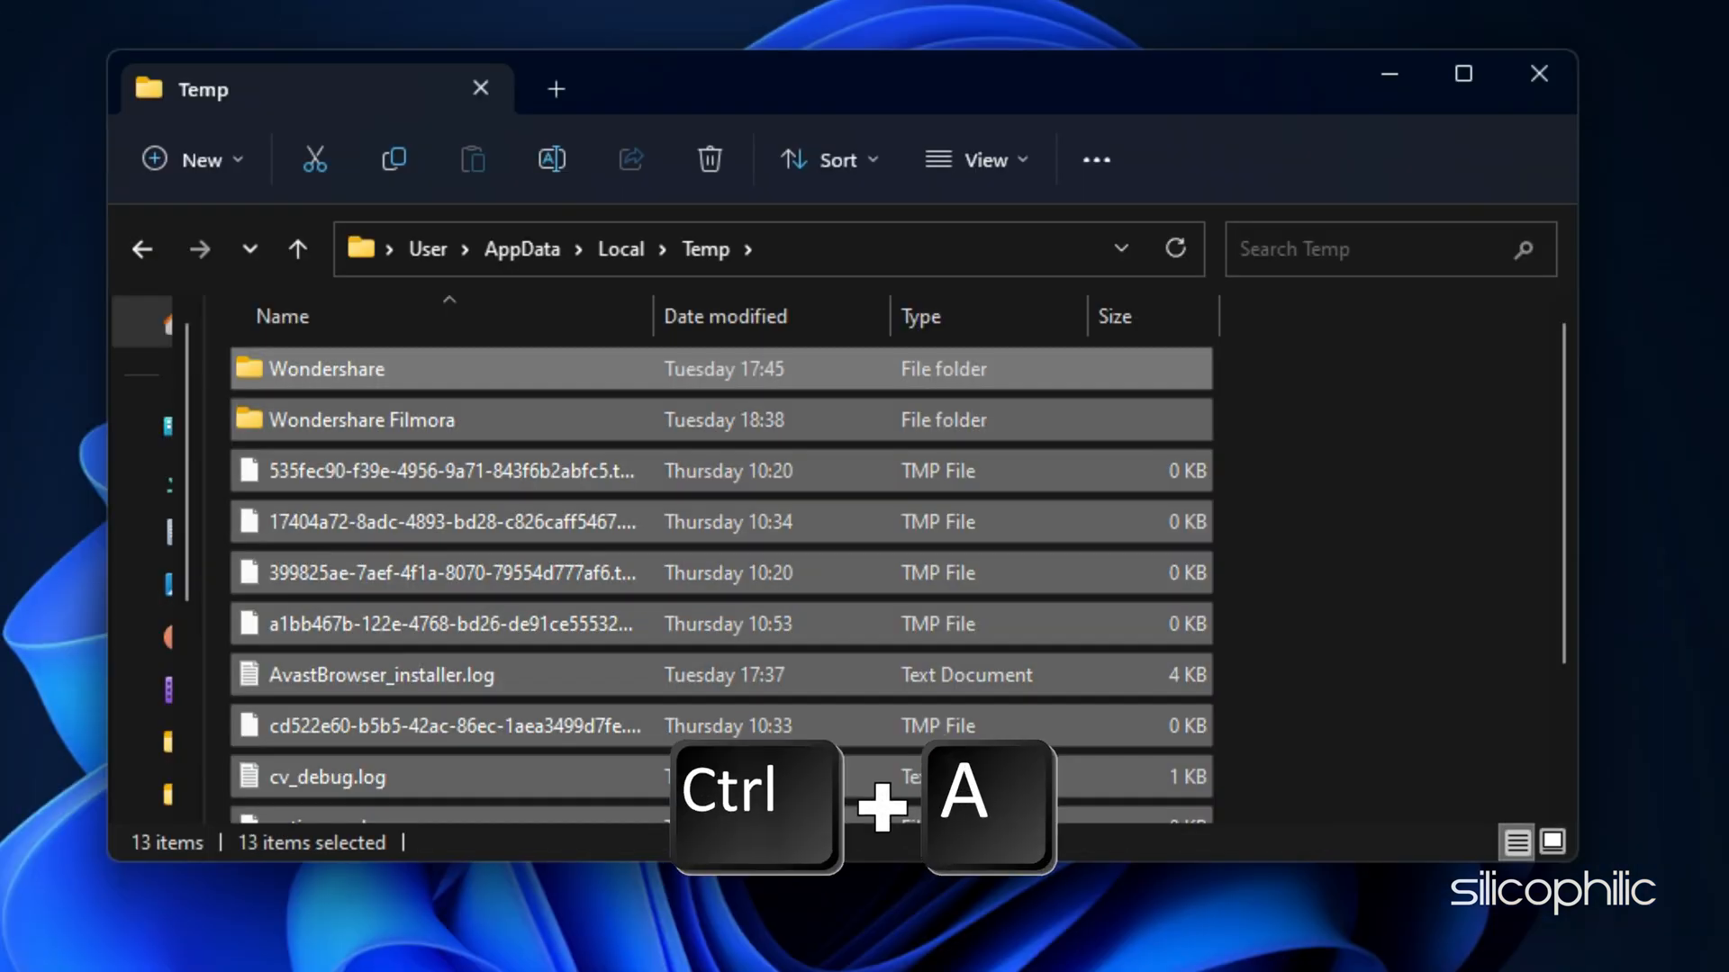
key(ctrl+a)
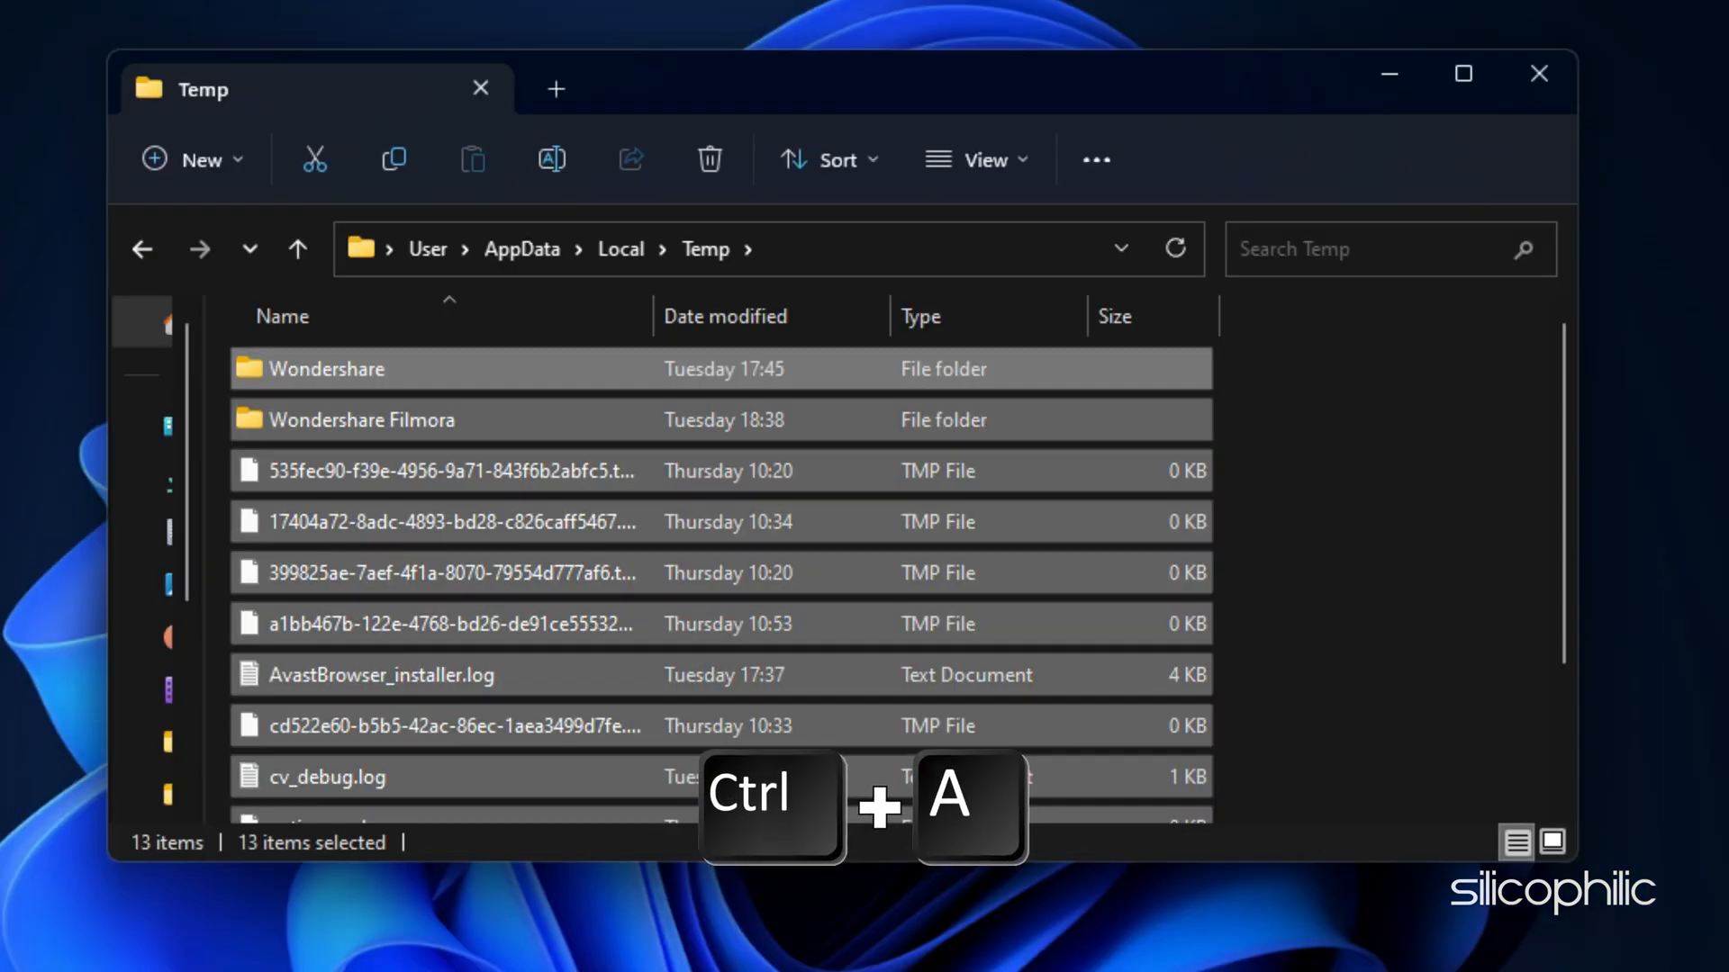
key(Delete)
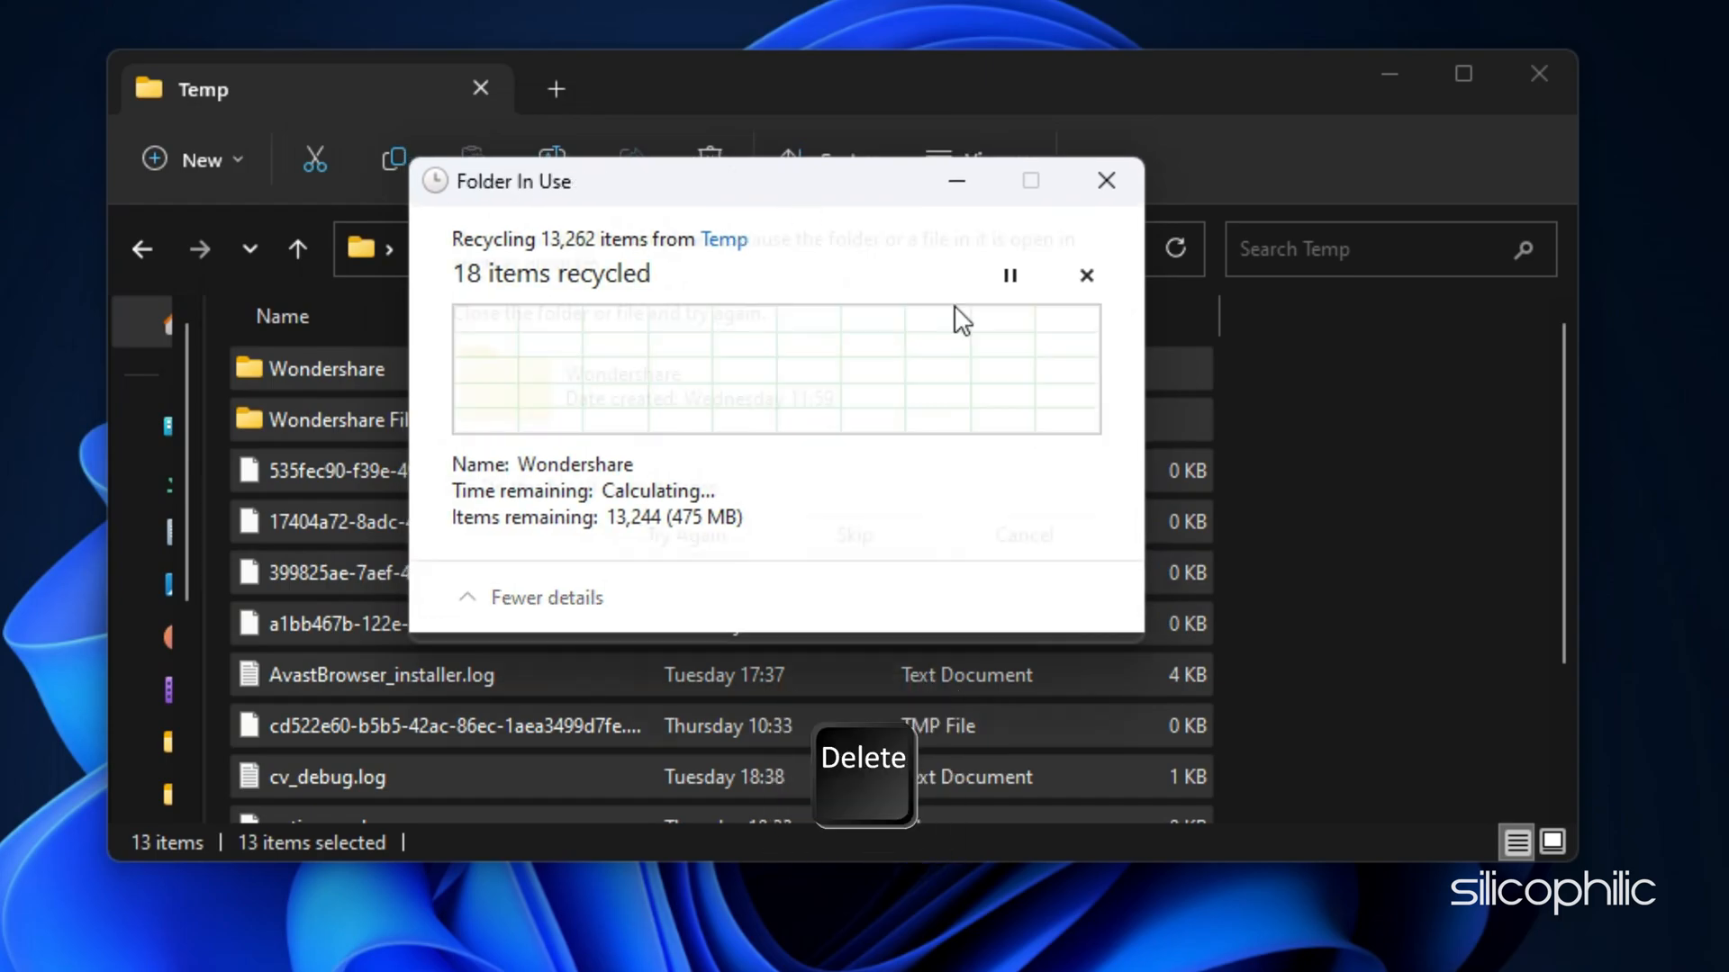